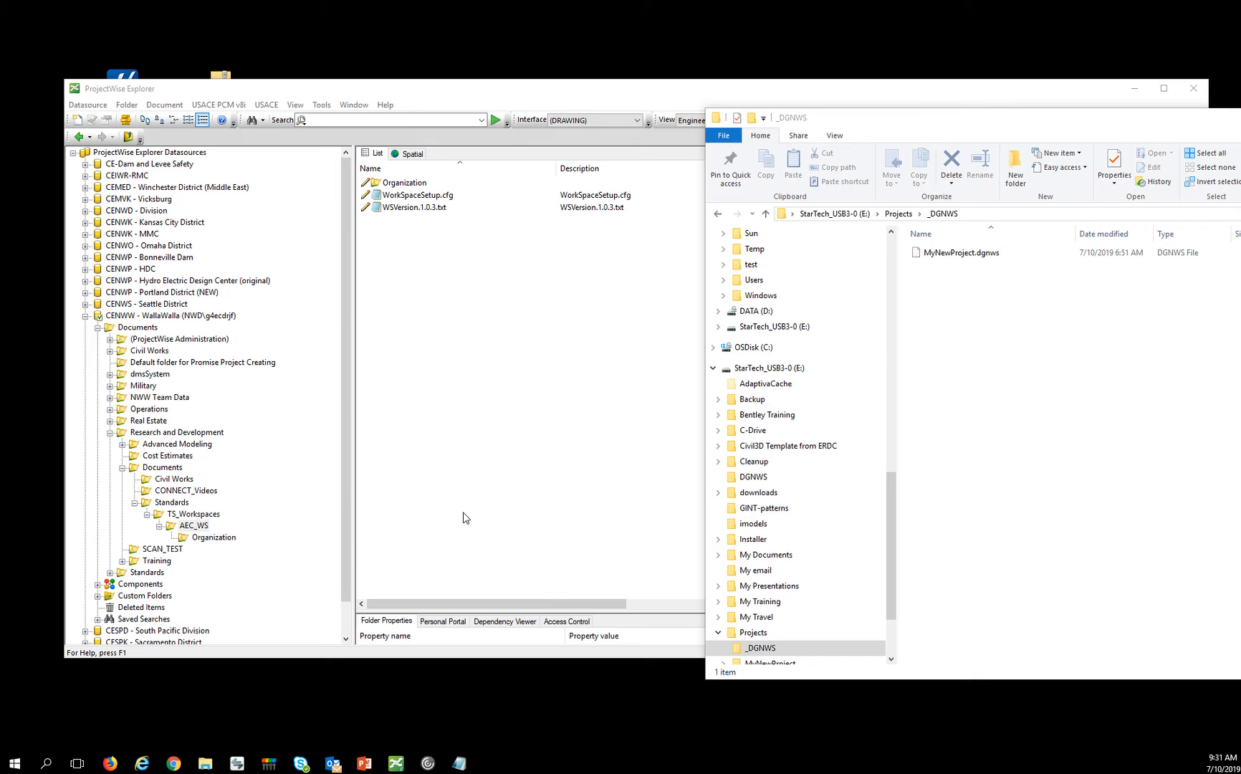
mouse_move(477, 474)
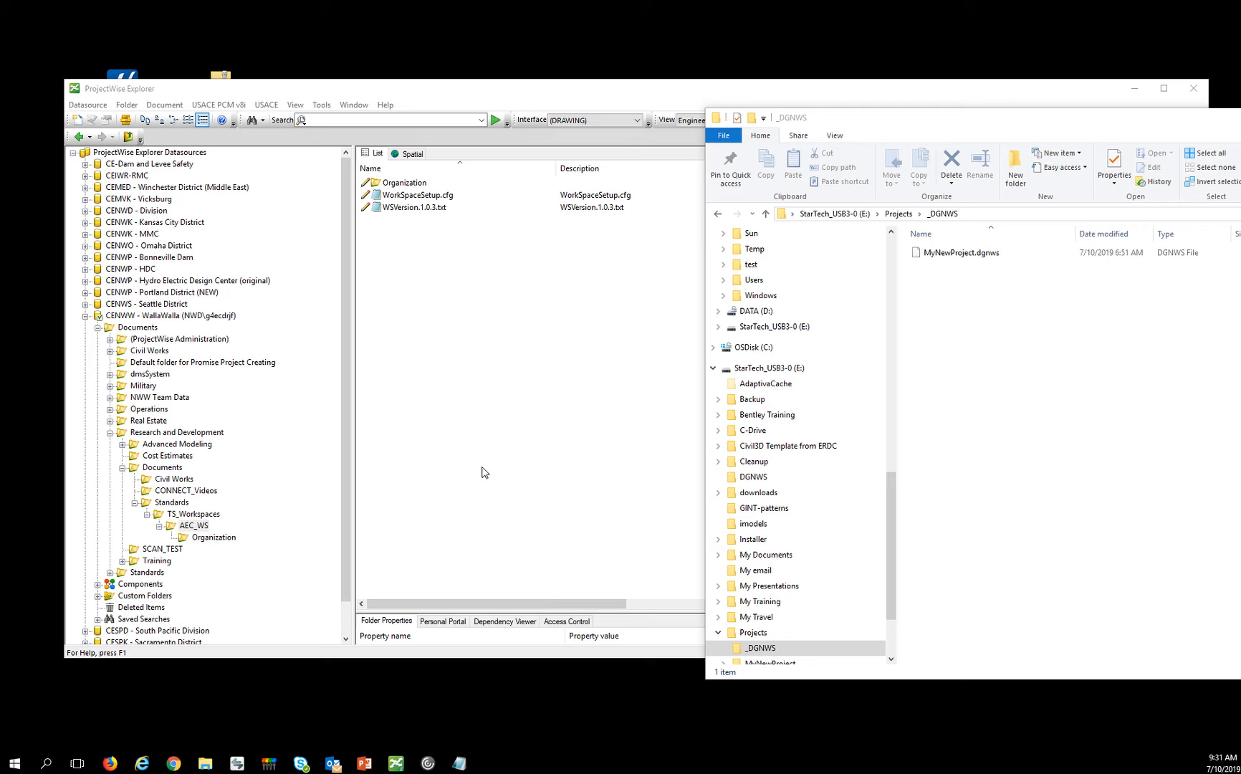
mouse_move(482, 473)
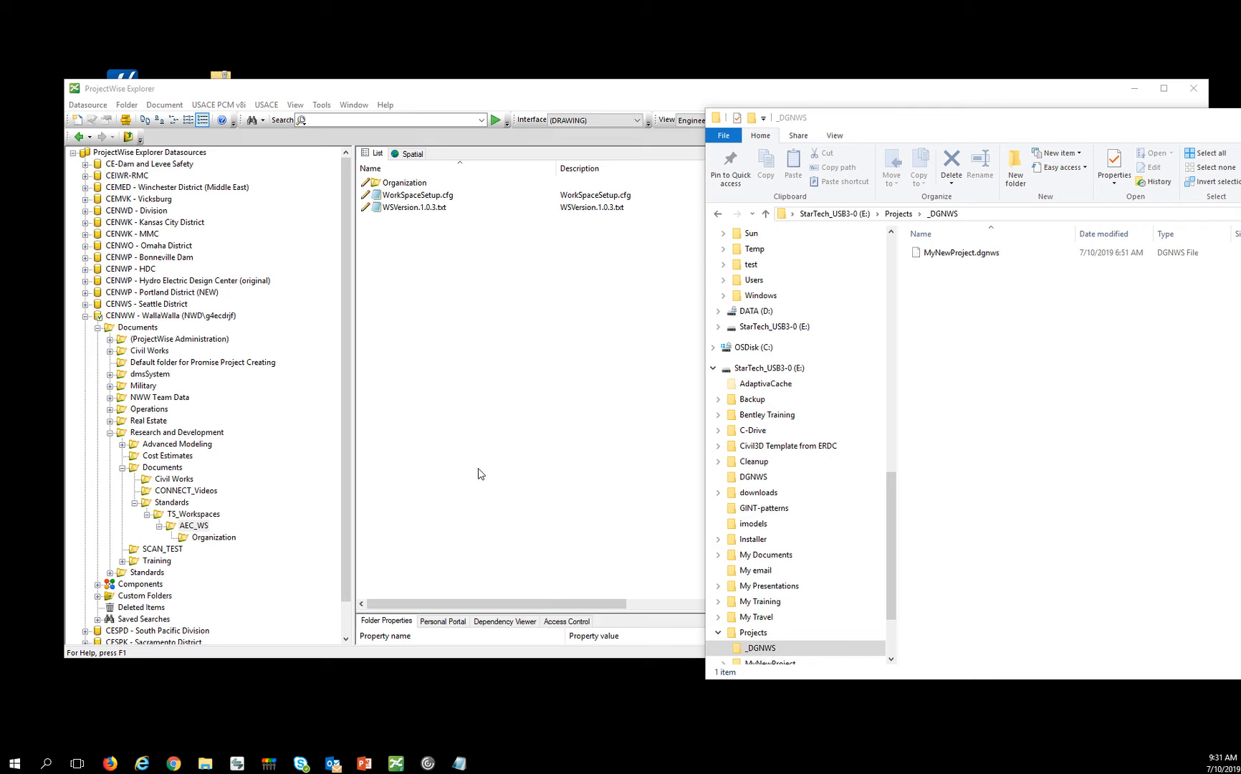
mouse_move(423, 486)
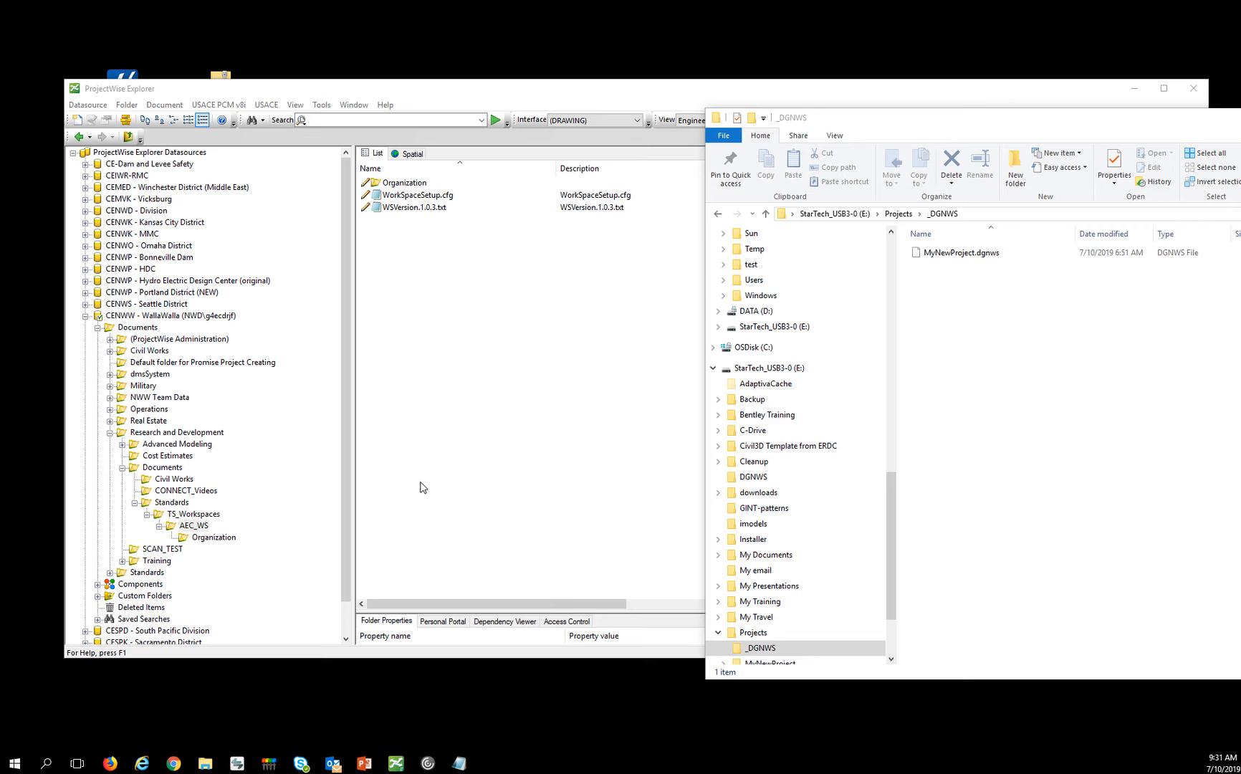
mouse_move(426, 485)
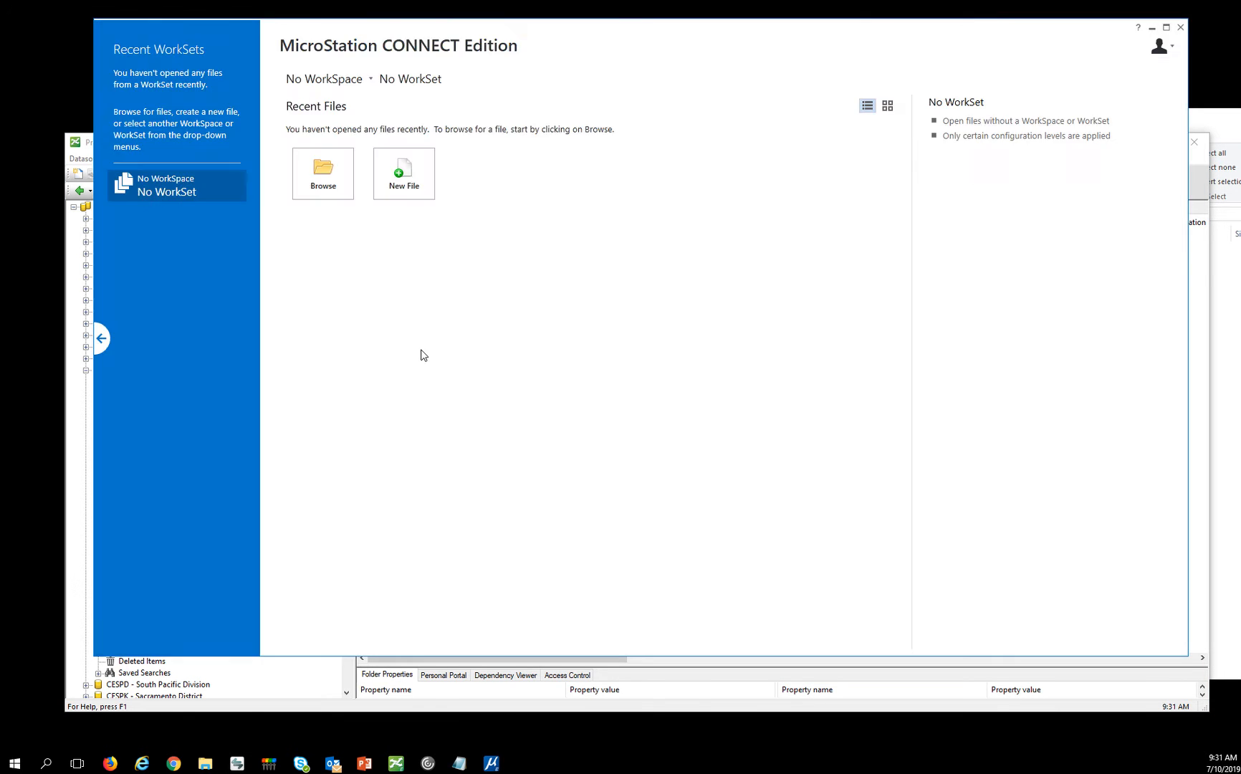
- Create a new WorkSpace named USACE_PW from the WorkSpace dropdown in MicroStation
left_click(326, 78)
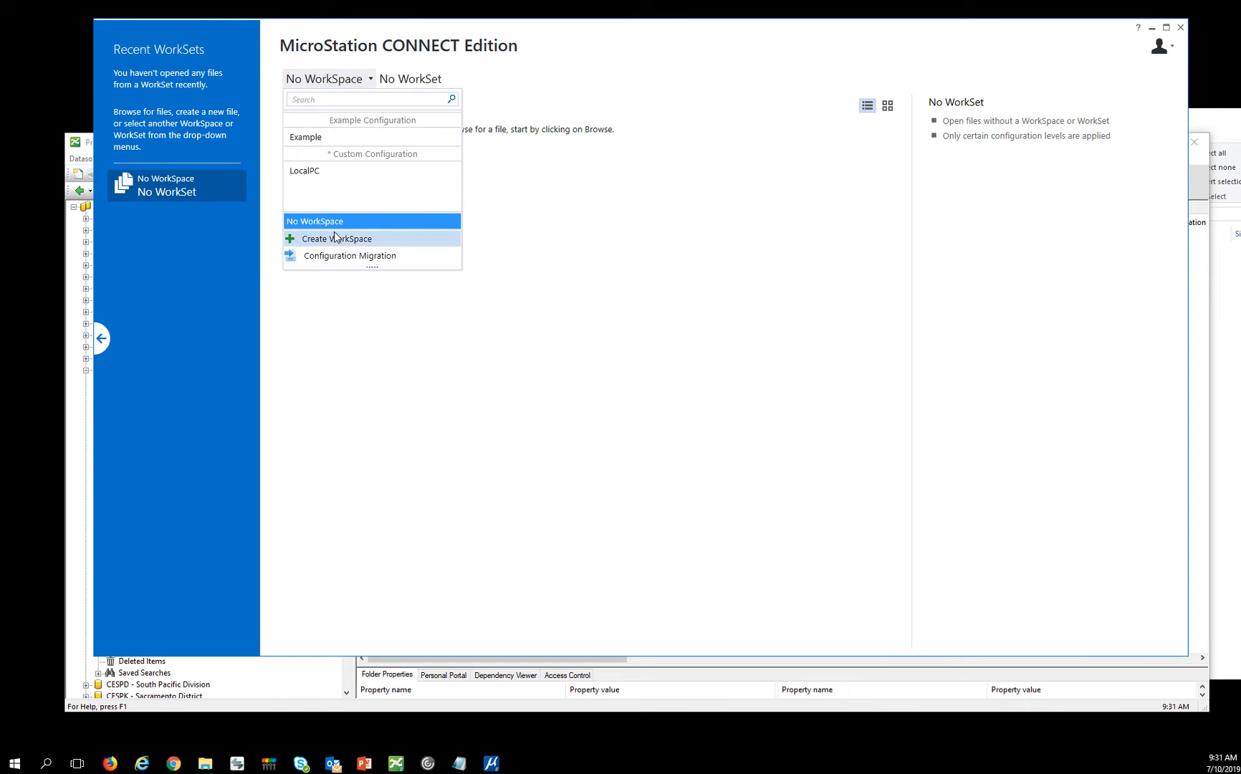
mouse_move(324, 244)
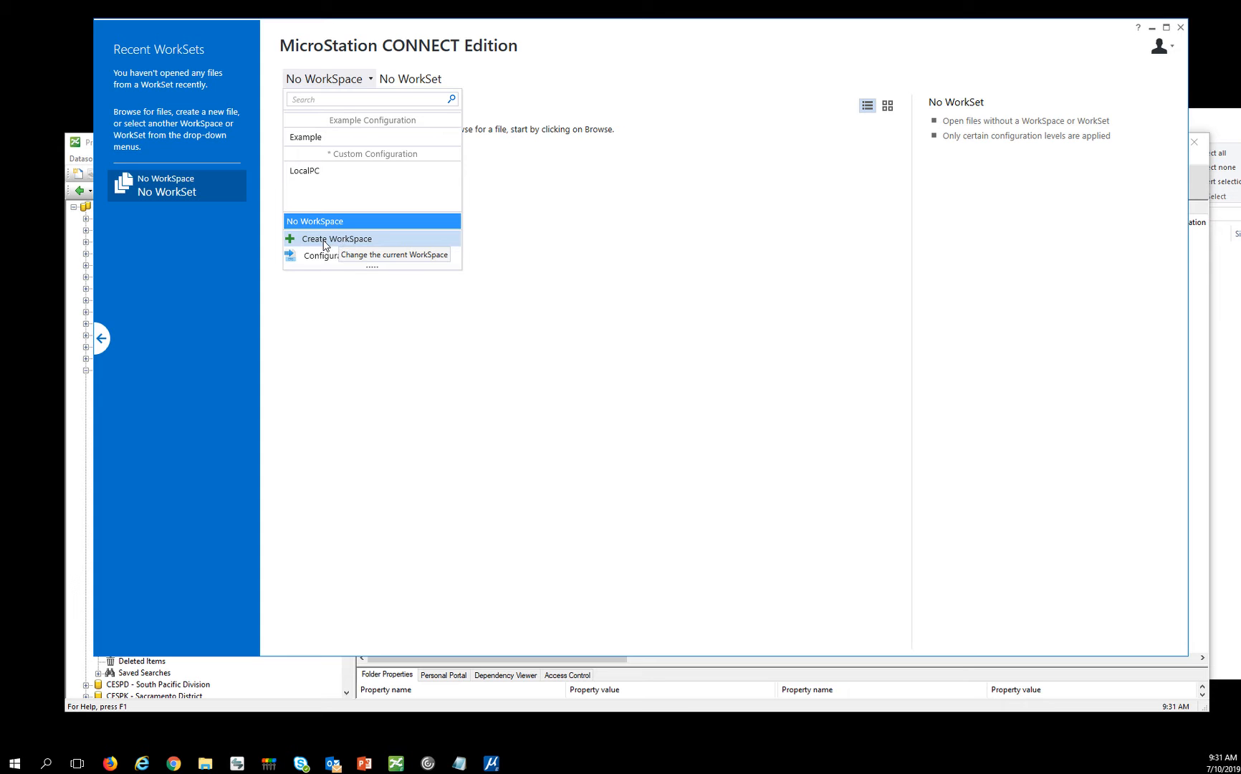
left_click(335, 238)
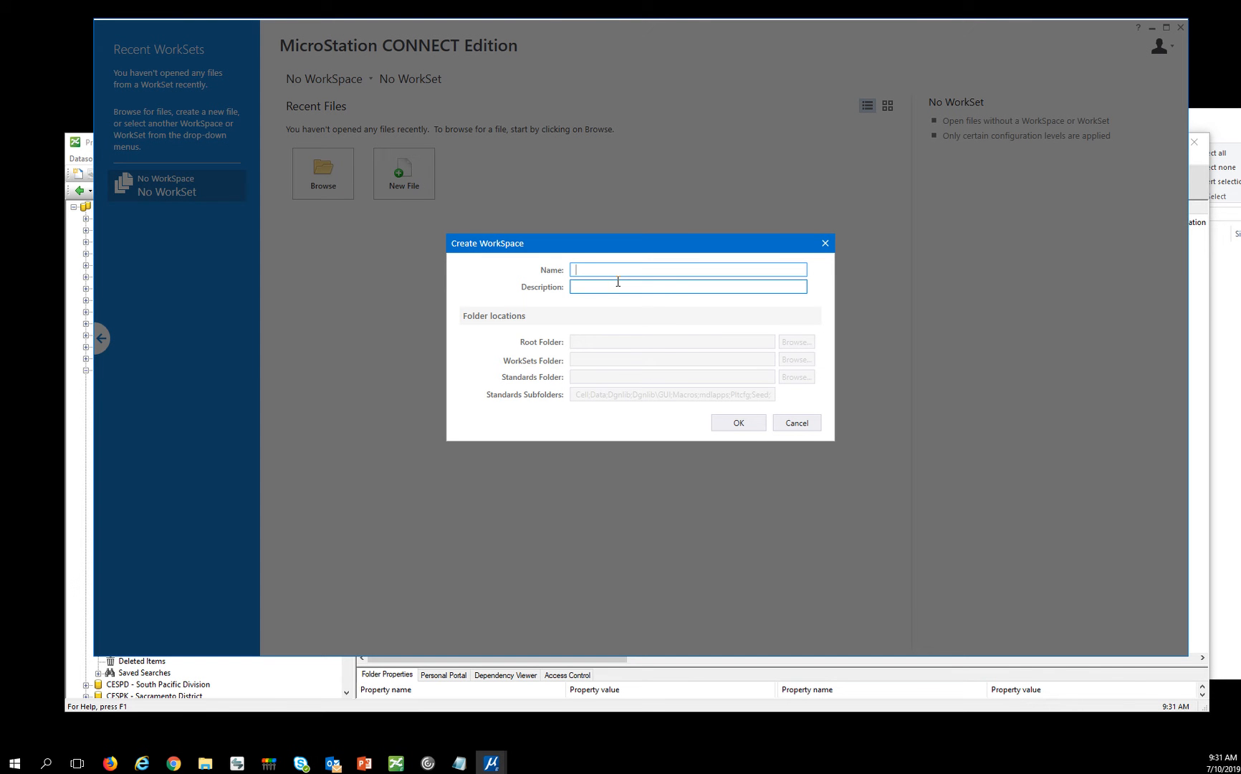
type("UA")
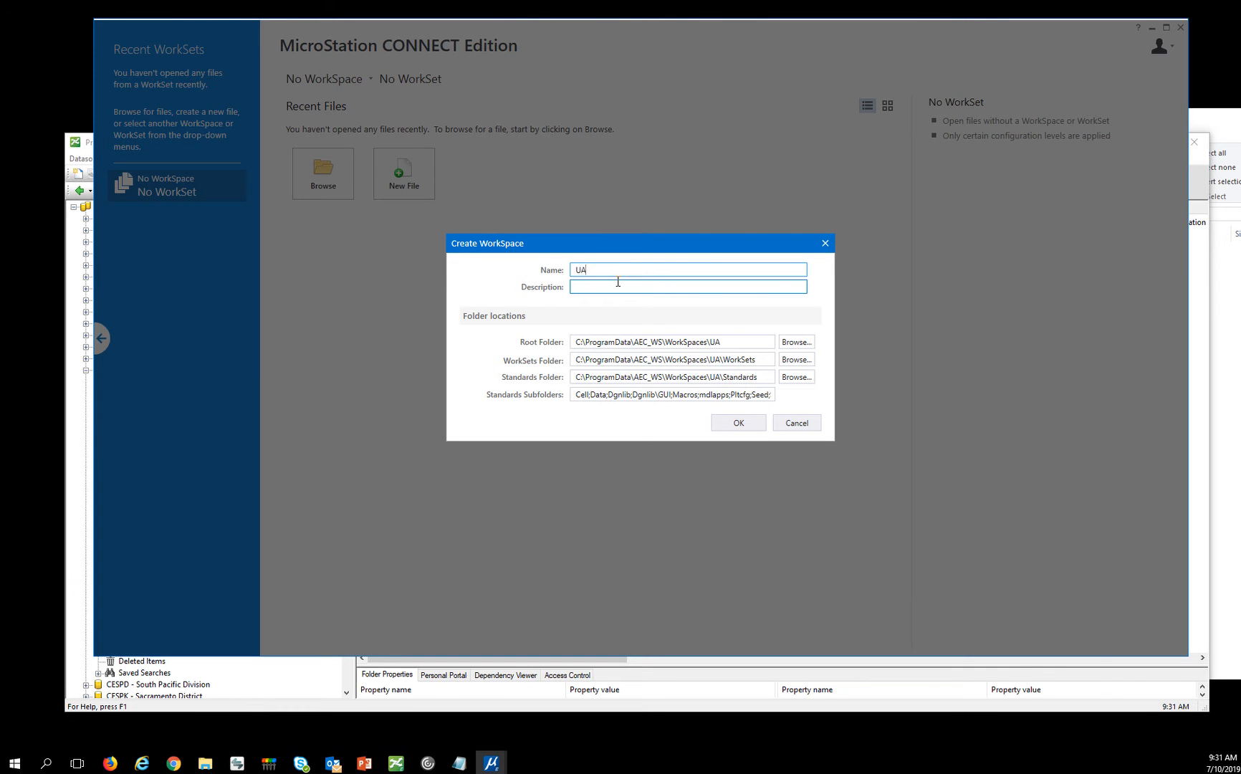
type("SACE_PW")
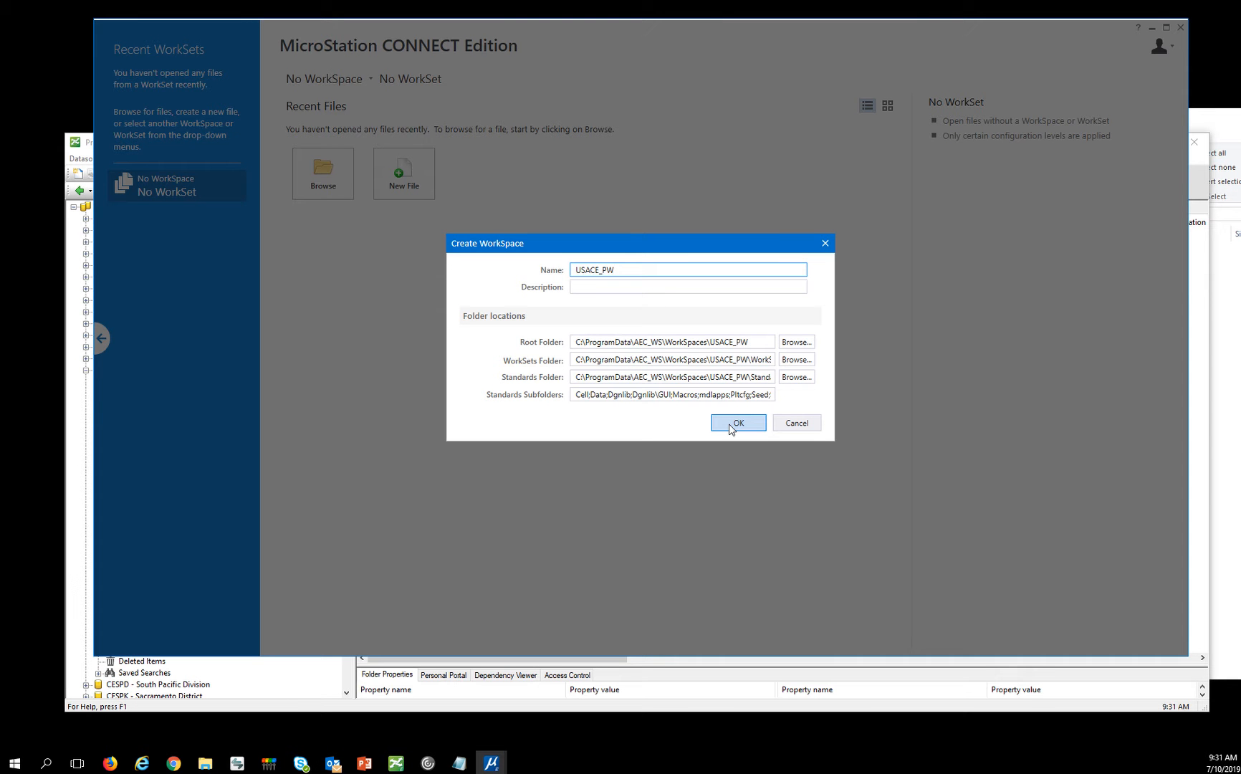
left_click(736, 423)
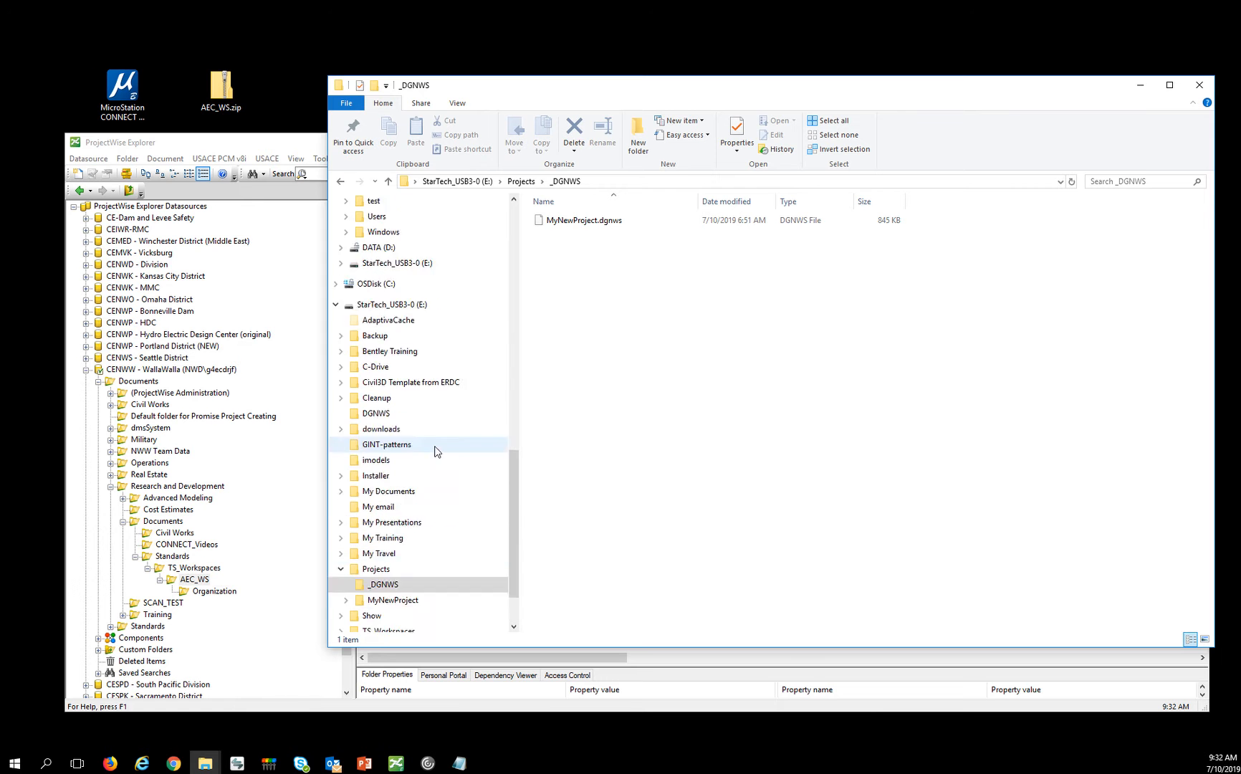
- Browse ProgramData\AEC_WS\WorkSpaces to the new USACE_PW workspace folder
left_click(375, 563)
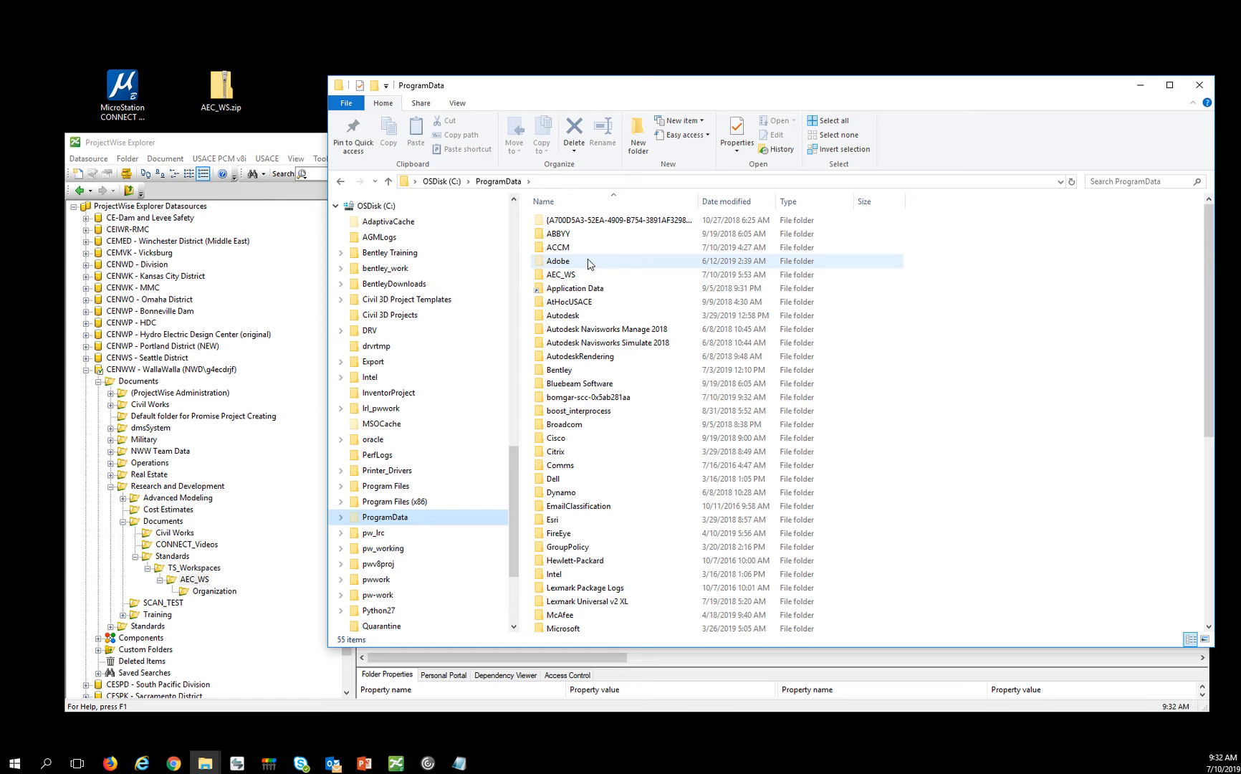
left_click(560, 275)
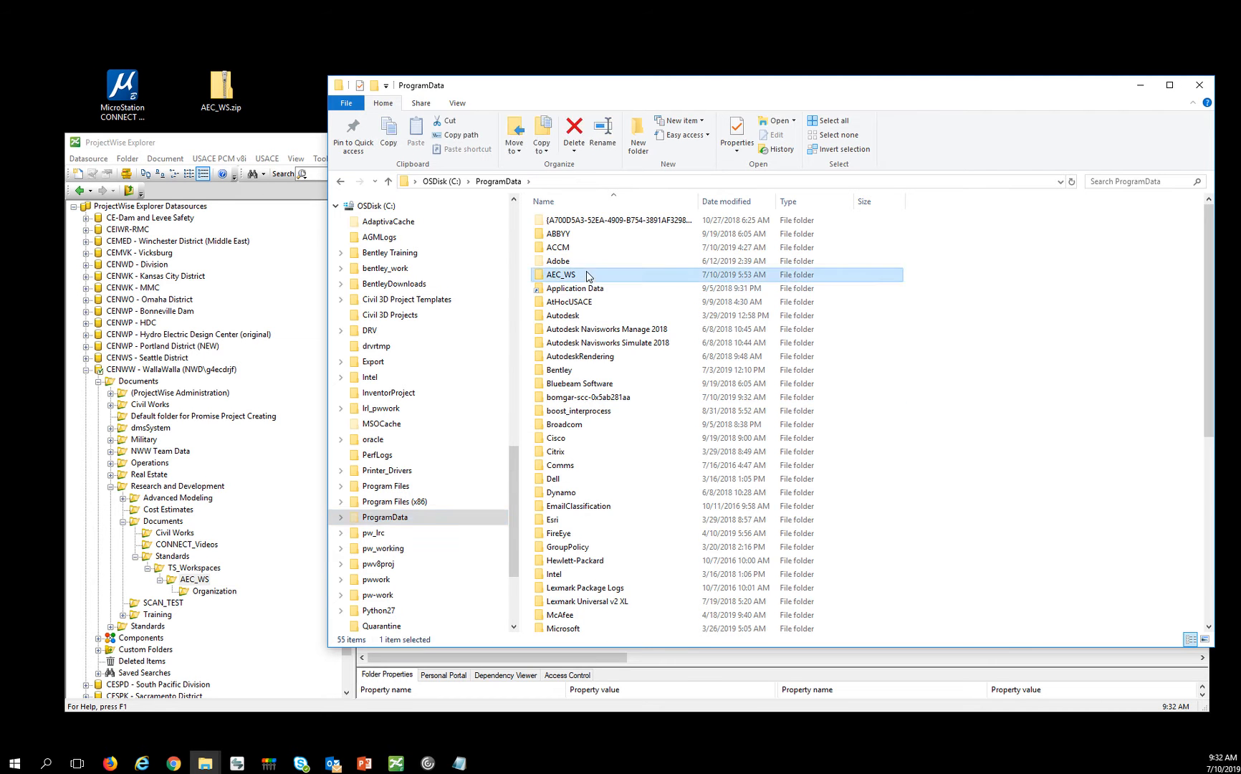
double_click(561, 274)
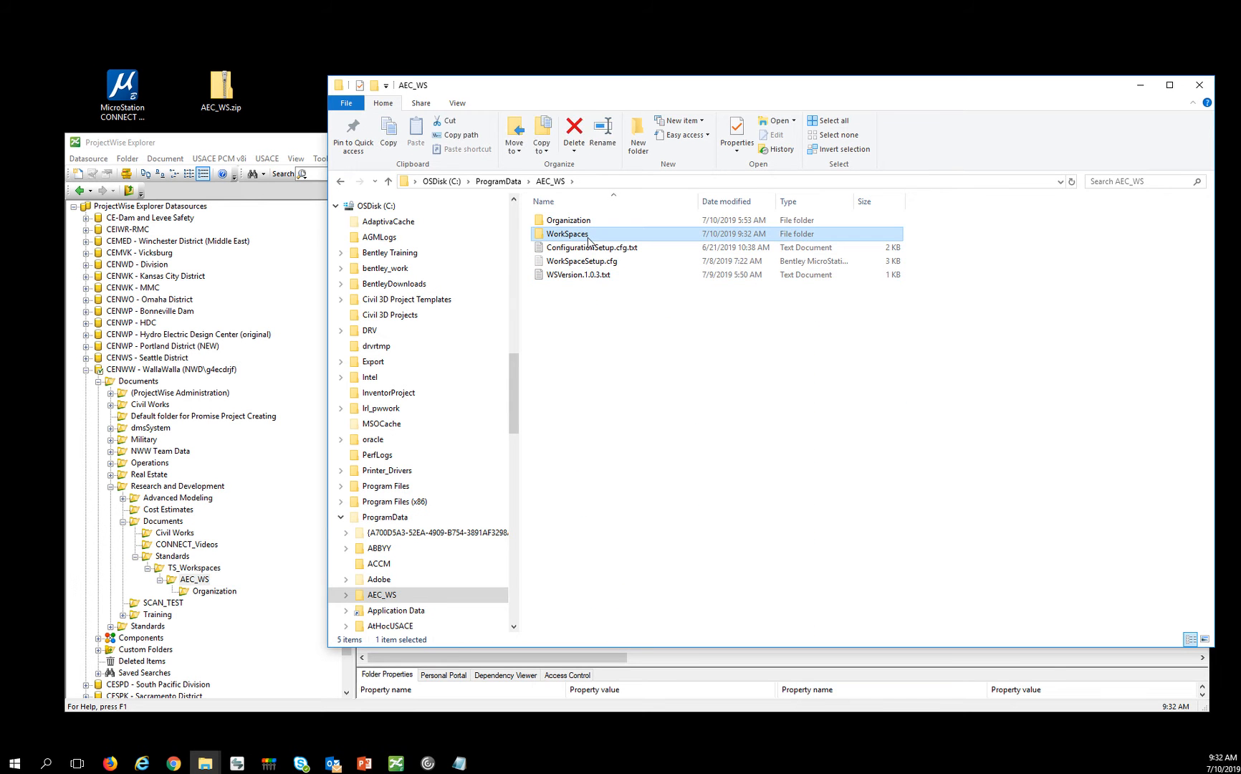
double_click(567, 233)
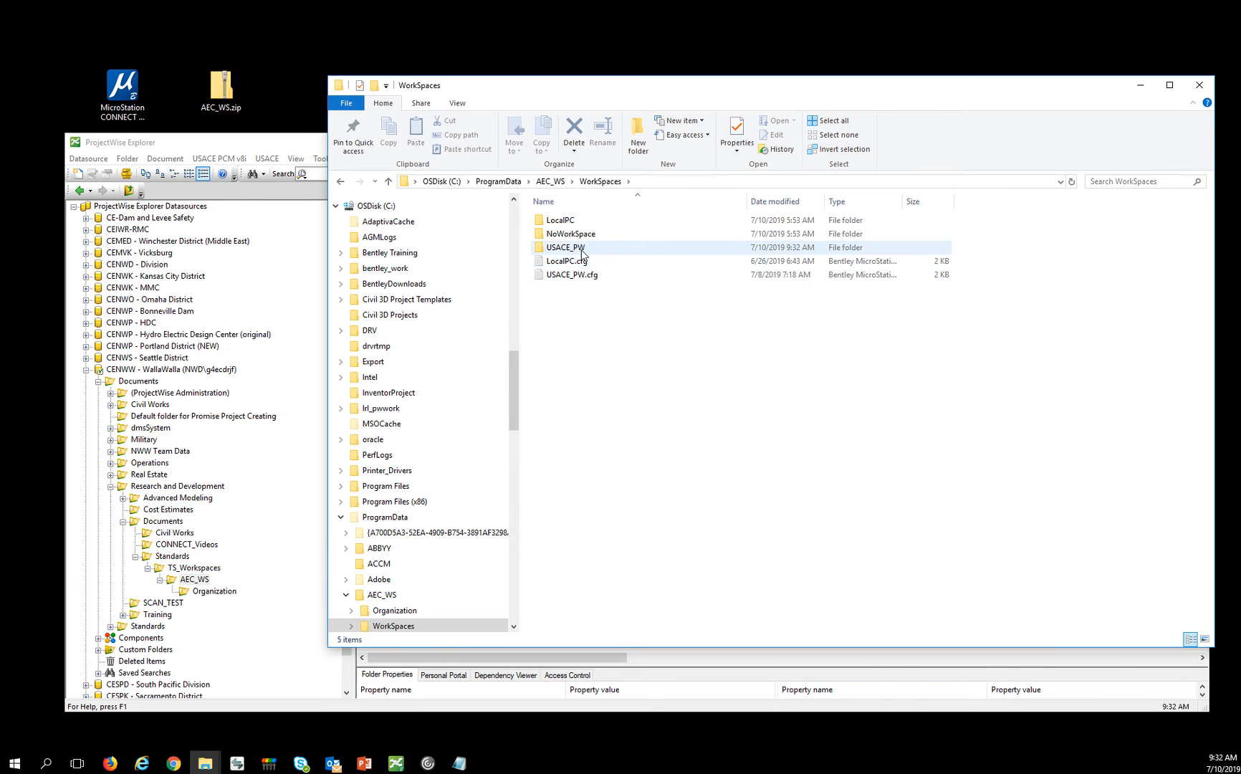
double_click(566, 247)
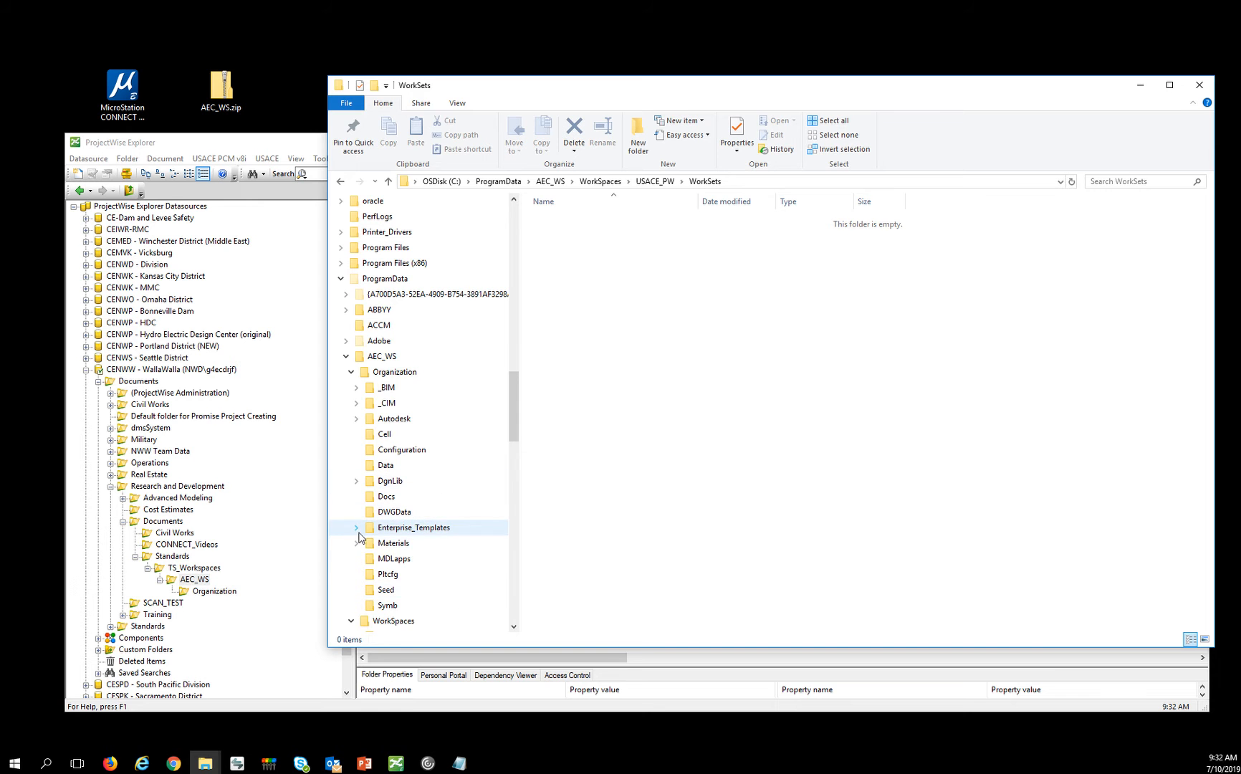
- Copy the three AEC_WorksetTemplate items from Enterprise_Templates, then open USACE_PW's WorkSets folder
left_click(413, 526)
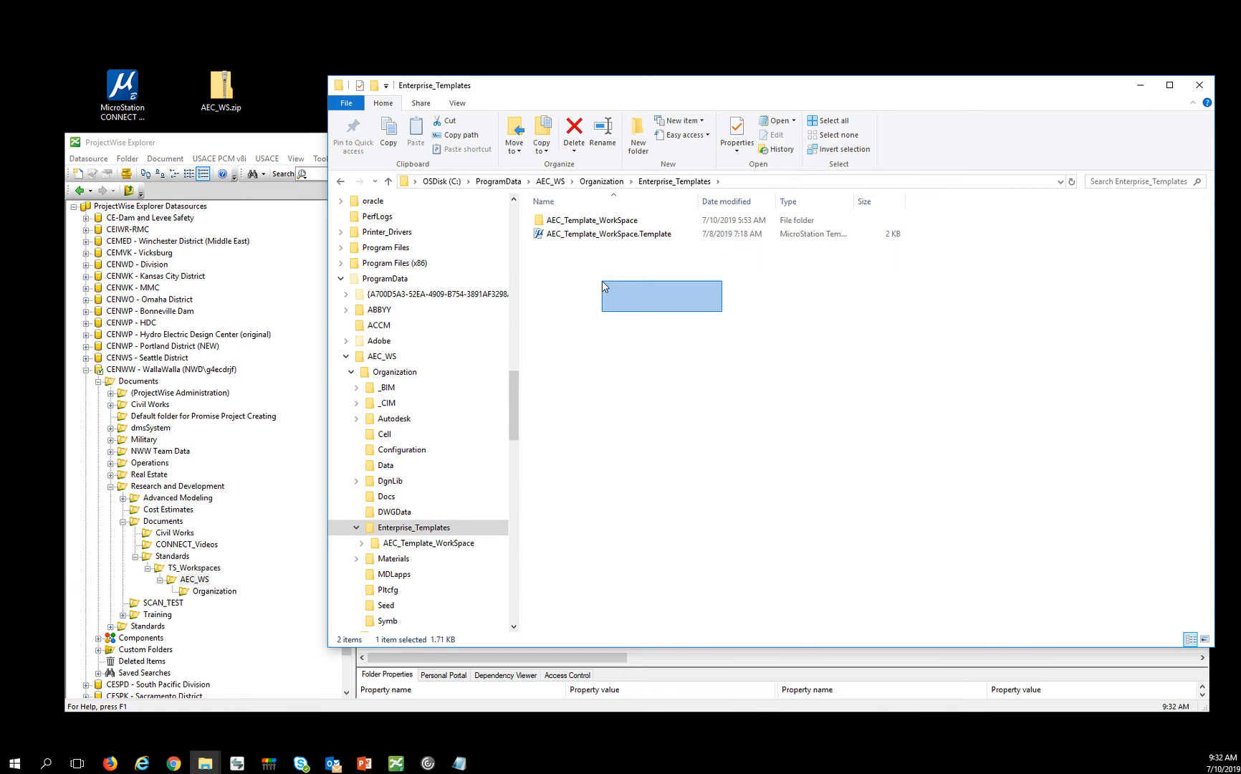
left_click(362, 543)
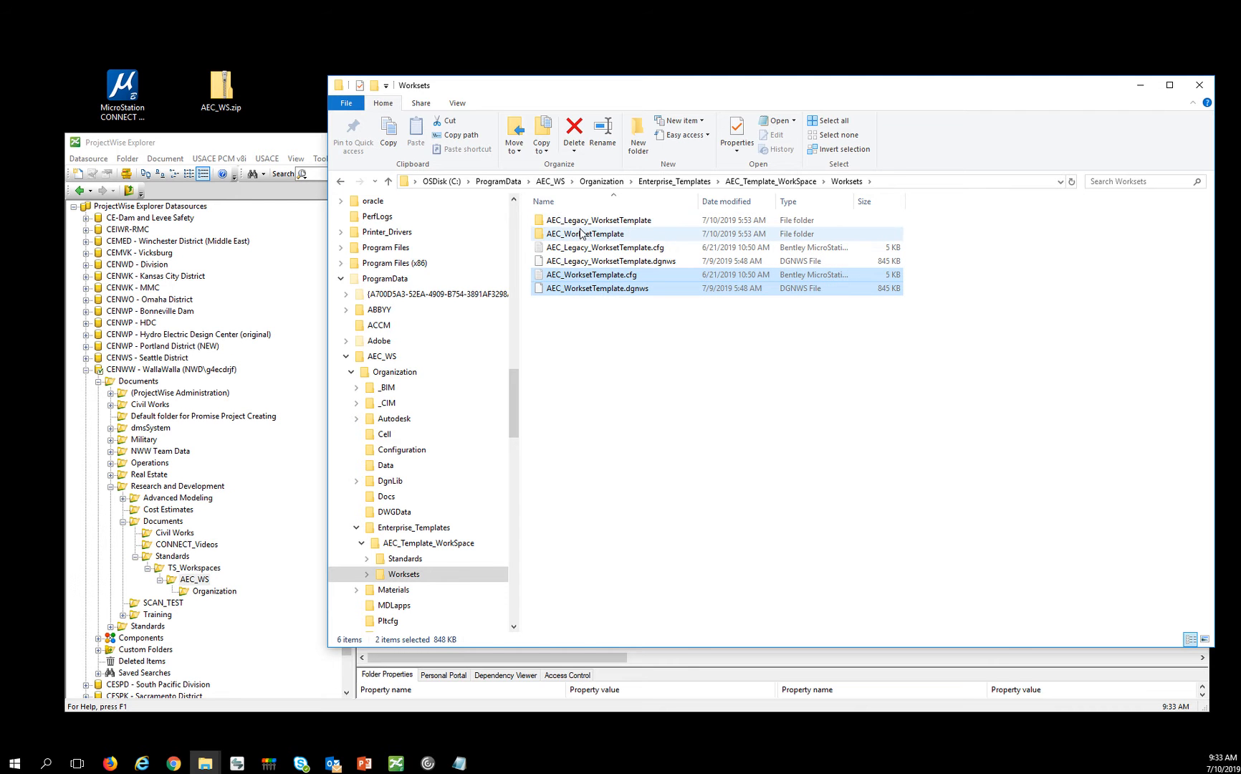
left_click(585, 234)
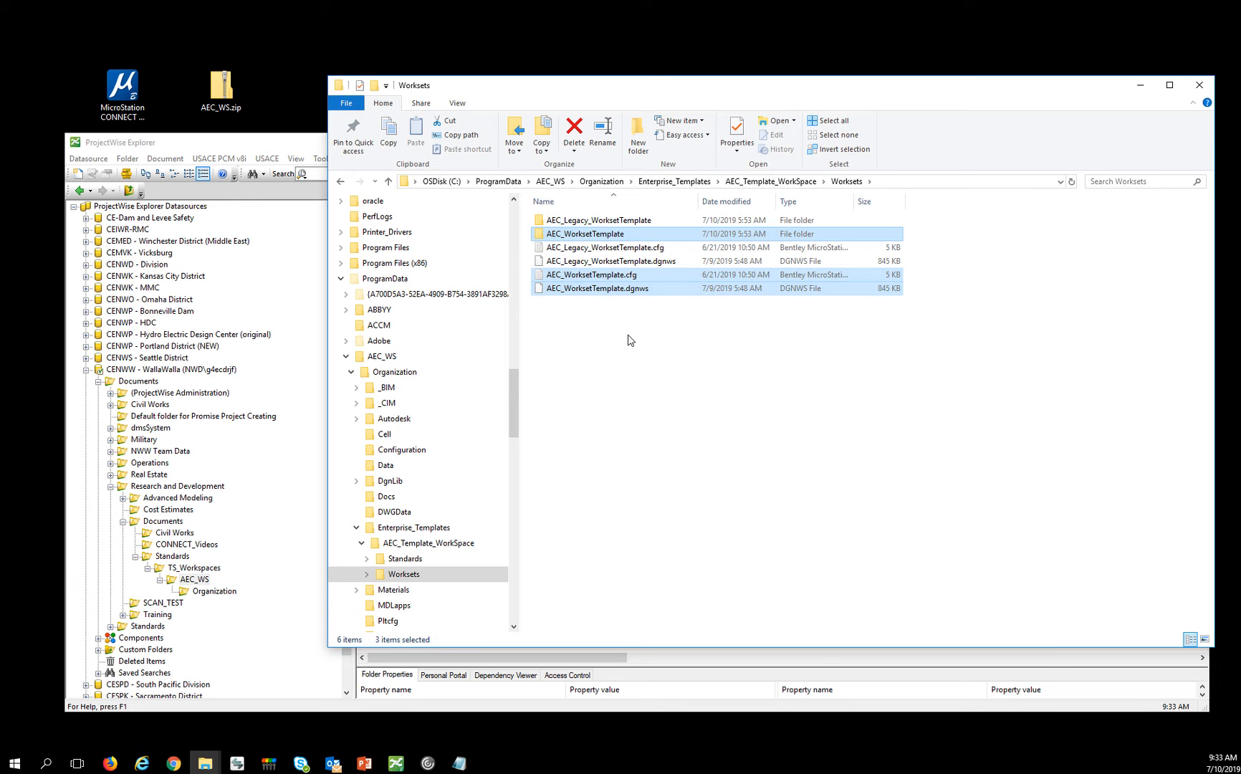
right_click(599, 287)
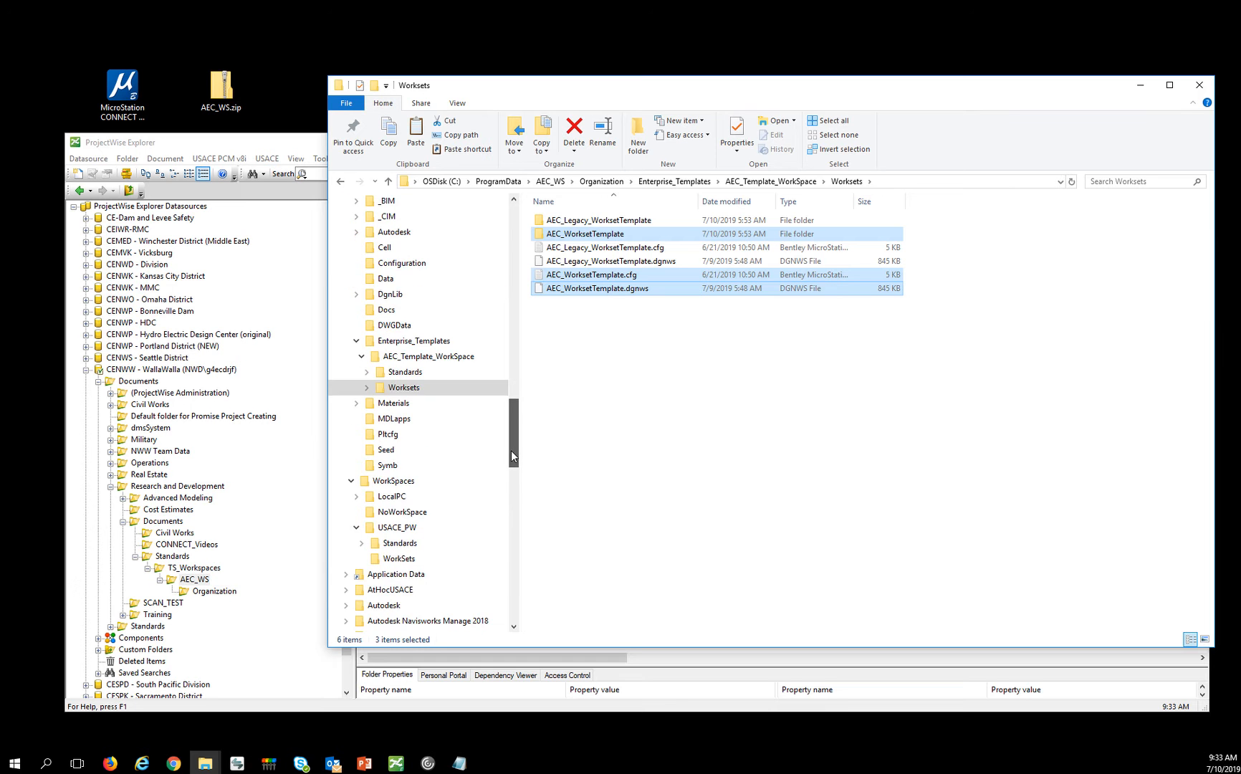
left_click(399, 449)
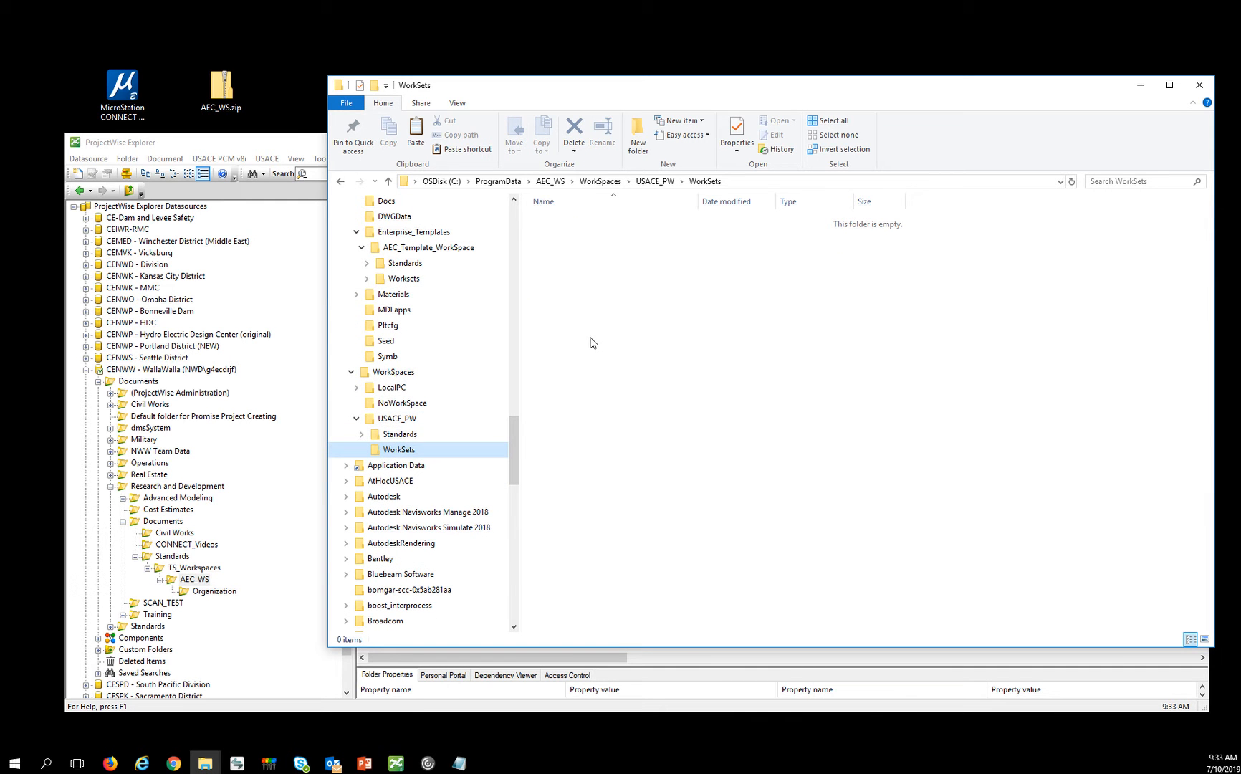
- Paste the AEC_WorksetTemplate folder, .cfg and .dgnws files into USACE_PW\WorkSets
right_click(592, 342)
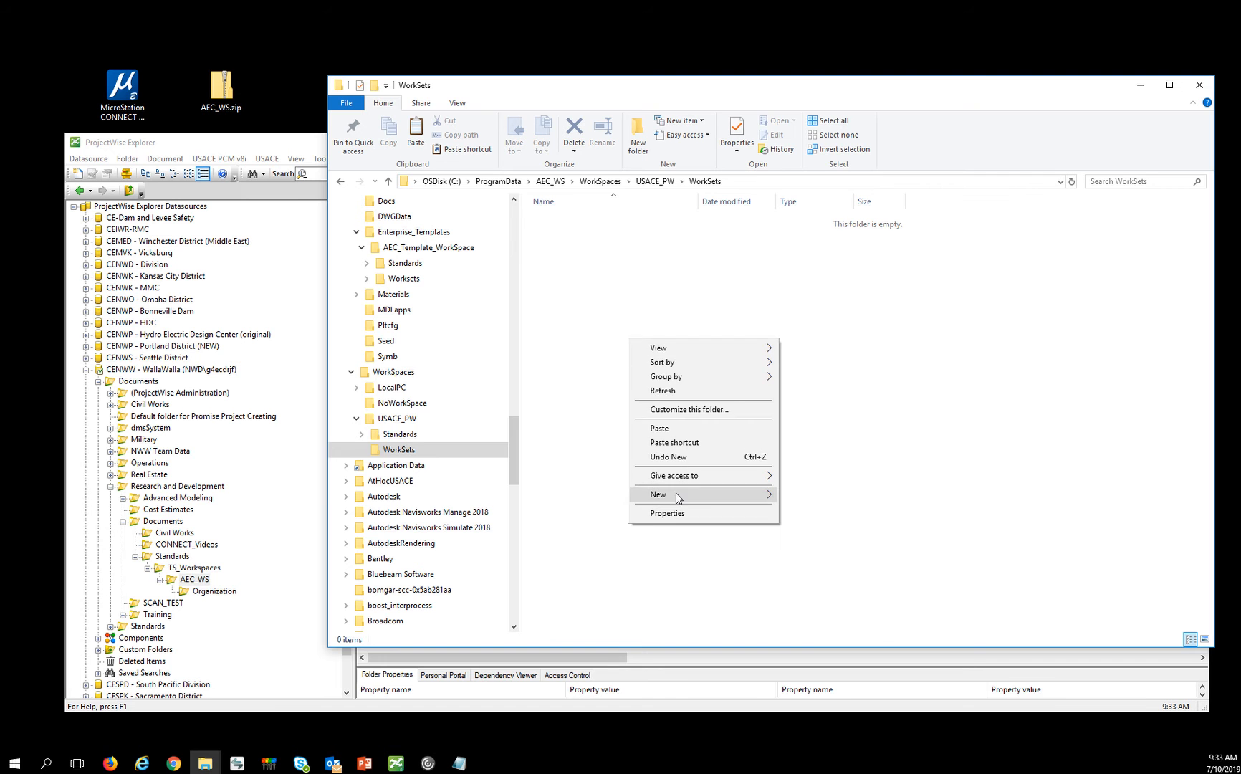
left_click(796, 422)
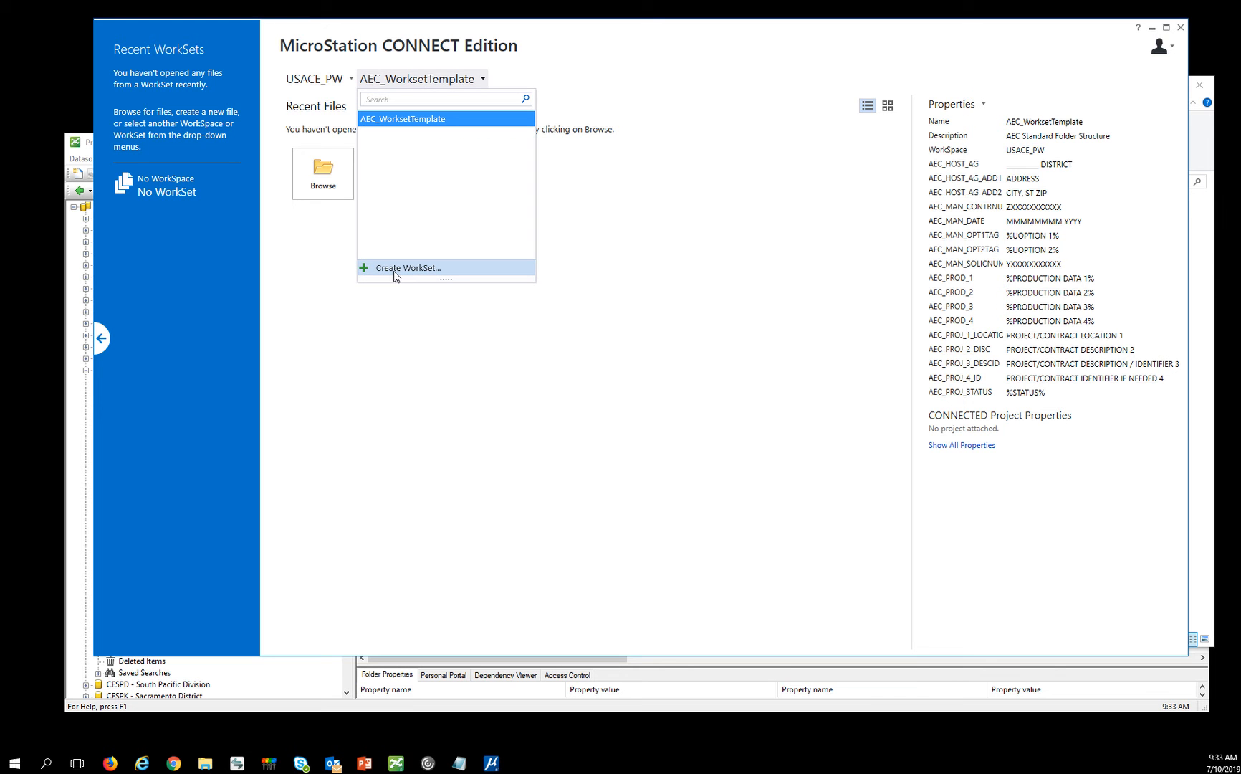
- Create workset UCACE_PW_Workset from AEC_WorksetTemplate and open its Advanced Properties
left_click(409, 267)
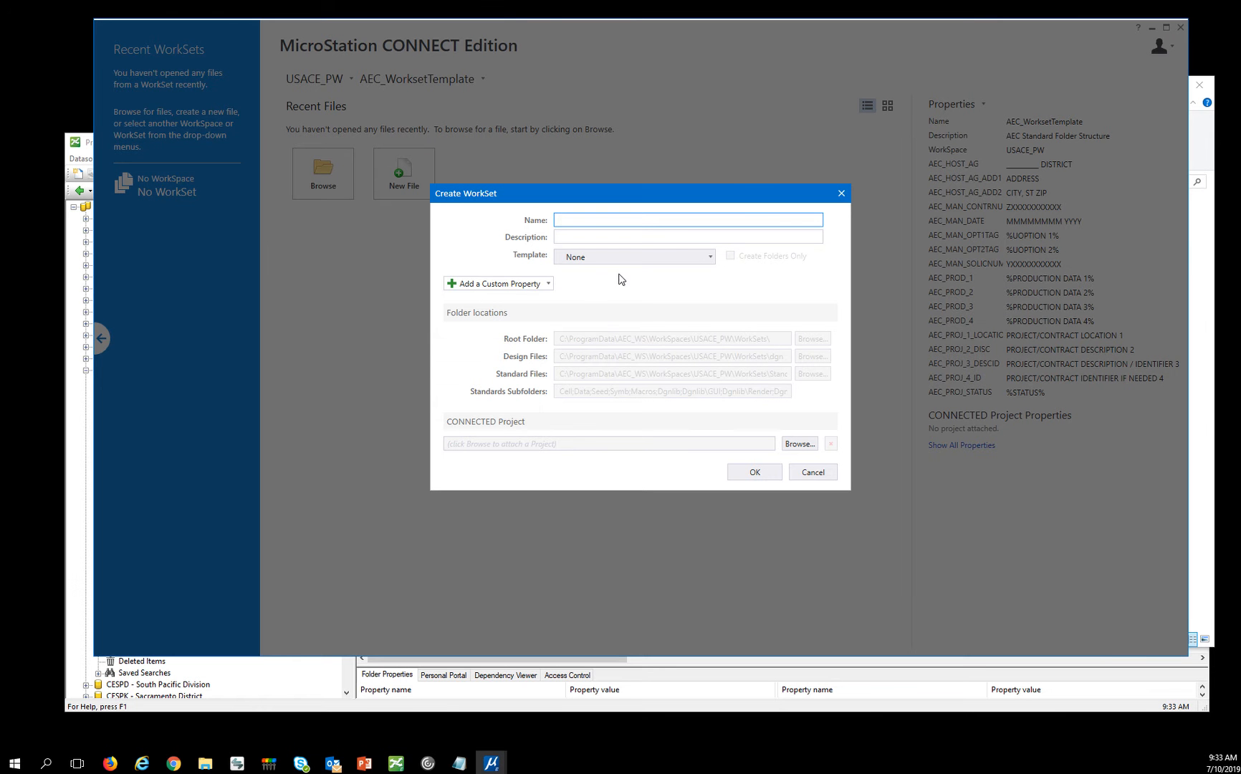
mouse_move(633, 284)
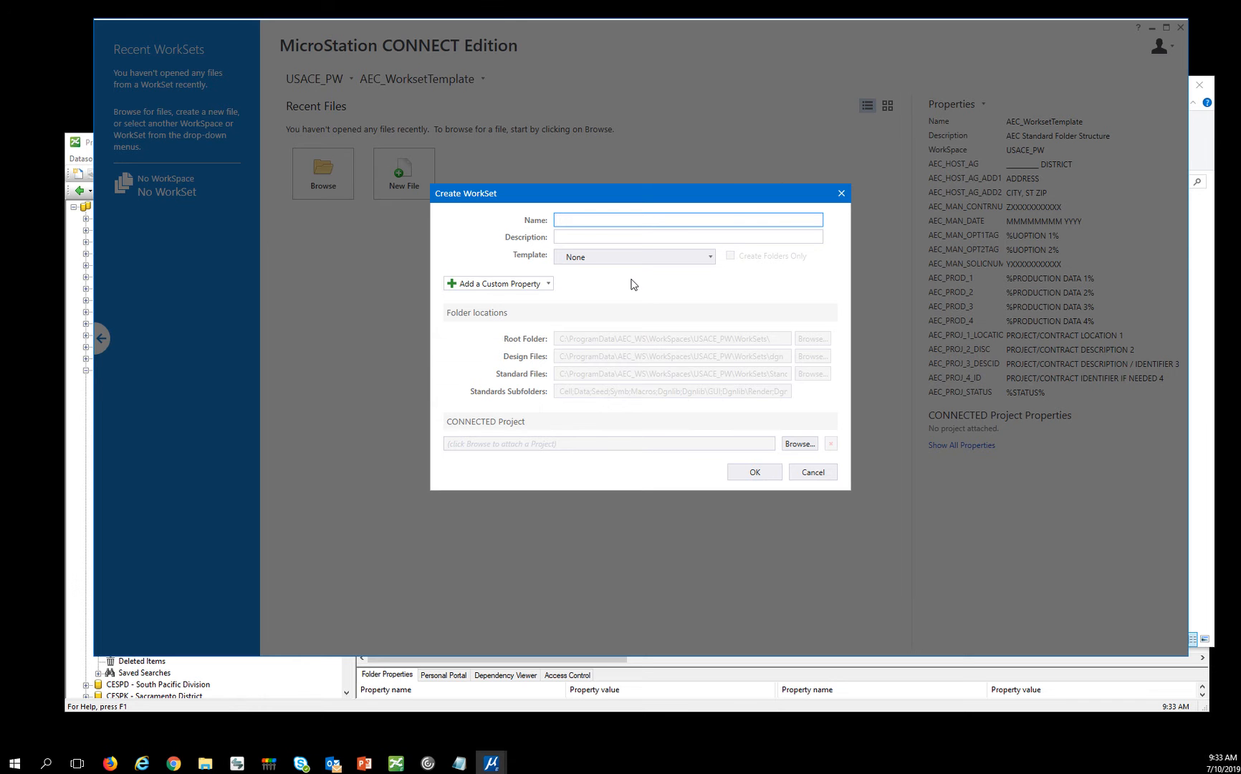
type("UCE")
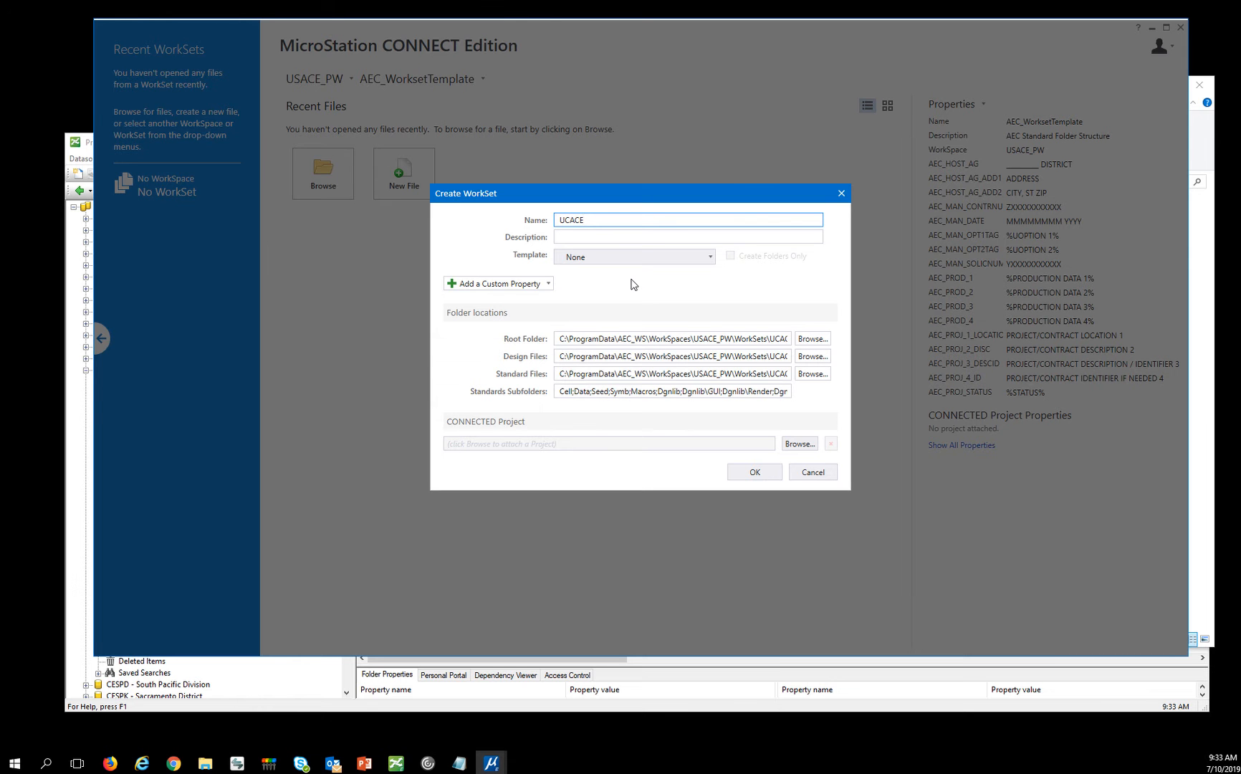
type("_PW")
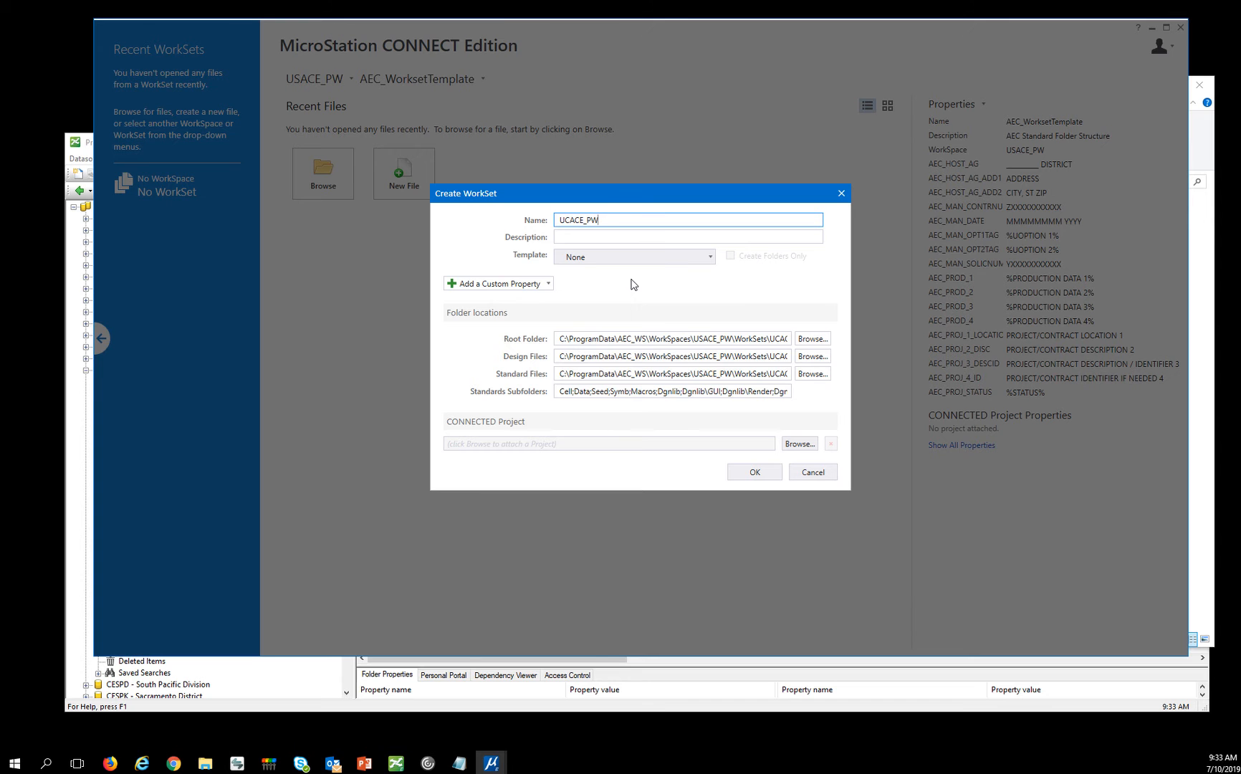
type("_")
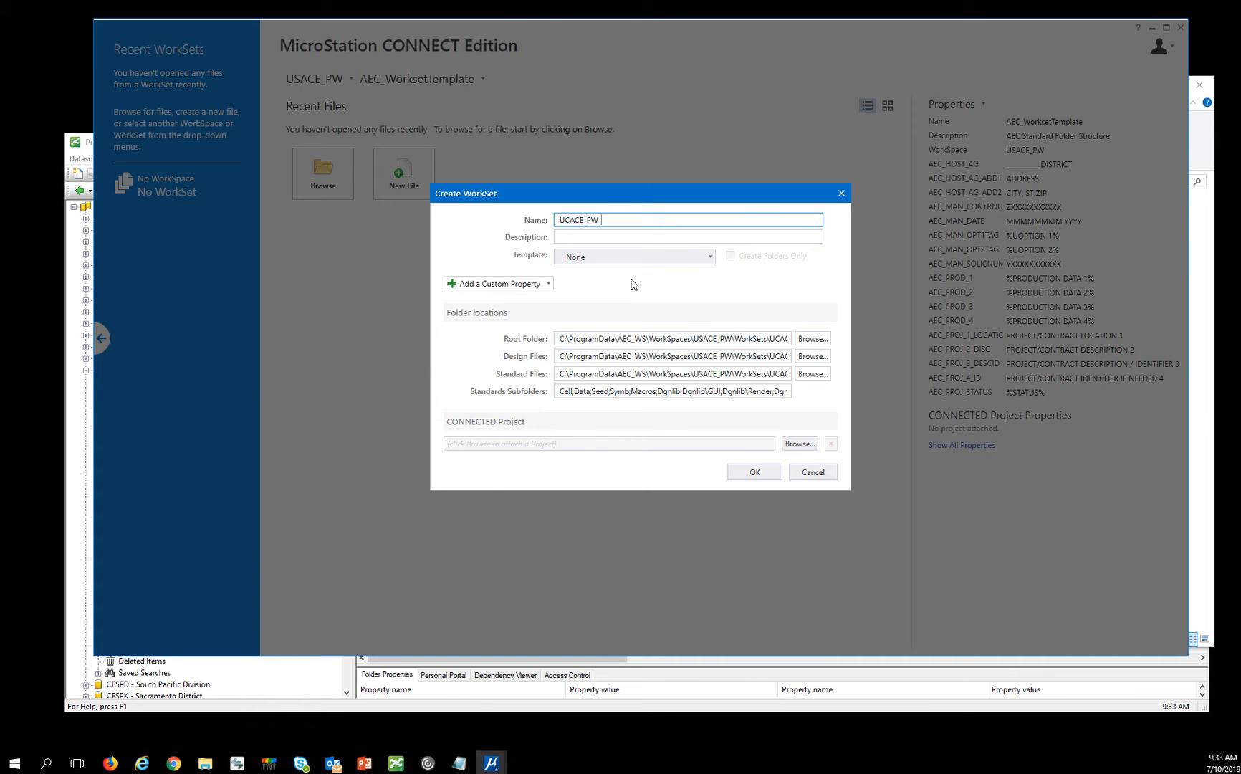
type("Workset")
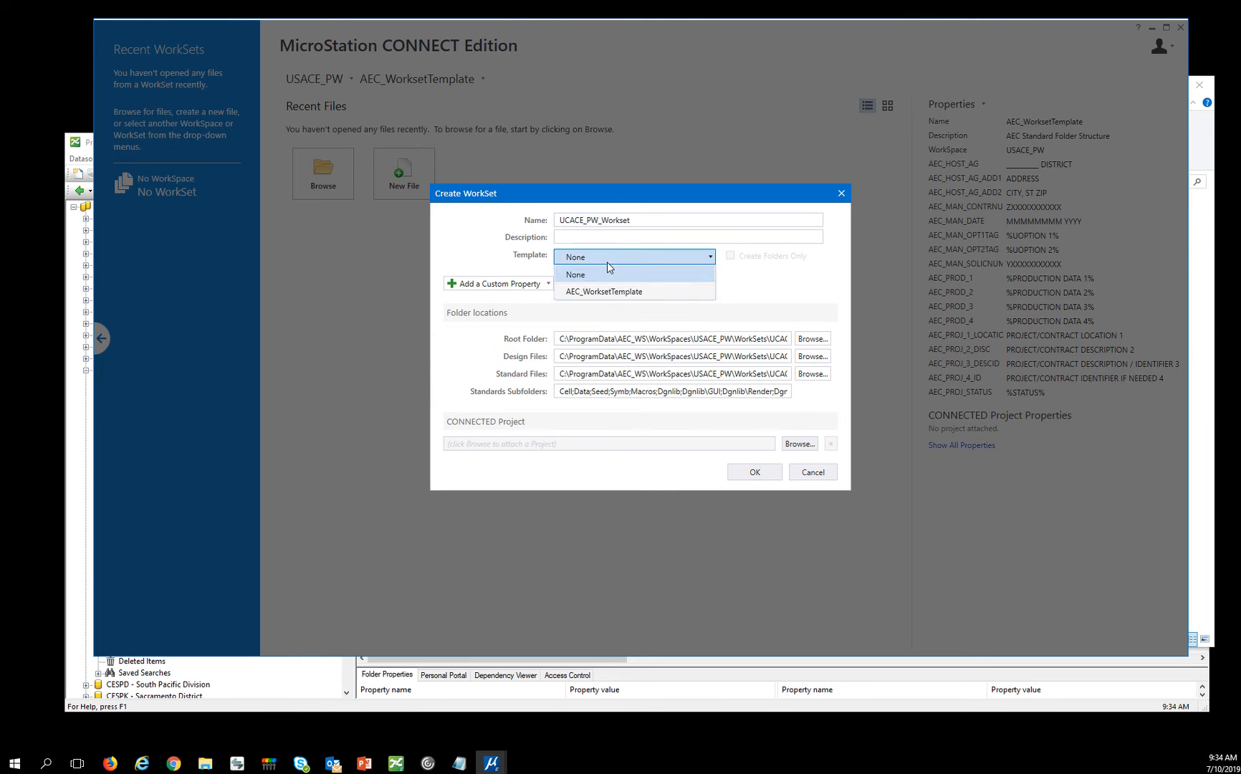
left_click(601, 291)
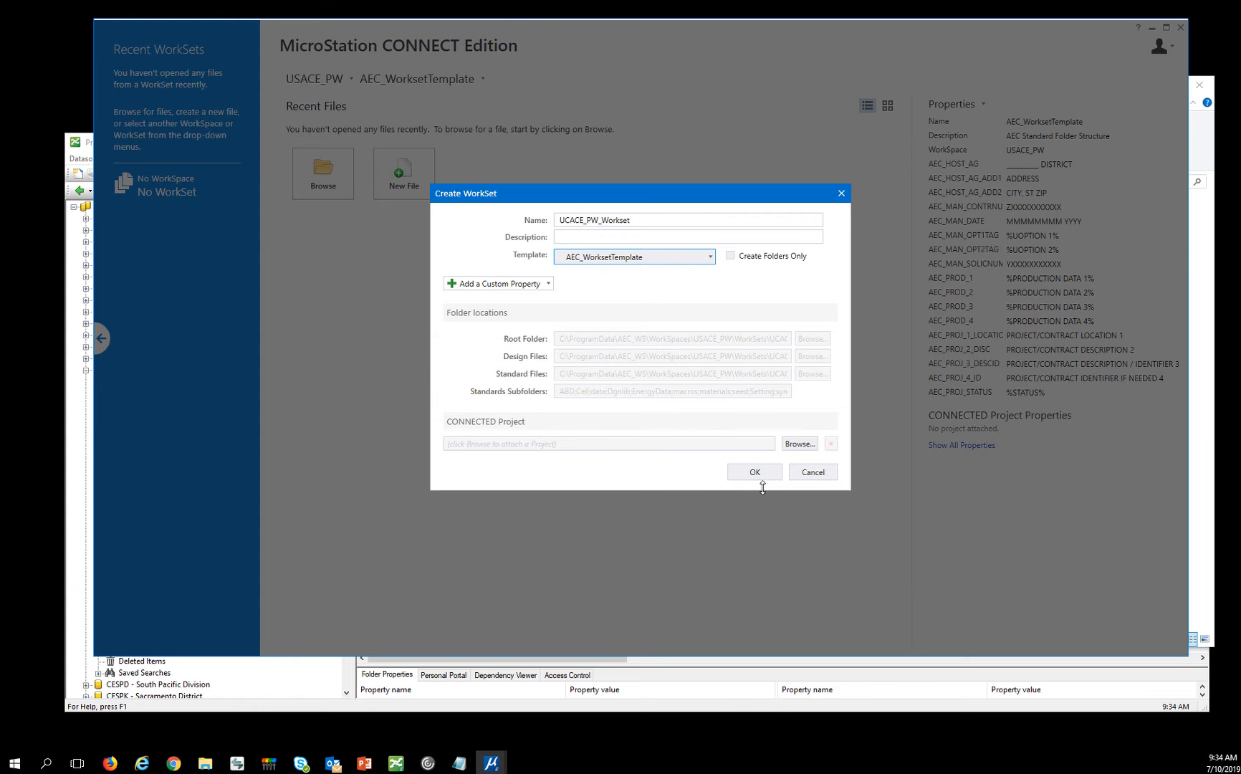
left_click(752, 472)
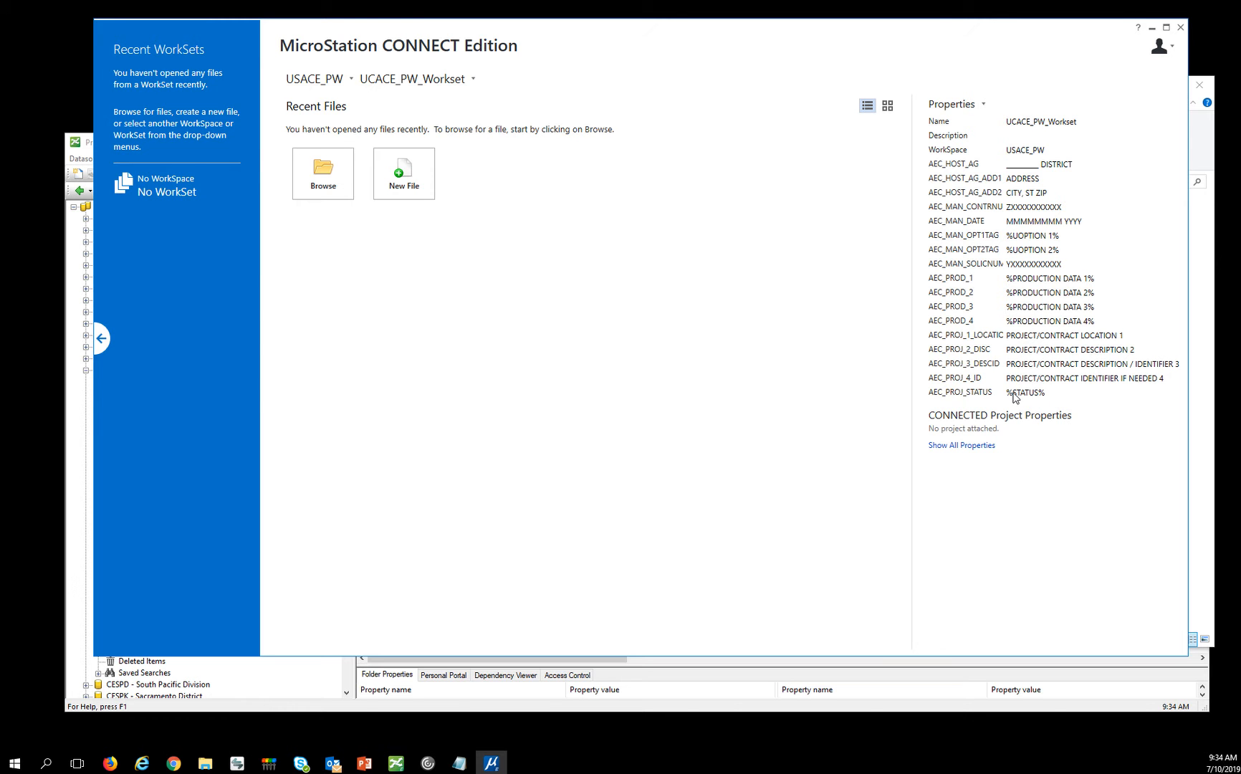
left_click(984, 104)
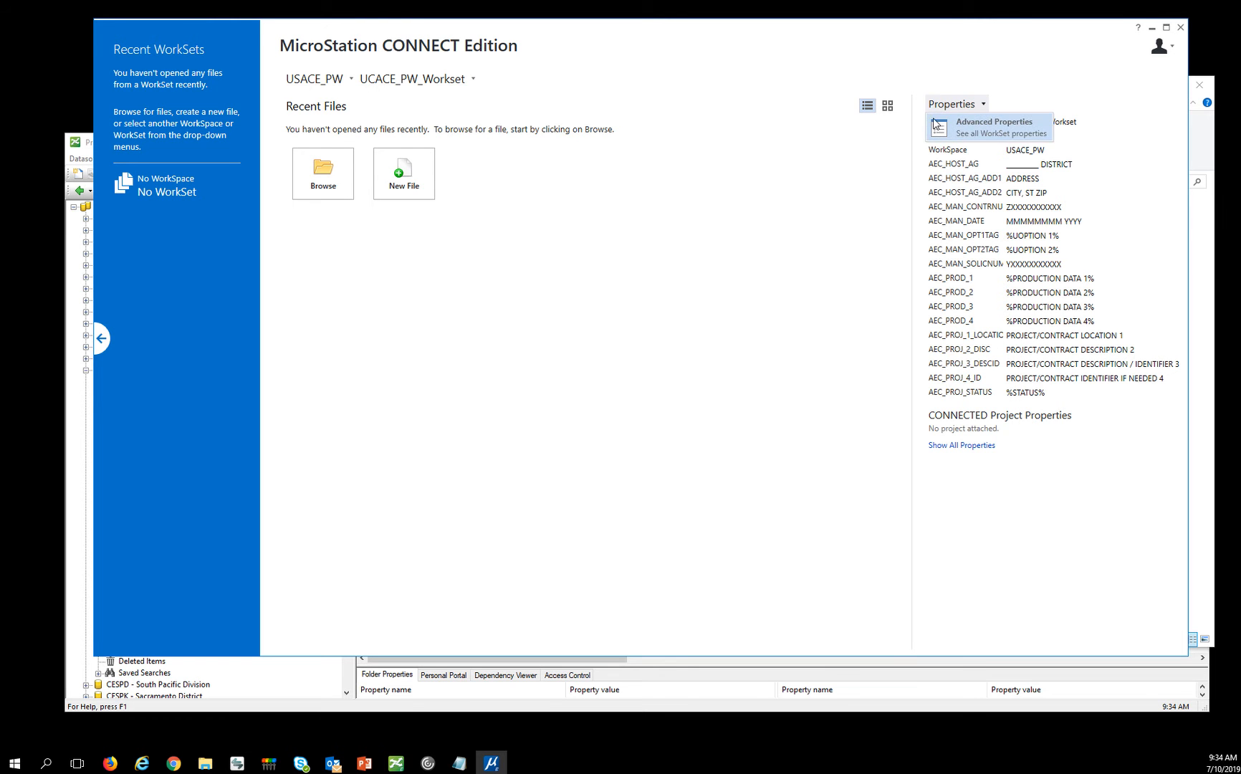
left_click(994, 125)
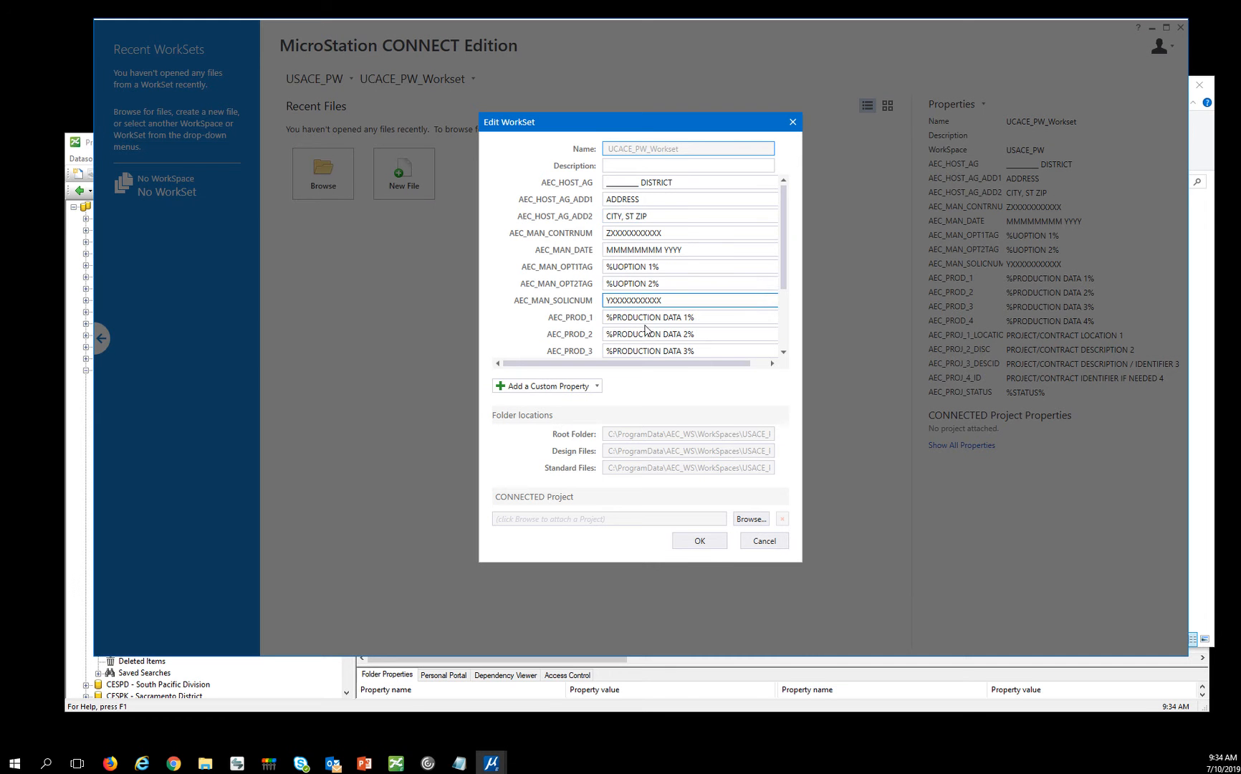
- Close the Edit WorkSet properties dialog for UCACE_PW_Workset
left_click(762, 540)
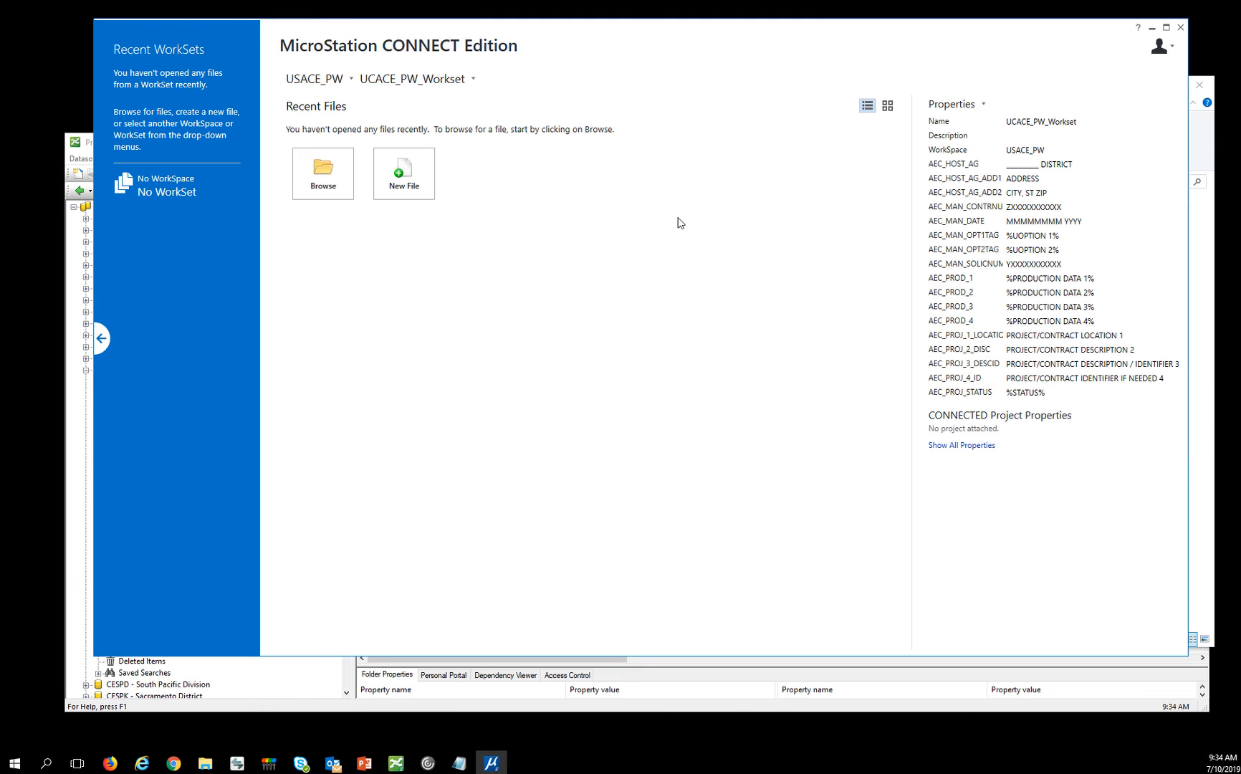
mouse_move(1180, 27)
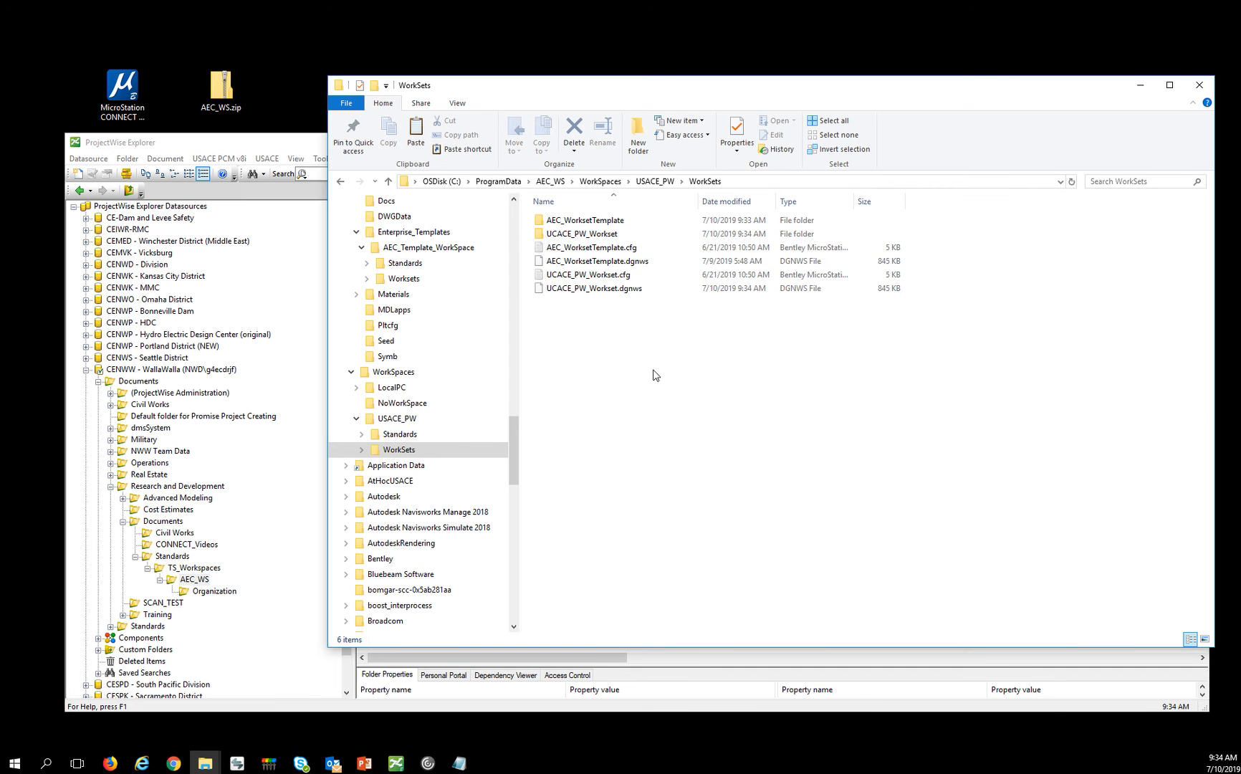
- Add a USACE_Projects folder under Civil Works in ProjectWise Explorer
left_click(592, 288)
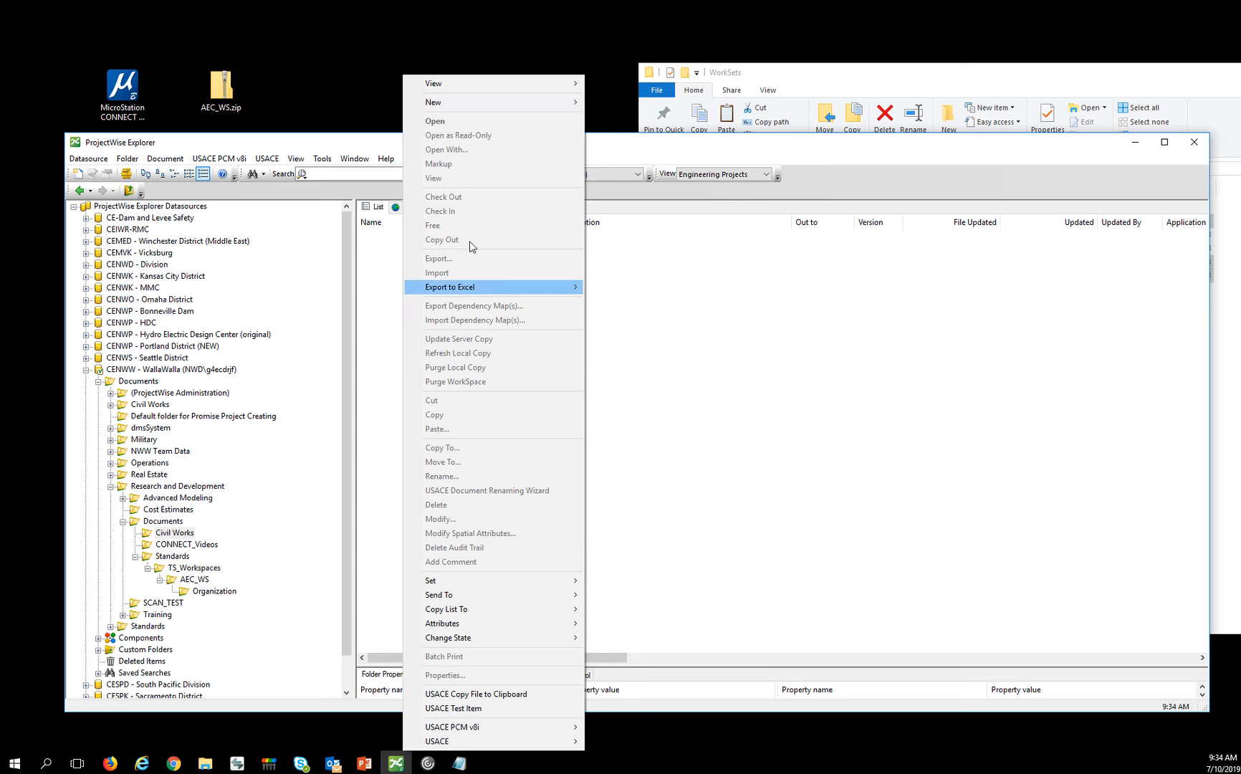
mouse_move(434, 101)
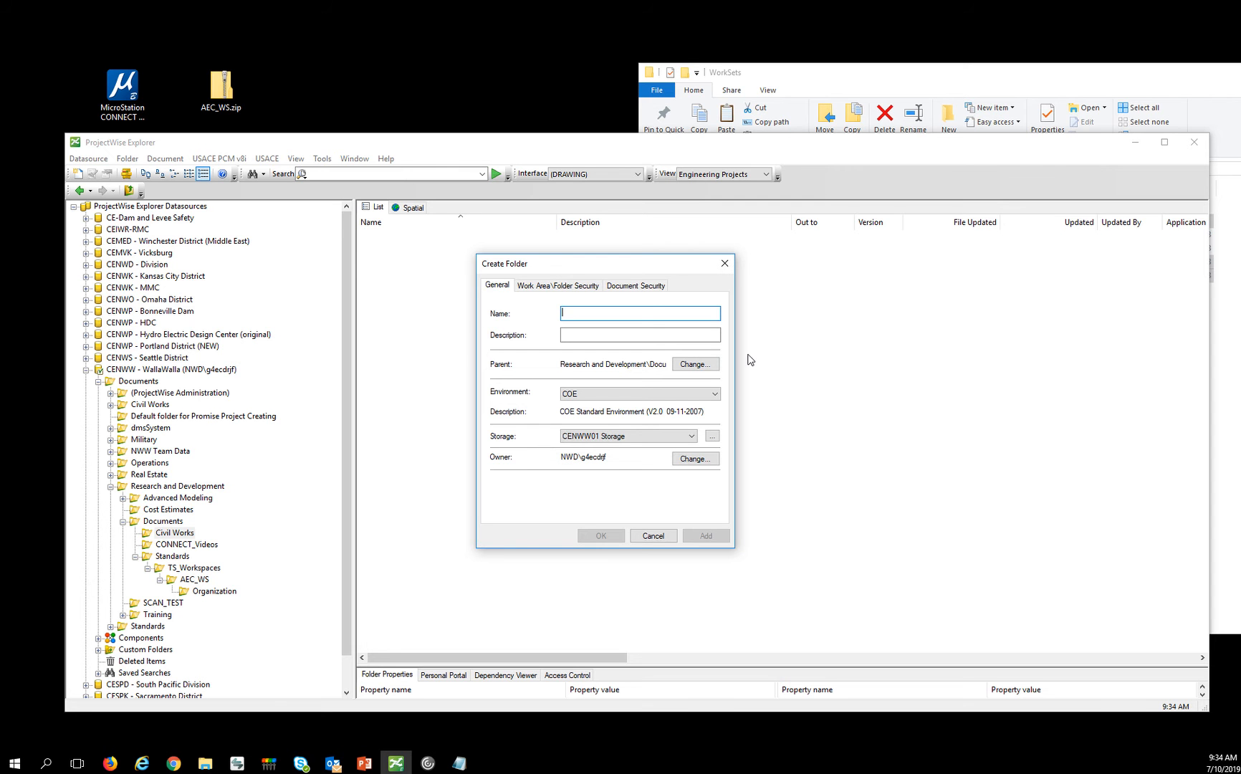
type("USC")
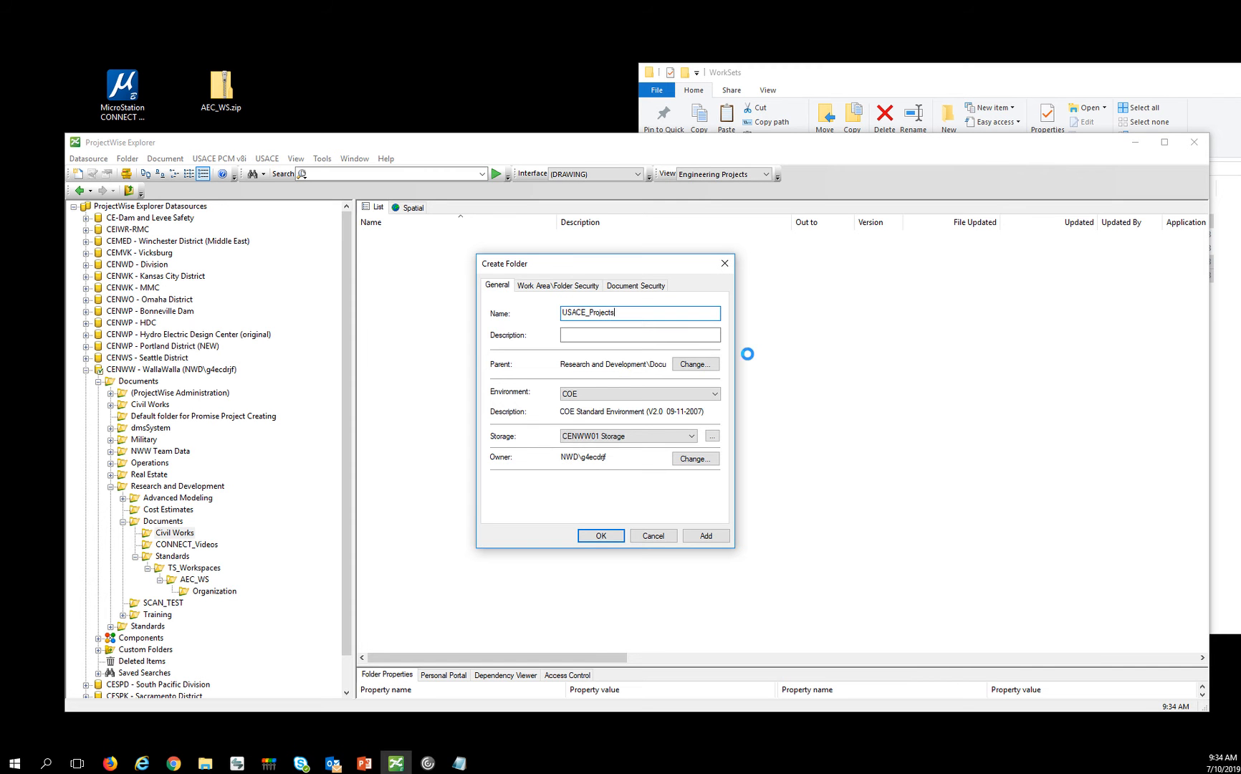
left_click(600, 536)
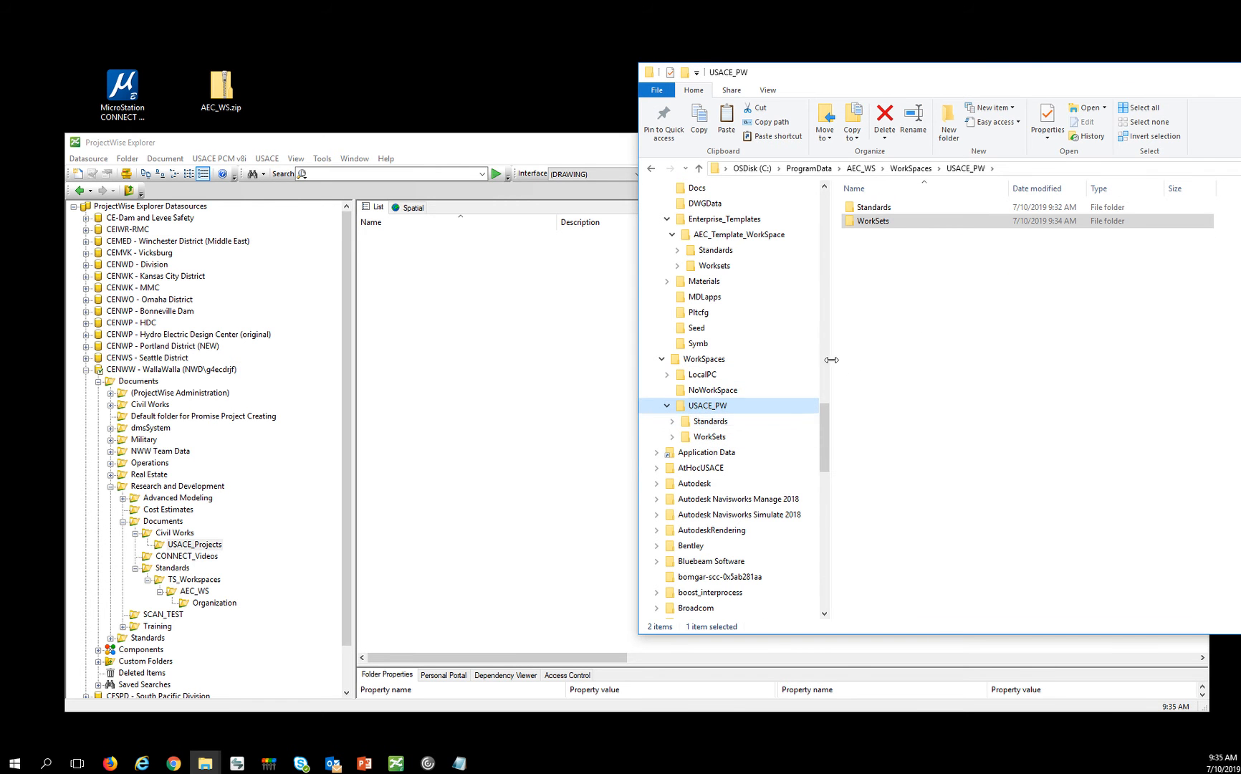
- Create a USACE_PW folder in USACE_Projects, using the name copied from File Explorer
right_click(706, 405)
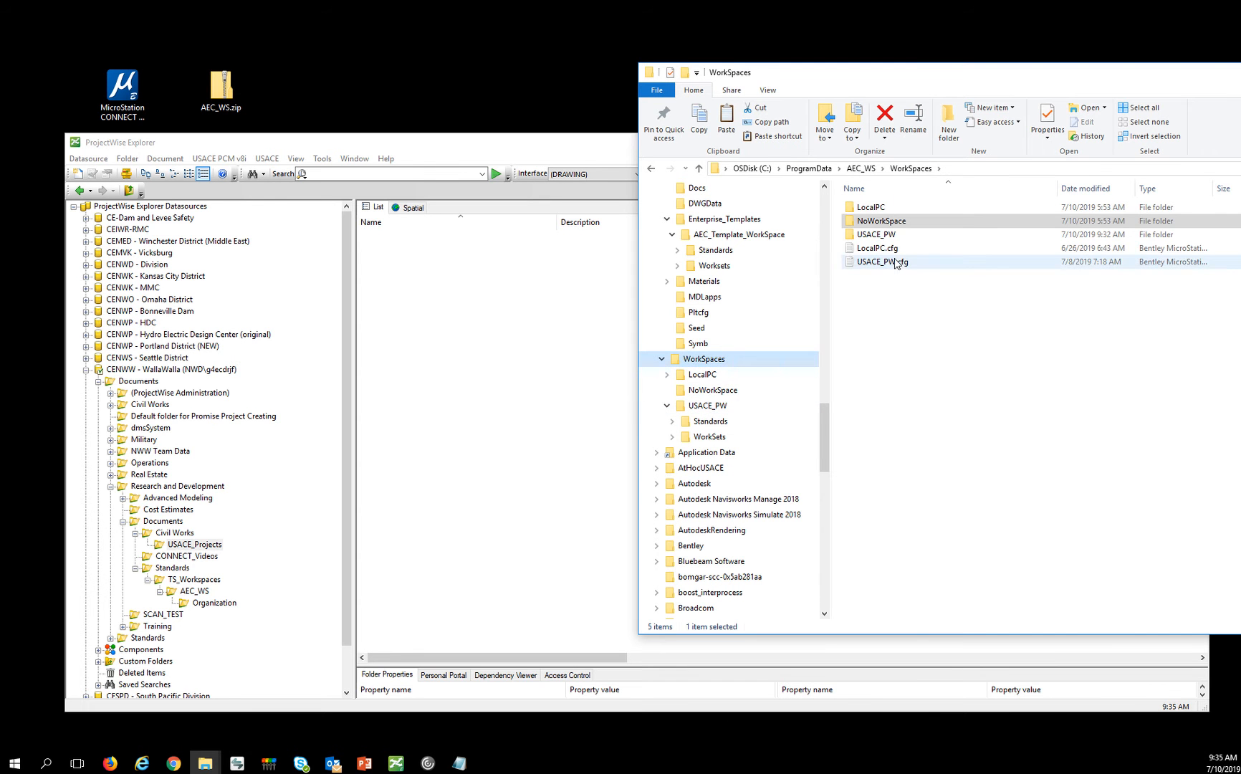
right_click(483, 317)
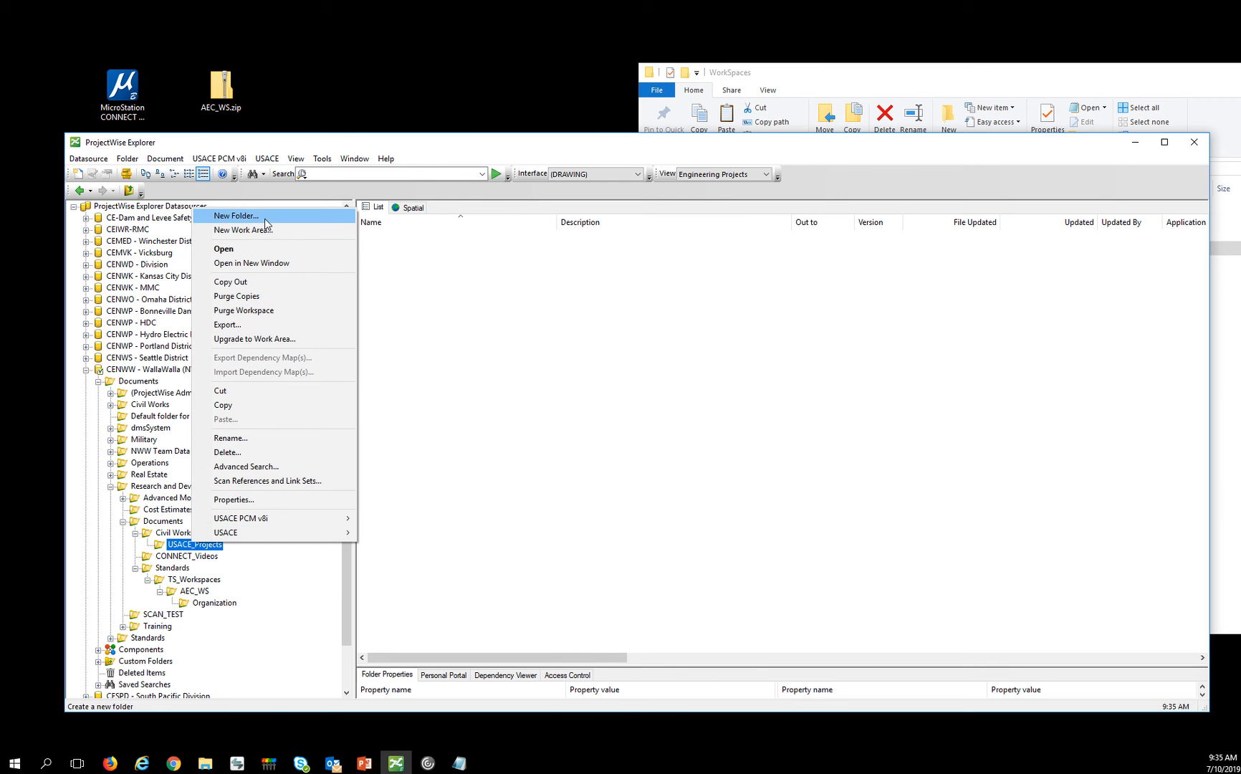
mouse_move(242, 230)
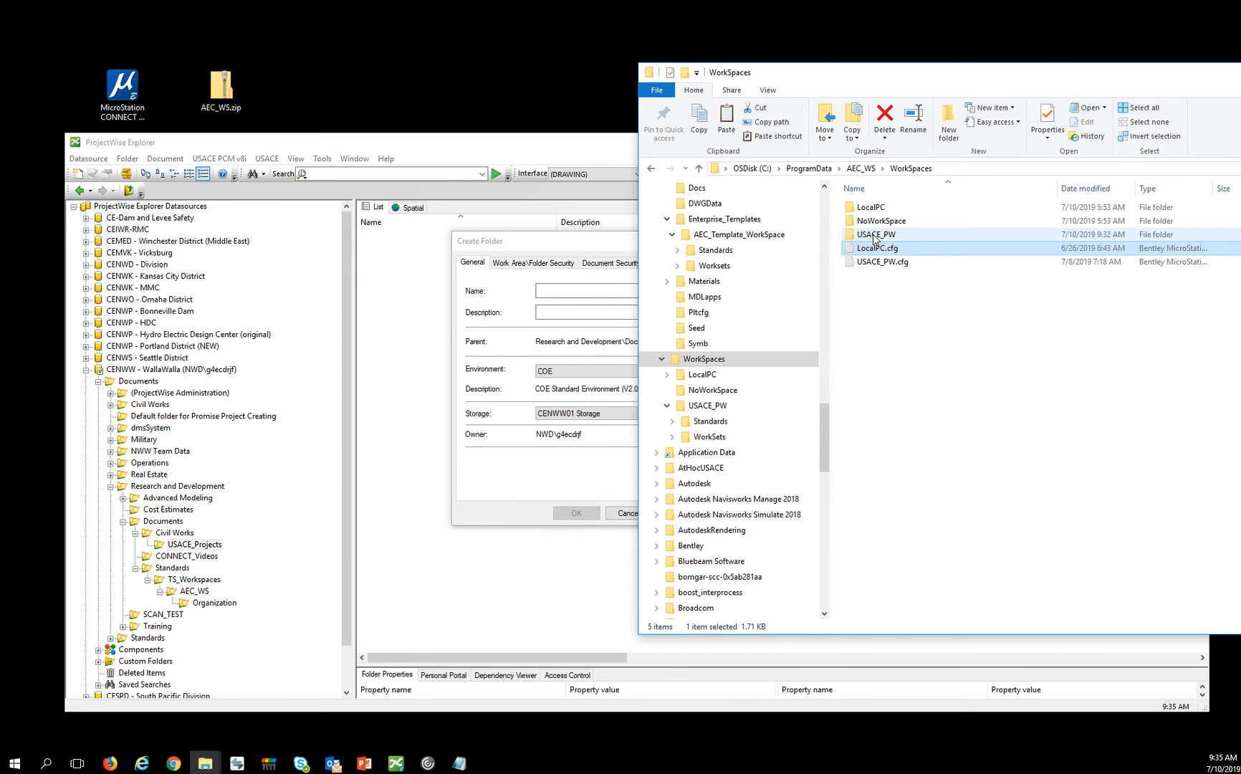
left_click(873, 235)
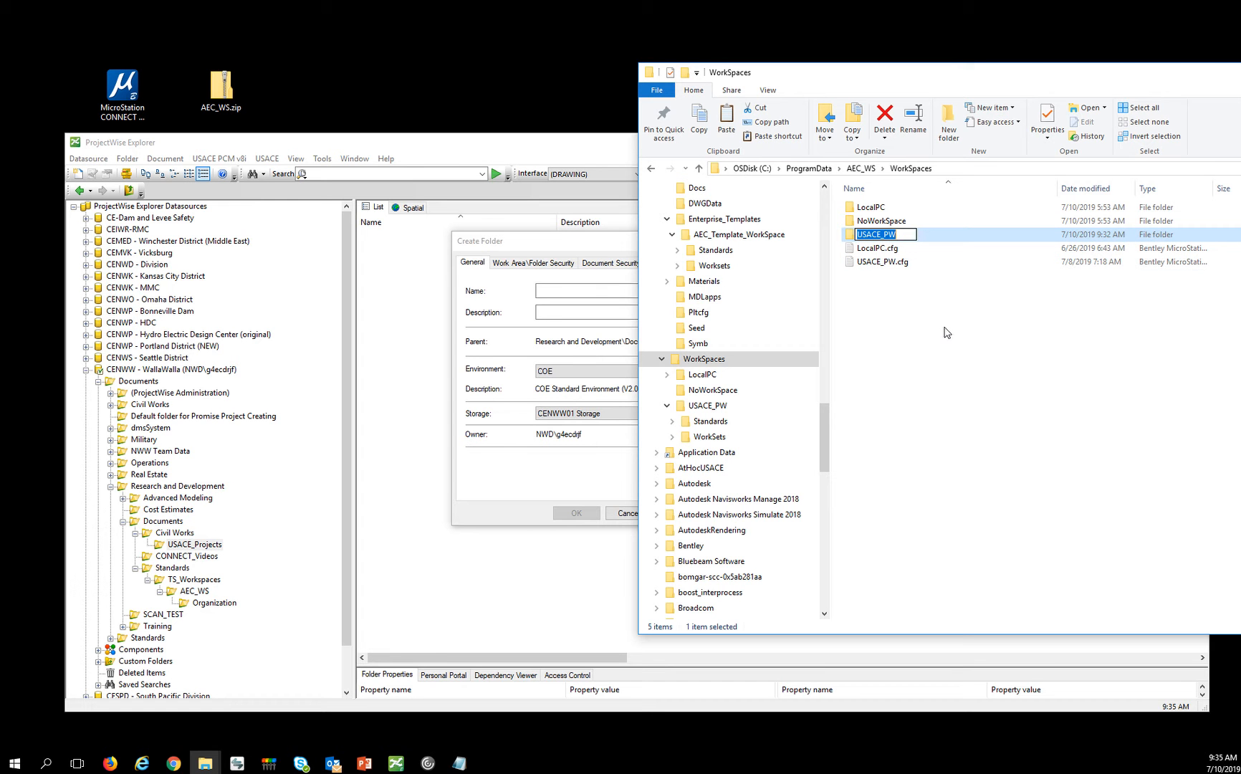
mouse_move(572, 289)
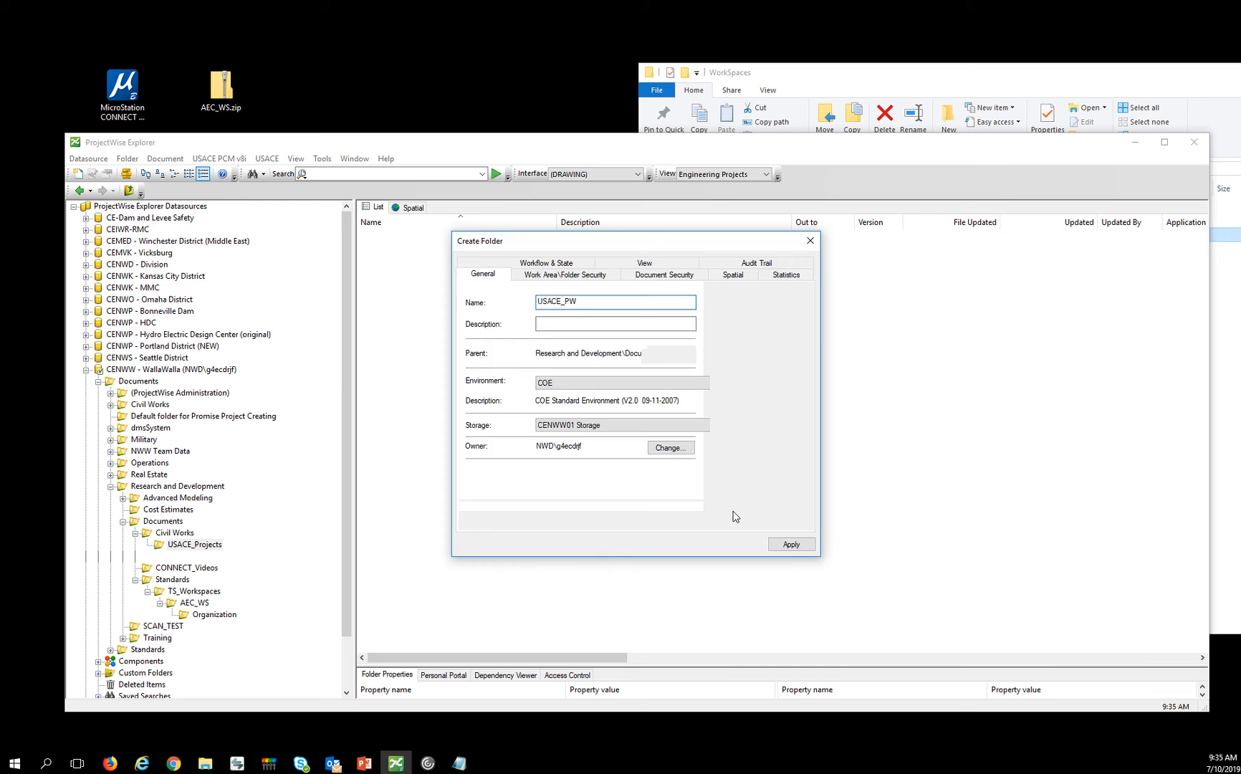
left_click(789, 545)
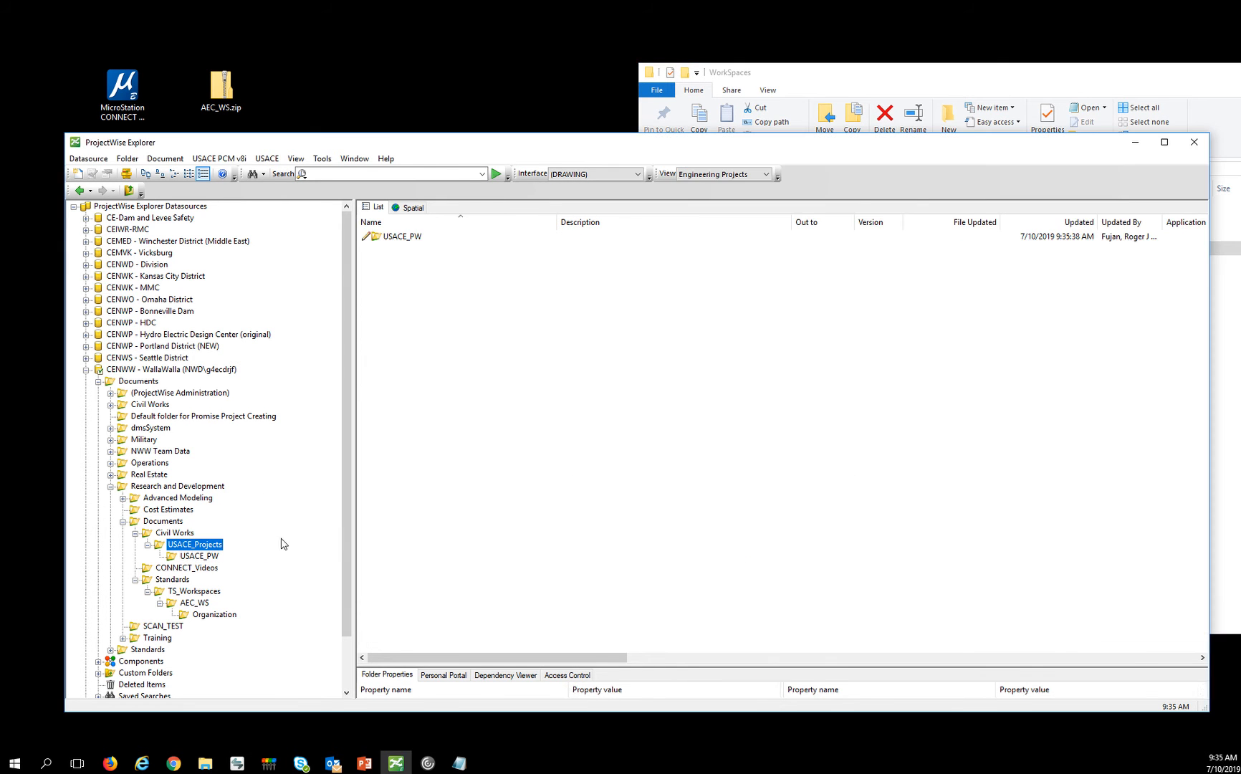
- Drag USACE_PW.cfg from File Explorer into USACE_Projects beside the USACE_PW folder
left_click(873, 247)
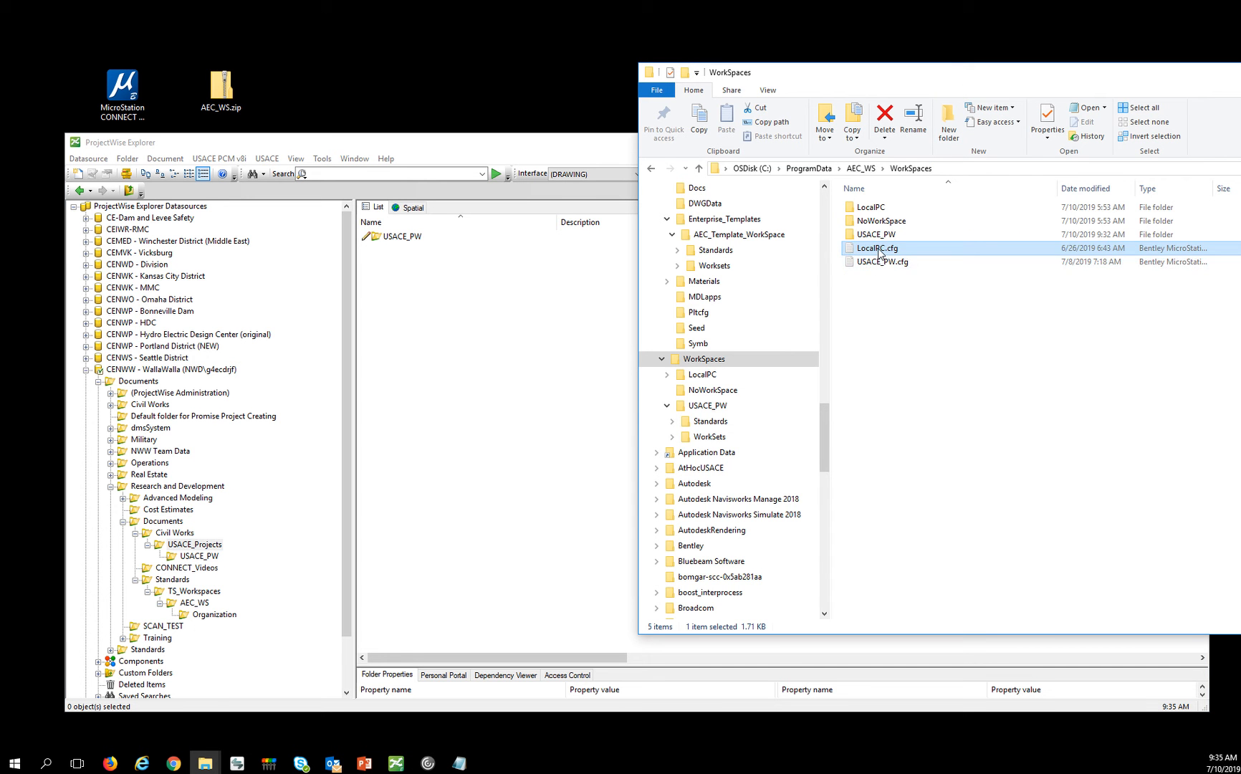
left_click(880, 261)
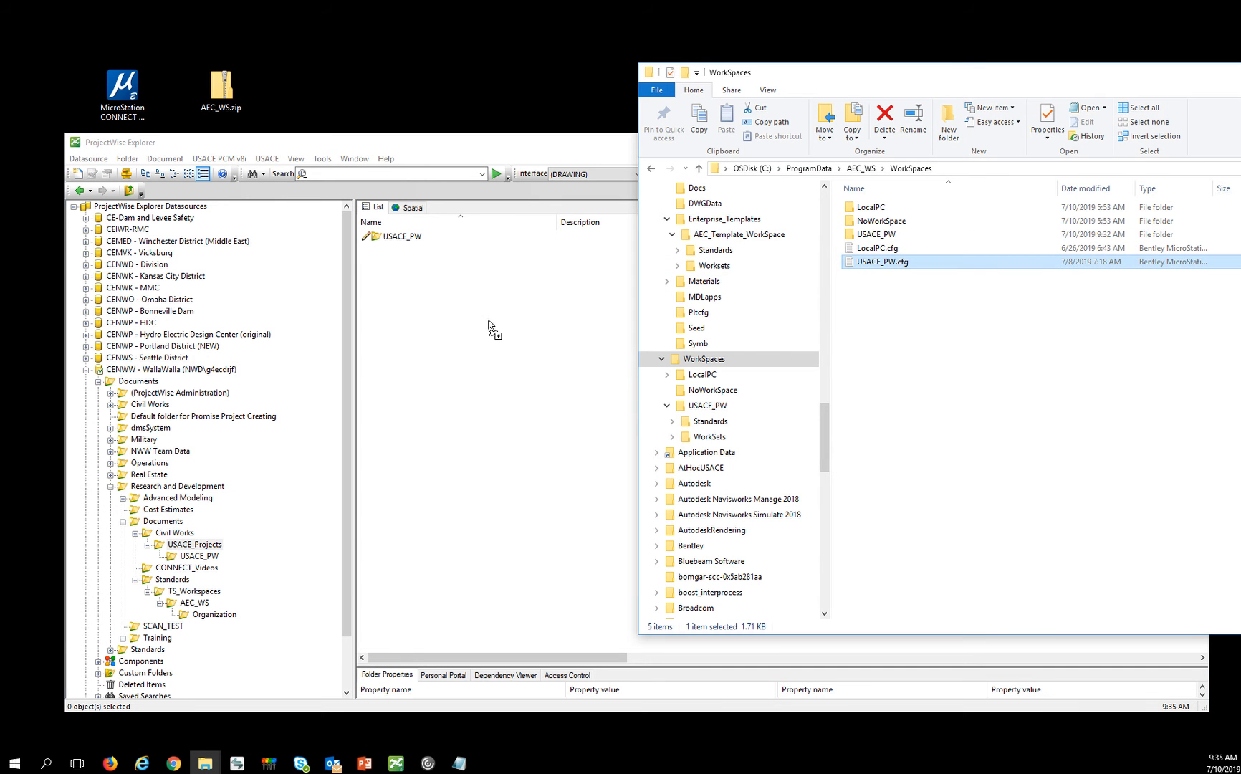
mouse_move(451, 323)
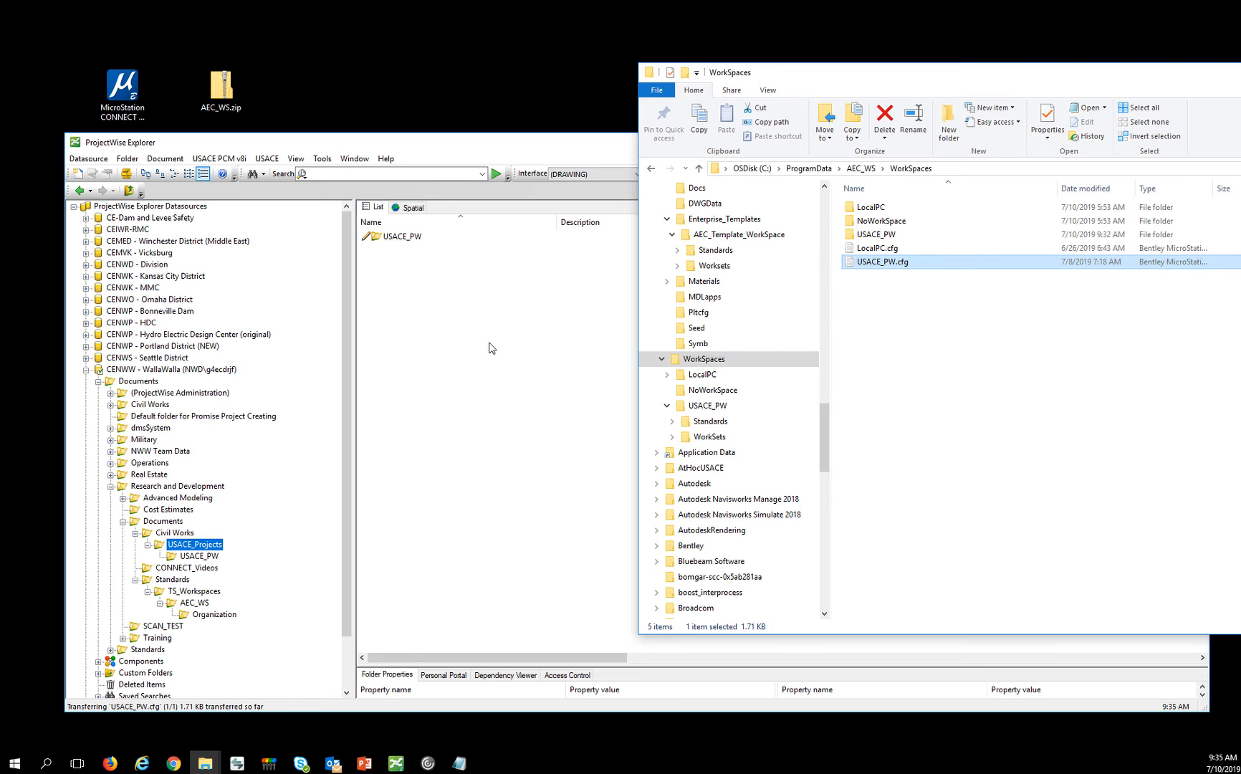
mouse_move(396, 346)
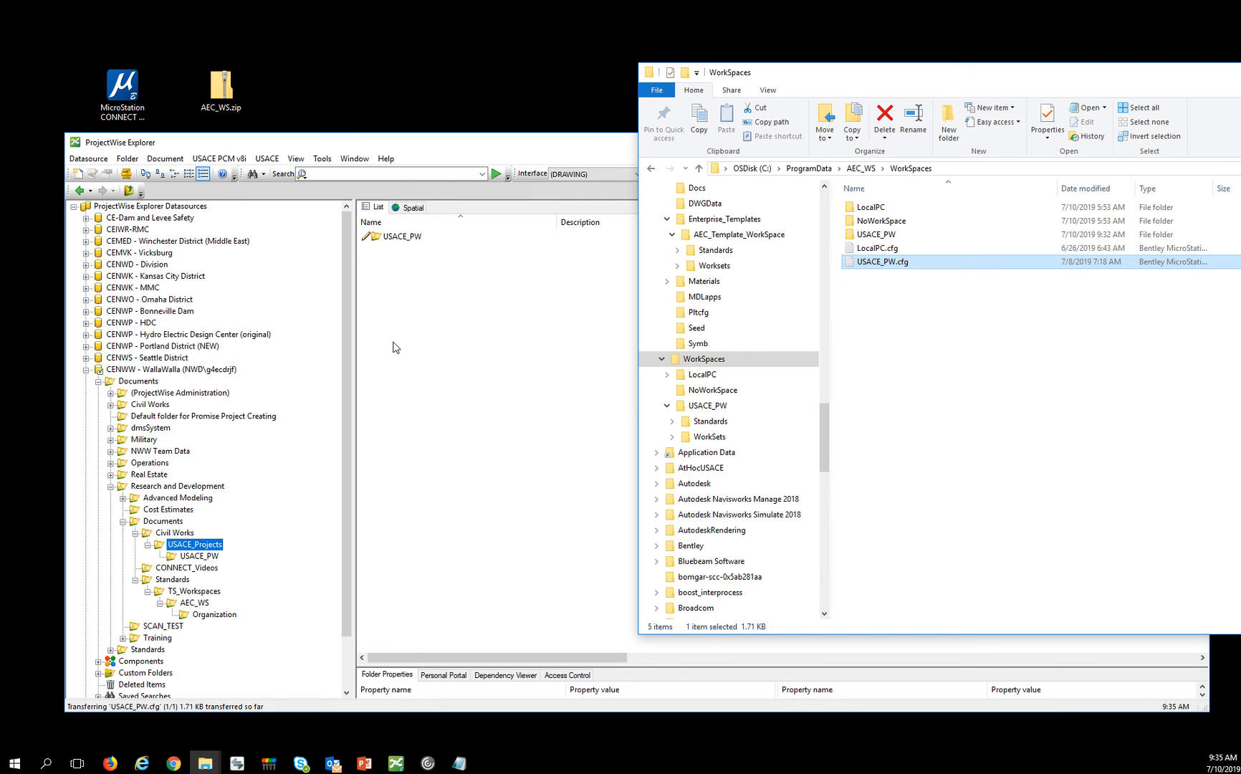
right_click(399, 236)
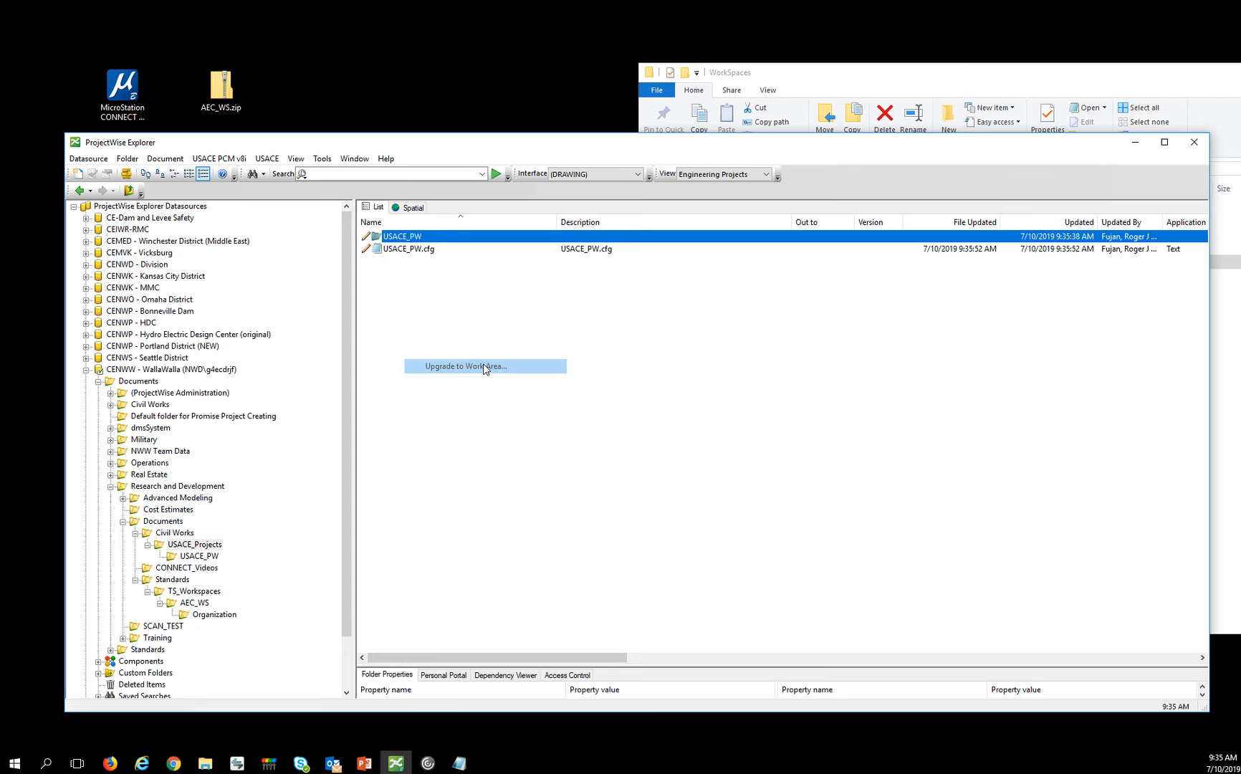
- Upgrade USACE_PW to a work area via the wizard, then open the local USACE_PW folder
left_click(461, 365)
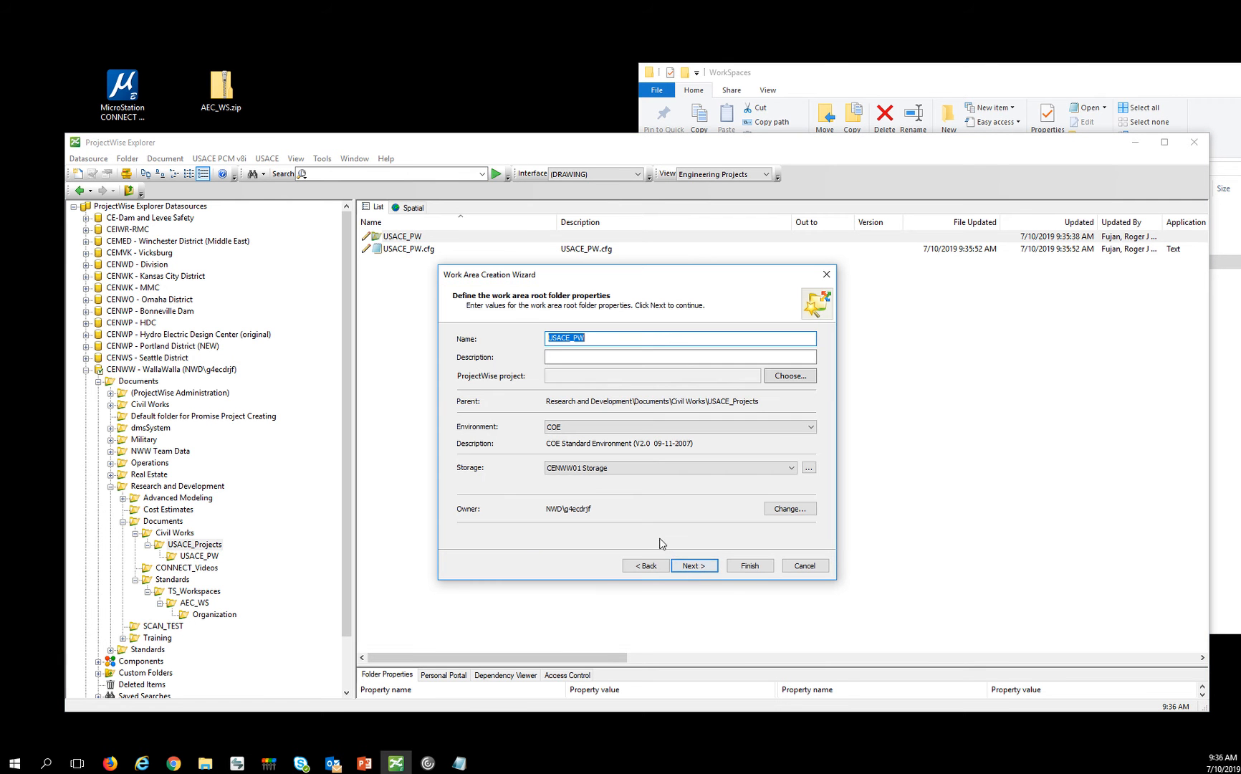
mouse_move(693, 565)
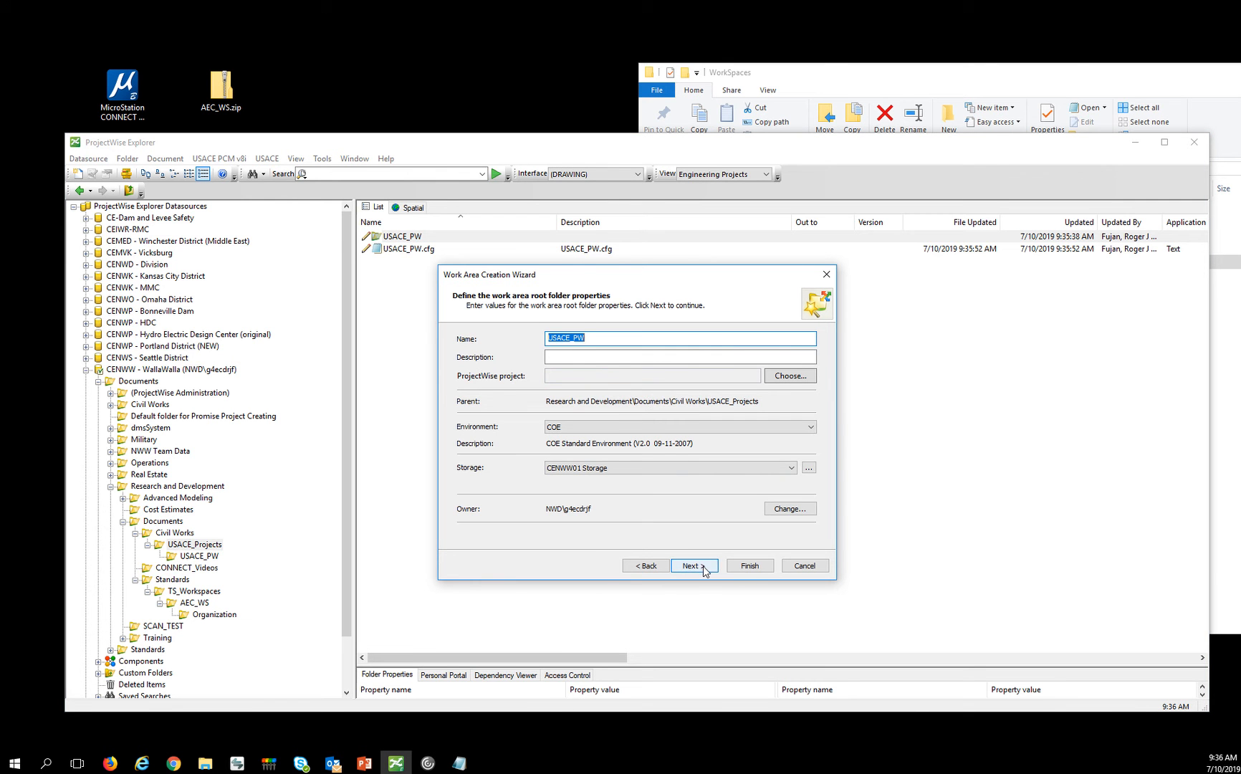
left_click(693, 566)
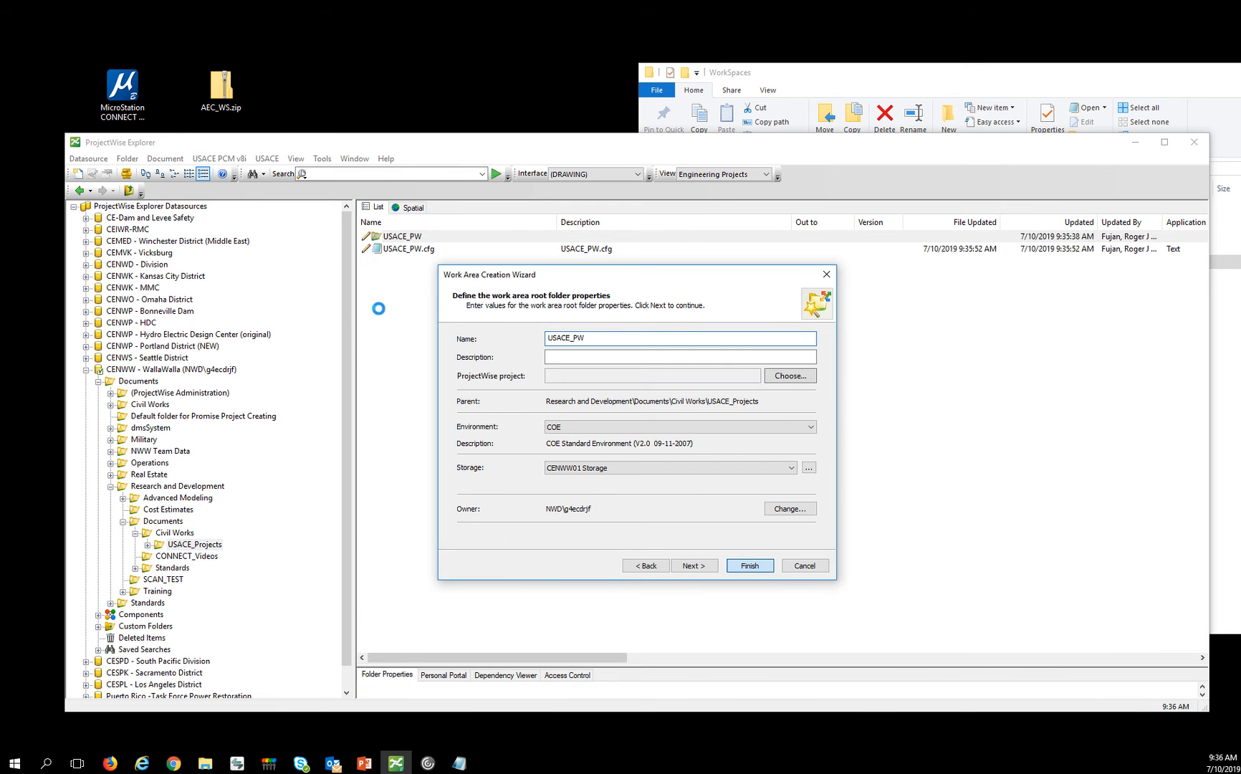
left_click(748, 564)
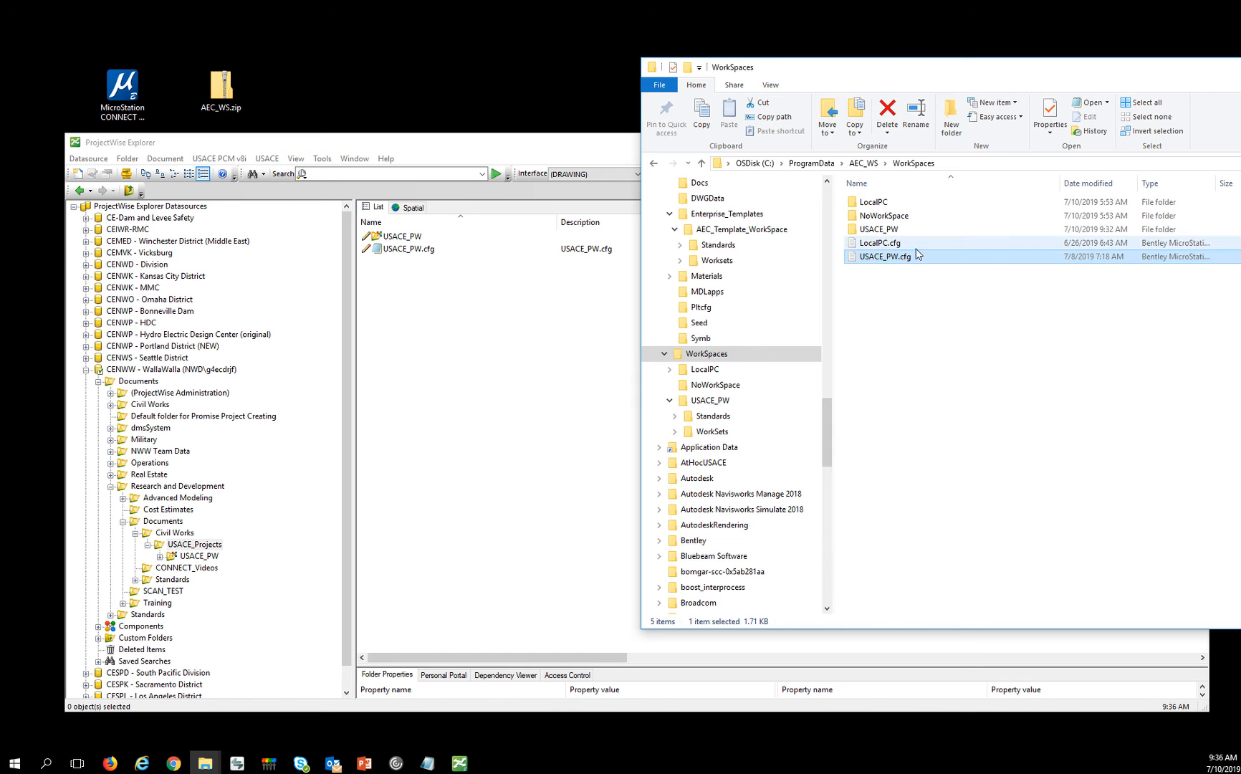
left_click(878, 229)
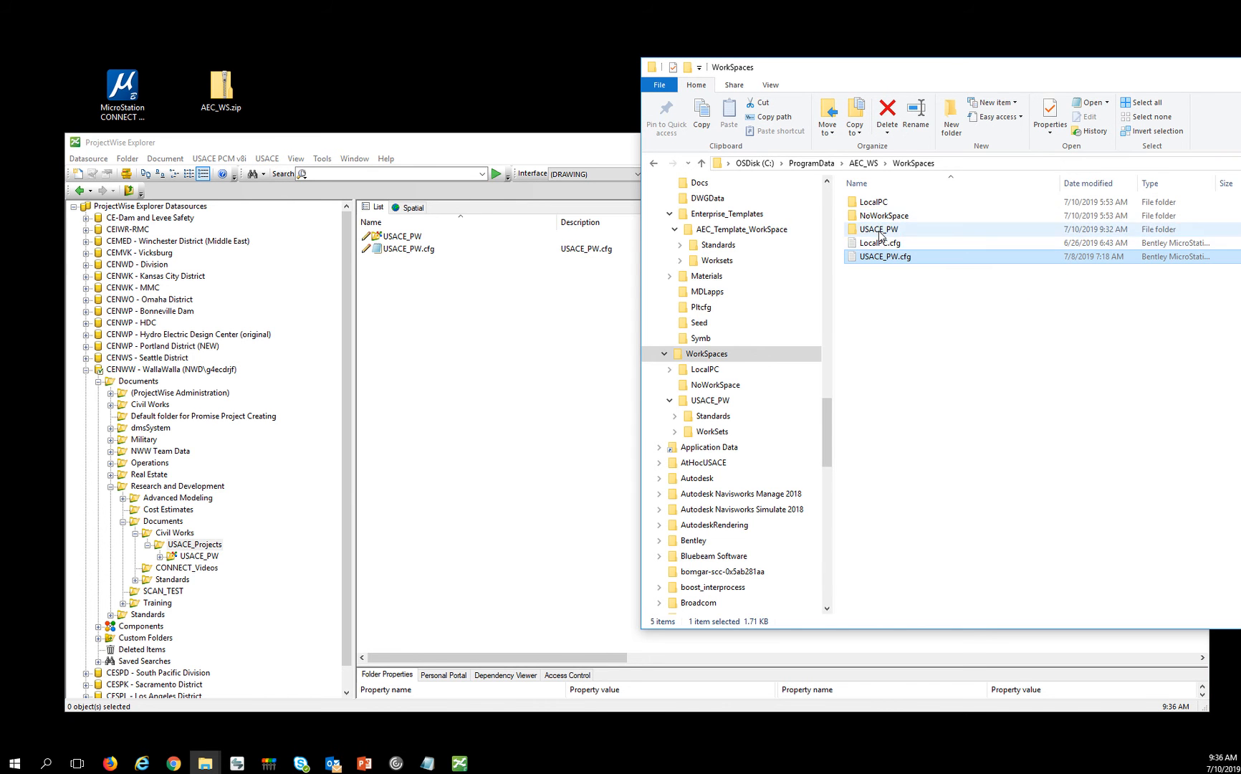
double_click(879, 229)
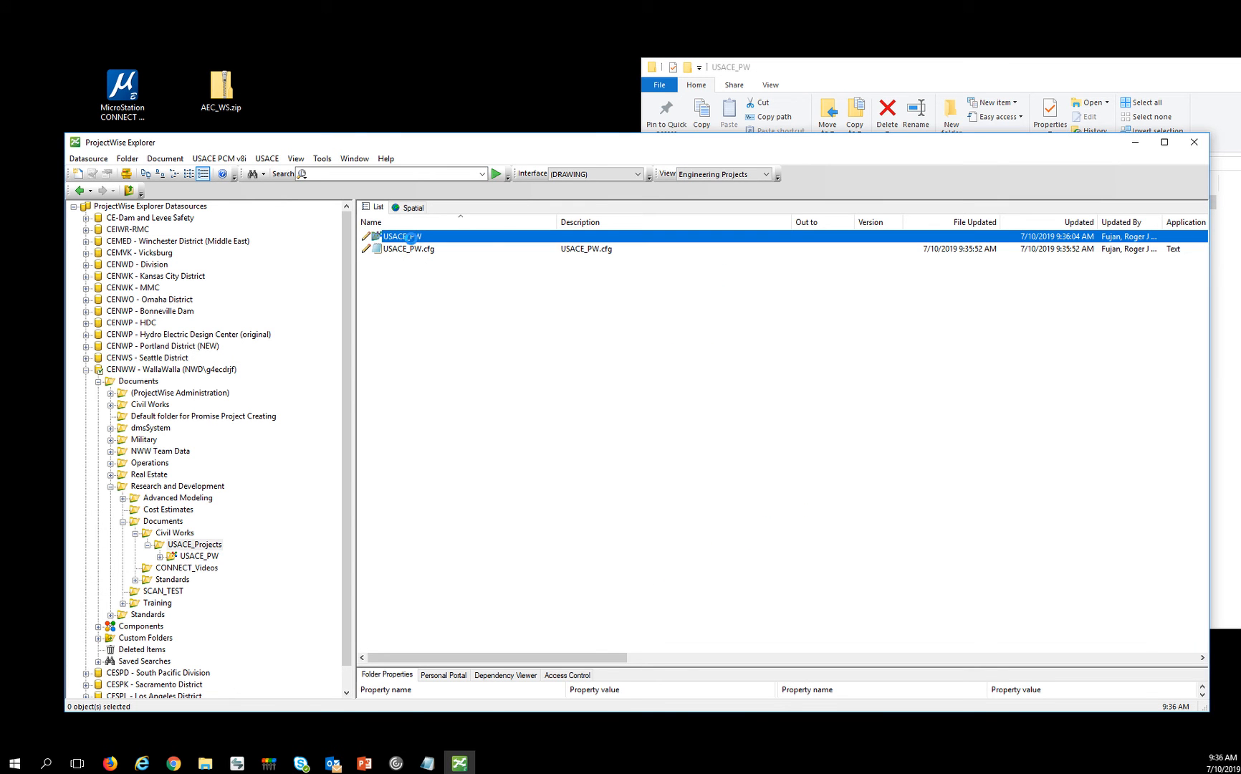
- Create a 'Workset' folder in the USACE_PW work area and rename it 'Worksets'
right_click(399, 236)
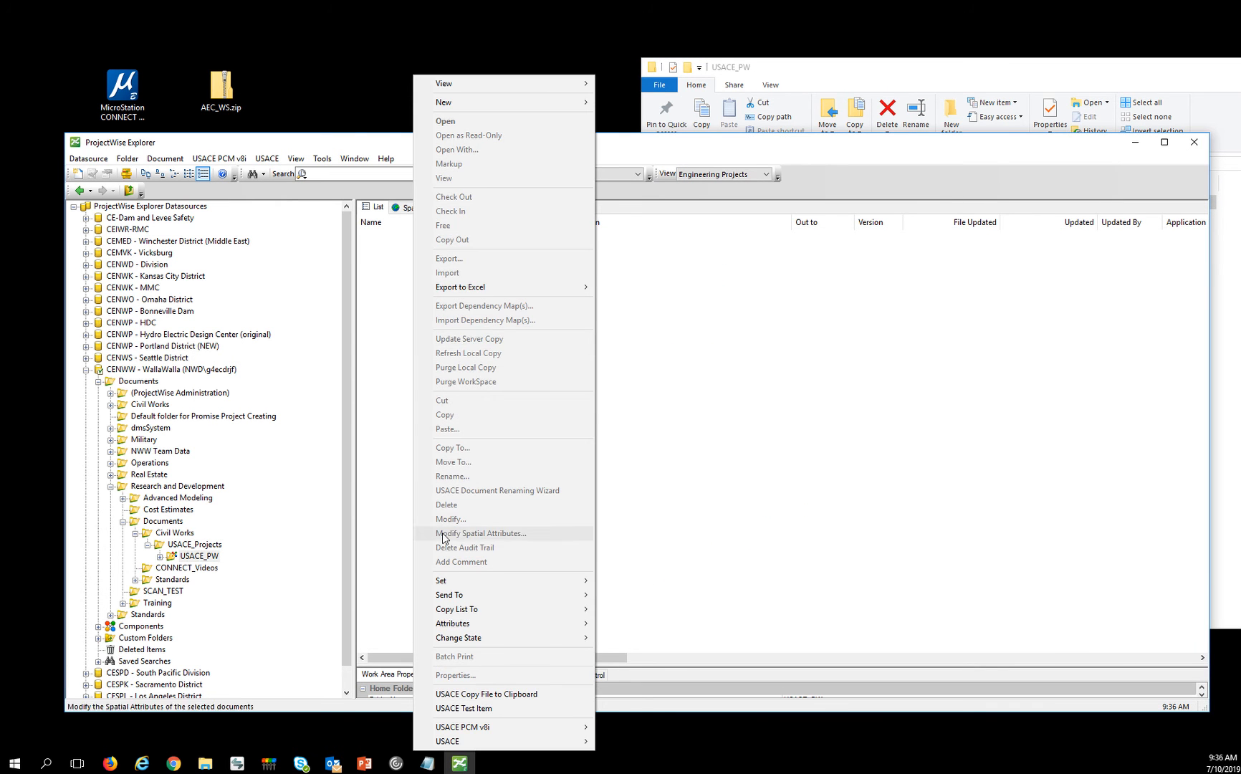
mouse_move(183, 576)
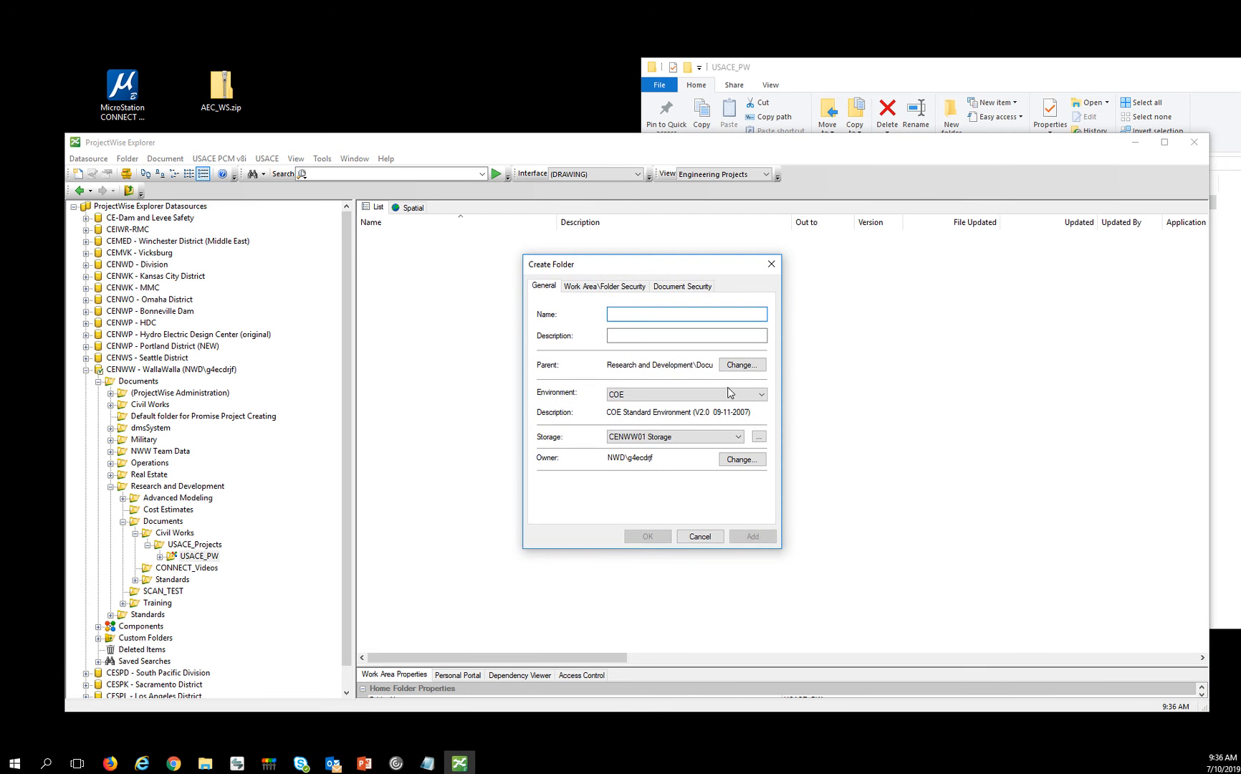
type("Workset")
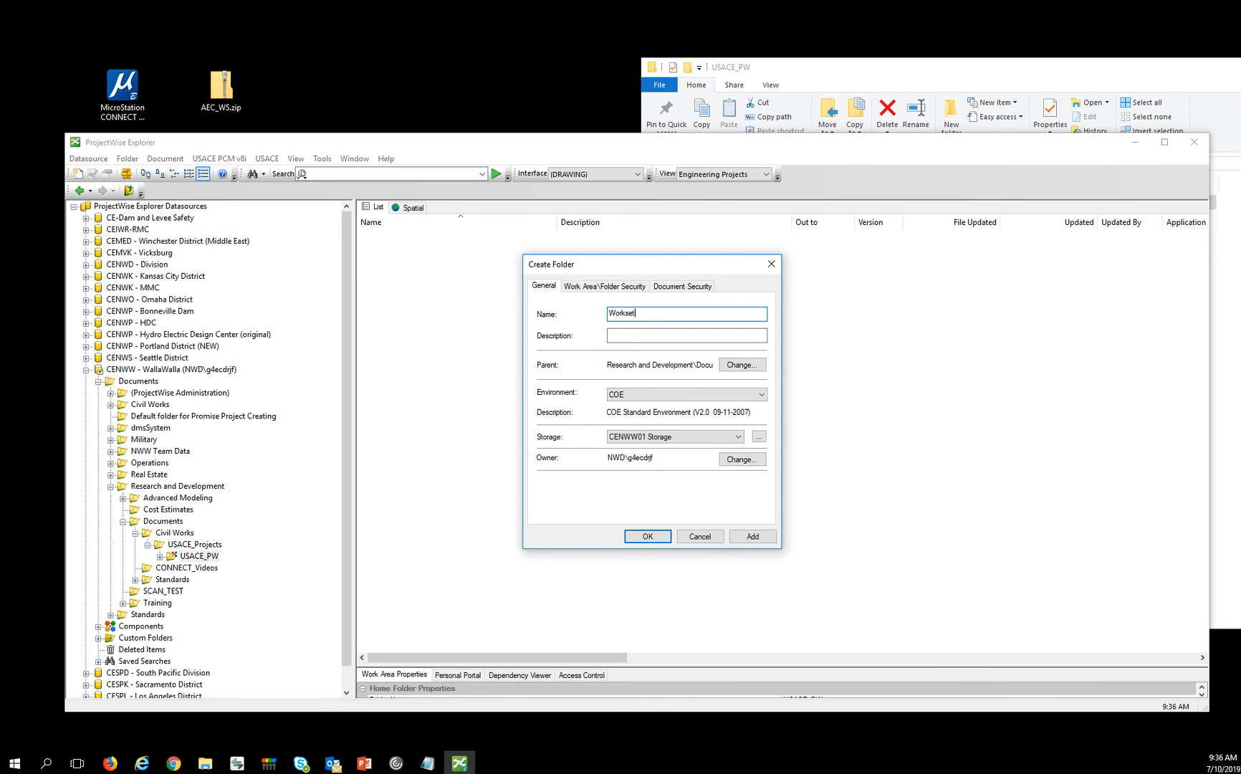
left_click(646, 536)
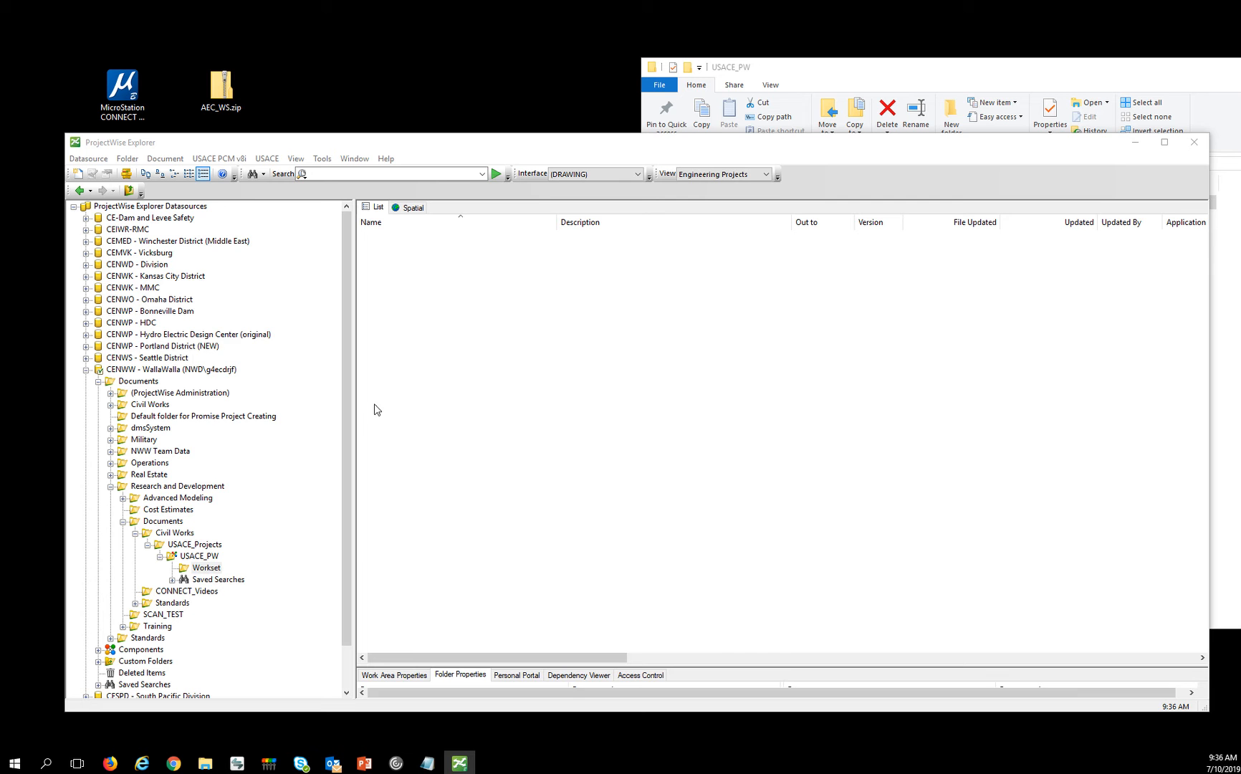
right_click(207, 567)
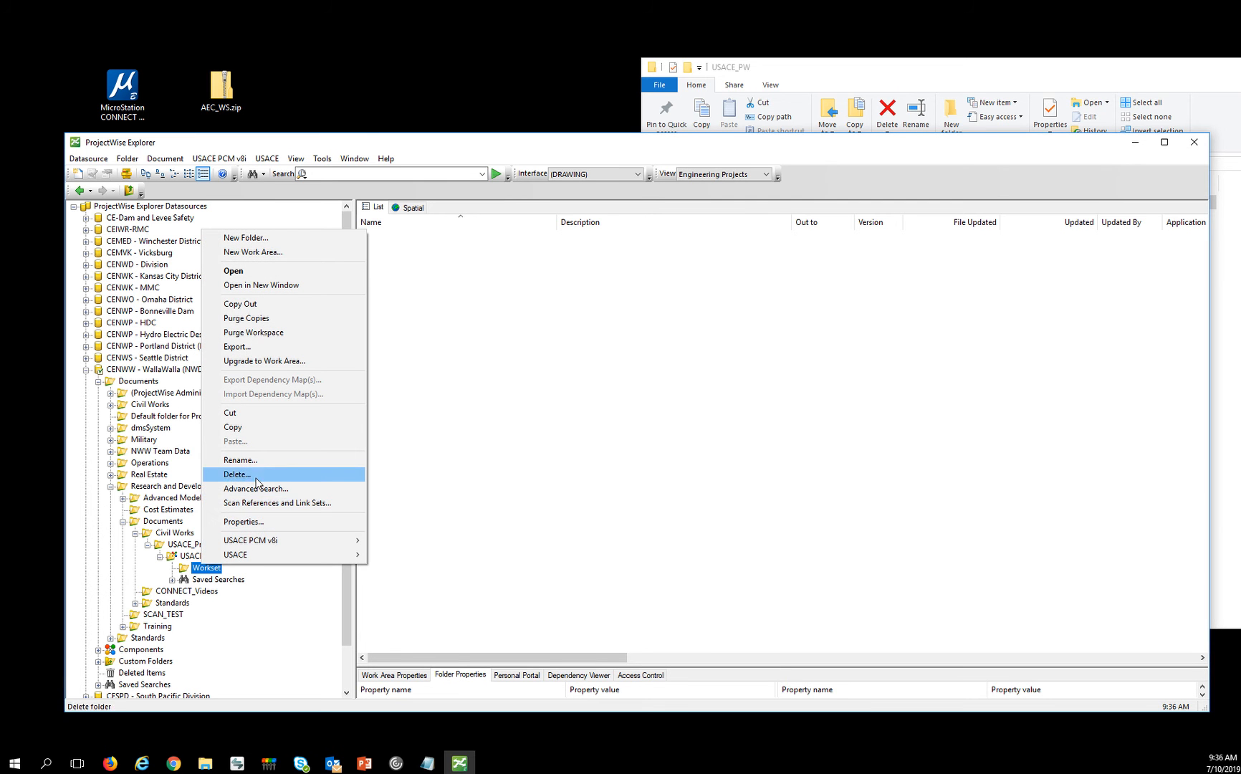
left_click(240, 460)
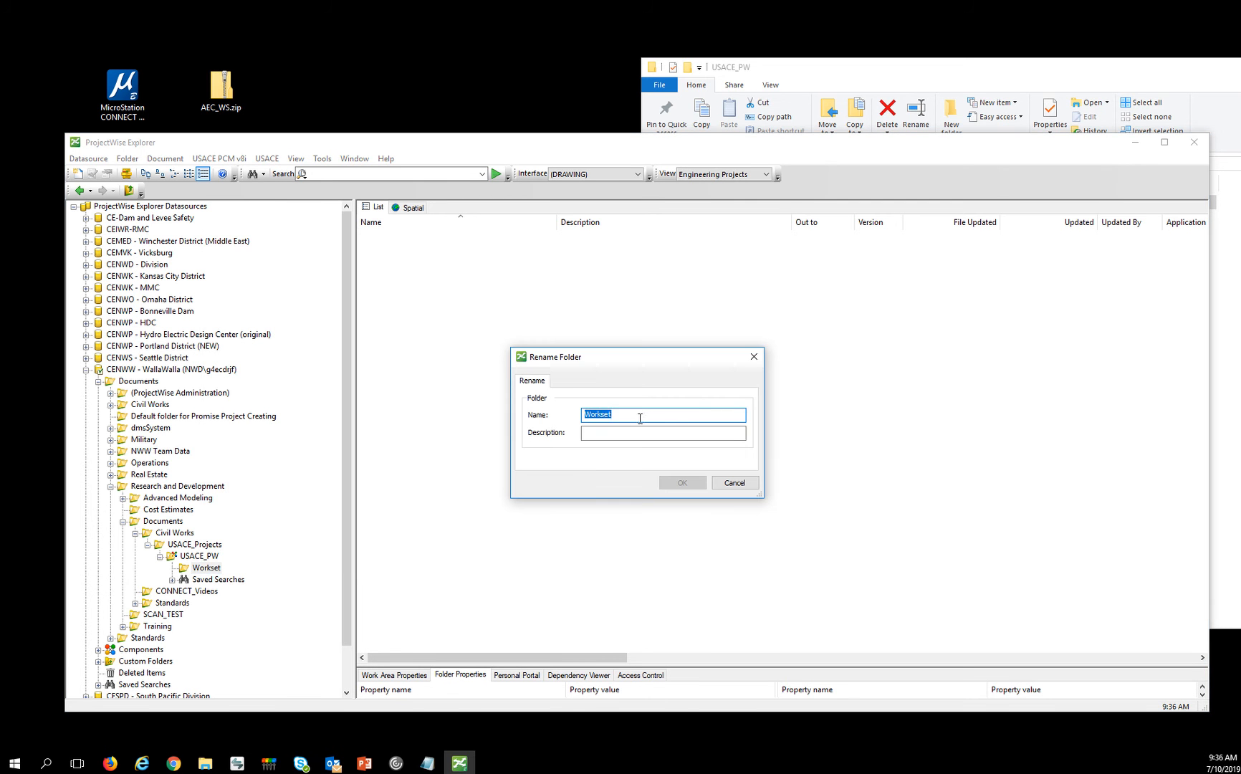
left_click(681, 482)
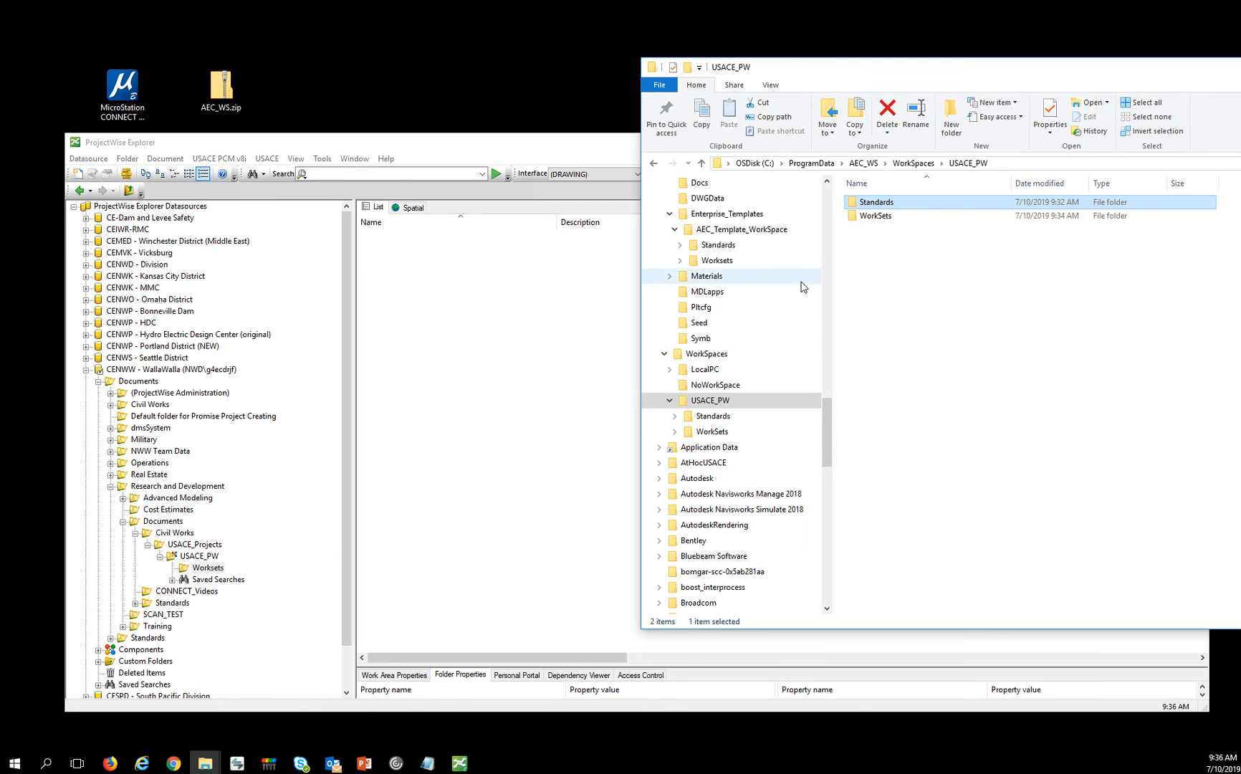
- Import the local Standards folder into USACE_PW and the UCACE_PW_Workset folder into Worksets
left_click(199, 555)
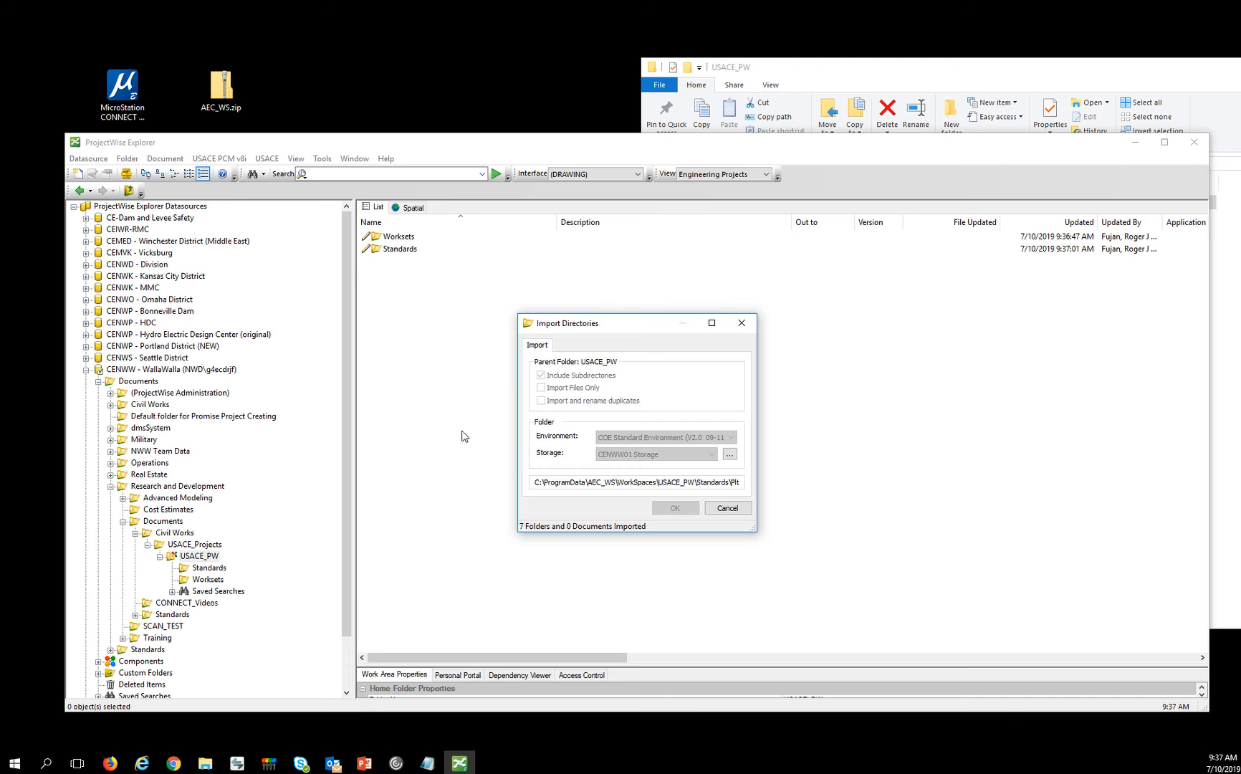
left_click(674, 508)
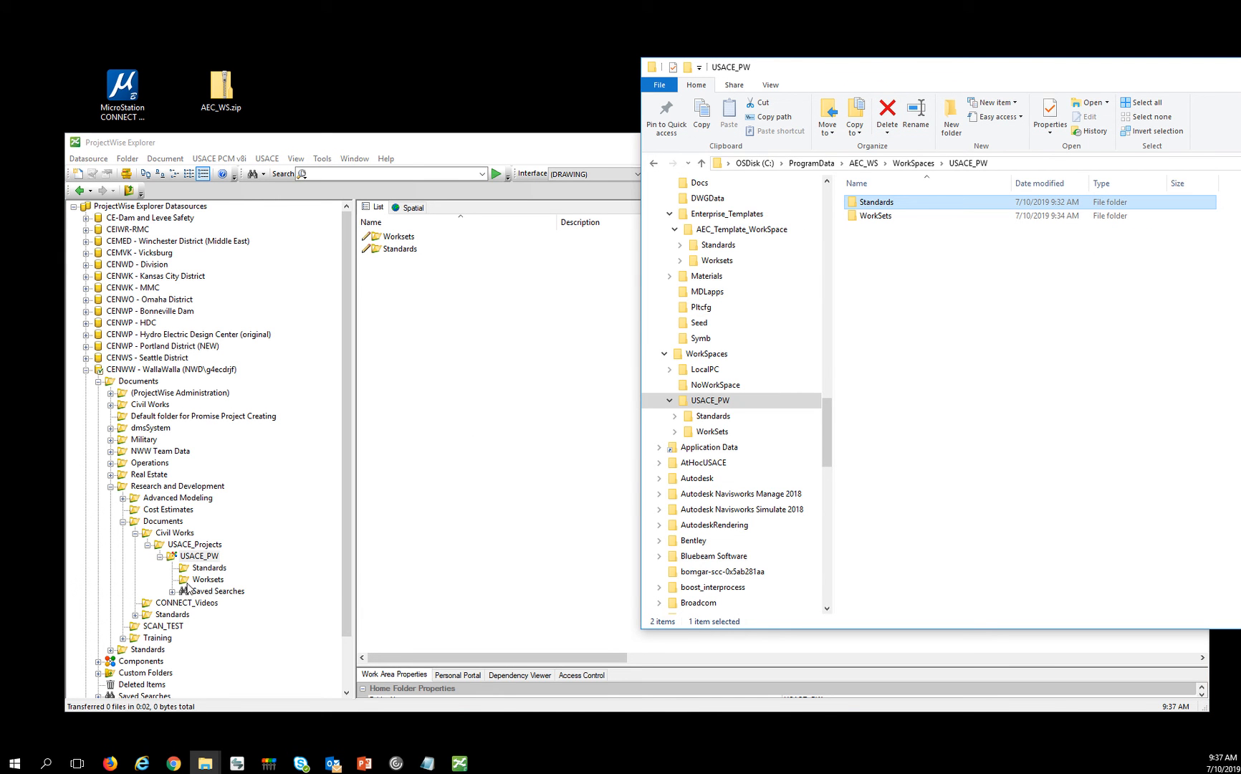
mouse_move(203, 589)
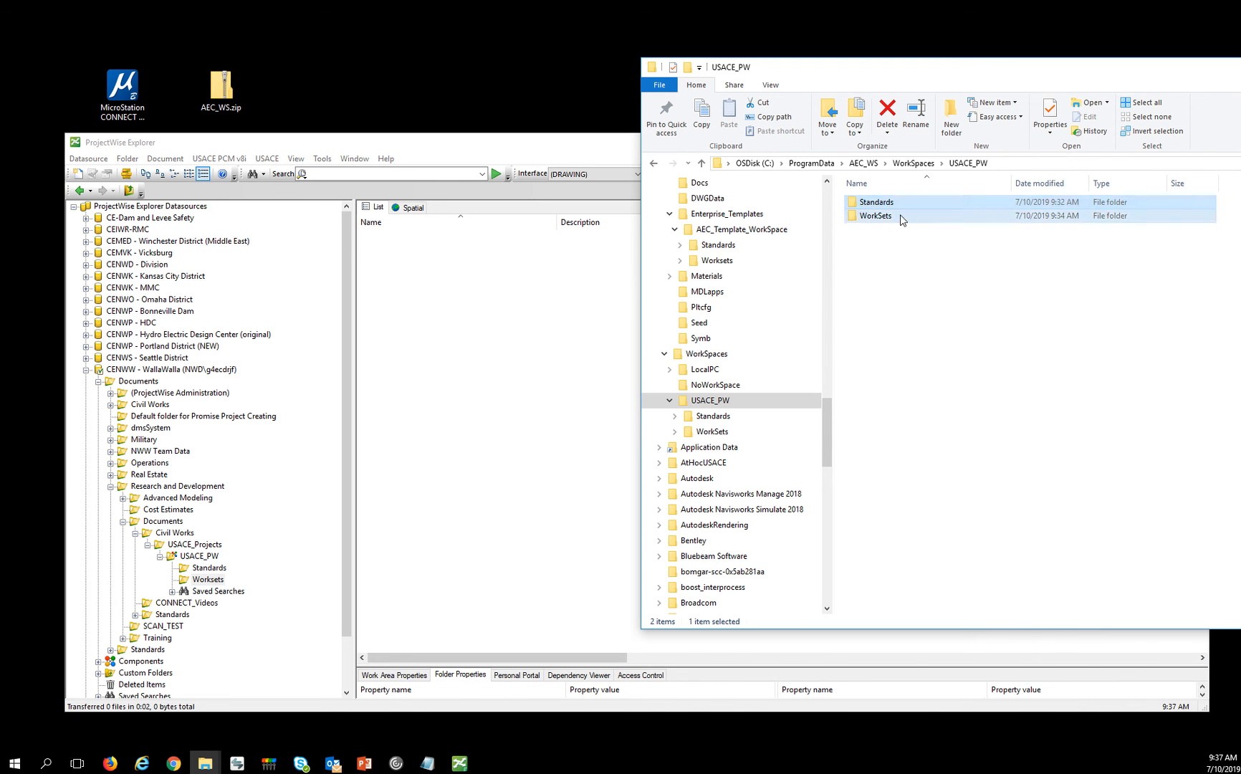
double_click(875, 215)
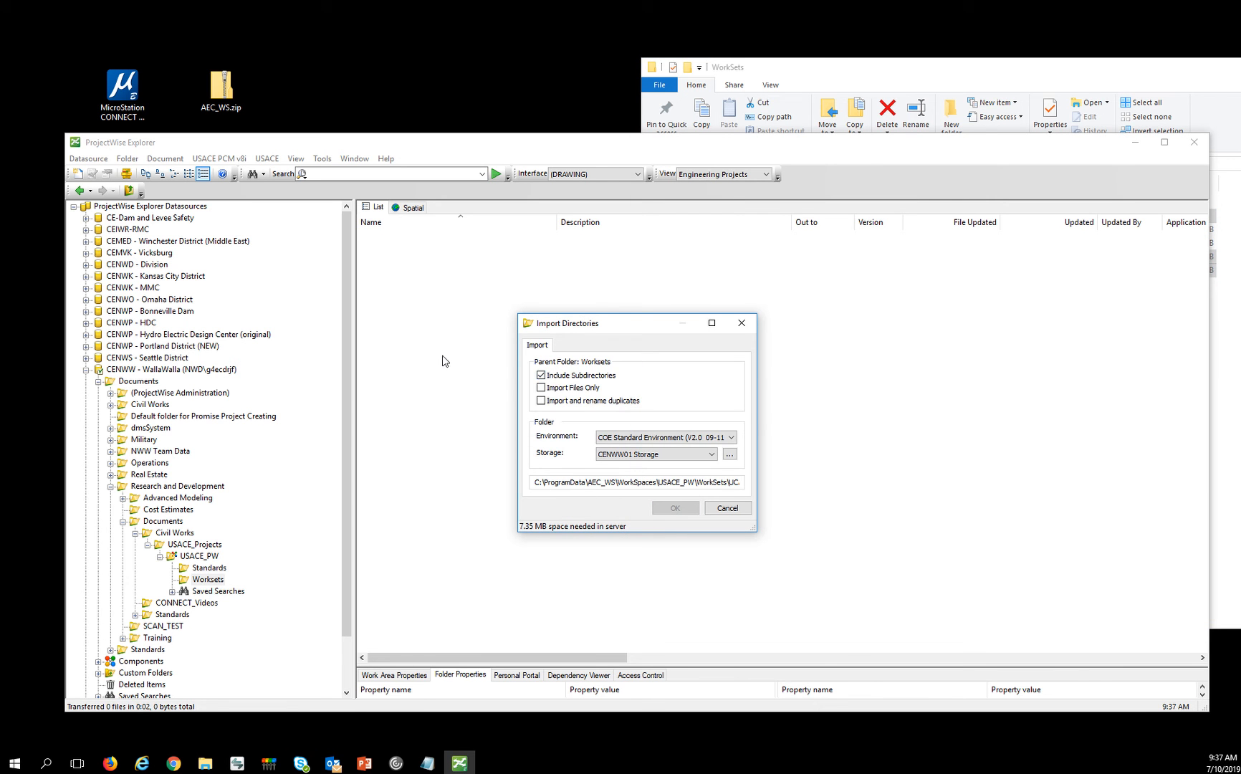
left_click(673, 507)
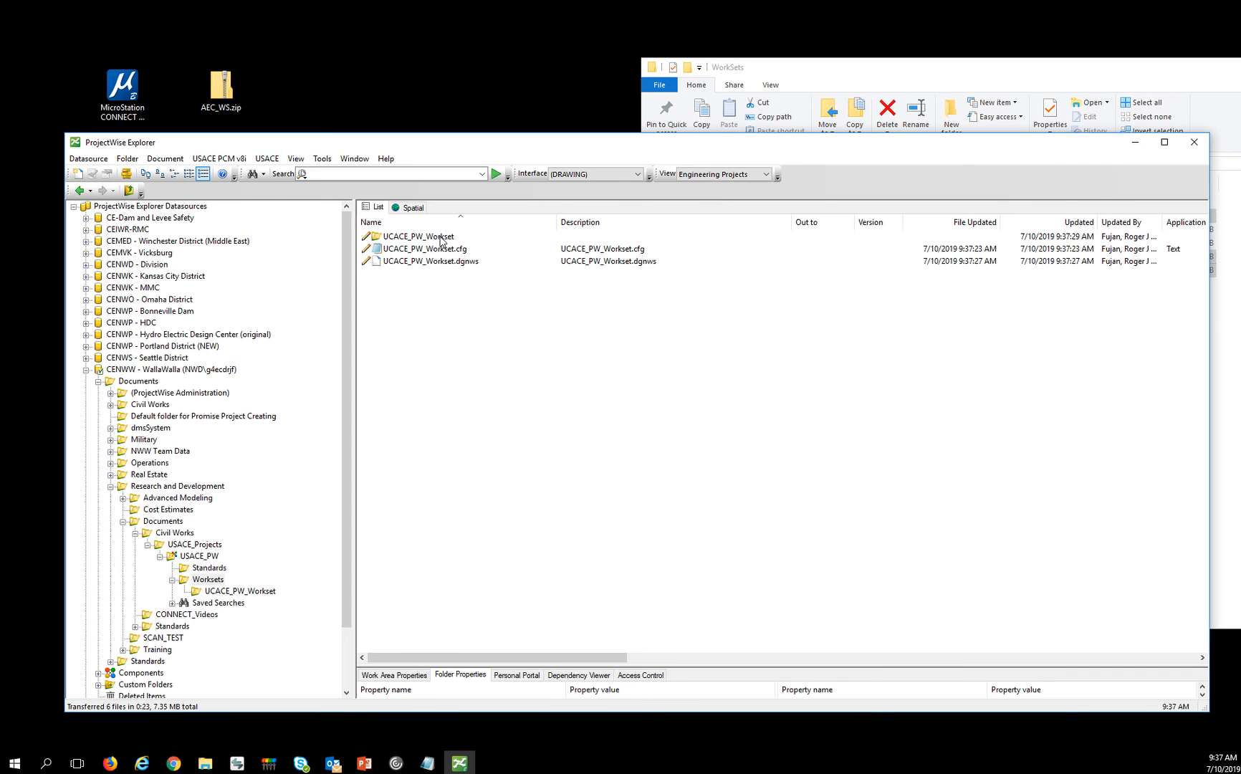
- Upgrade UCACE_PW_Workset to a work area with Contract, Design Documents and Plan Sets subfolders
right_click(416, 236)
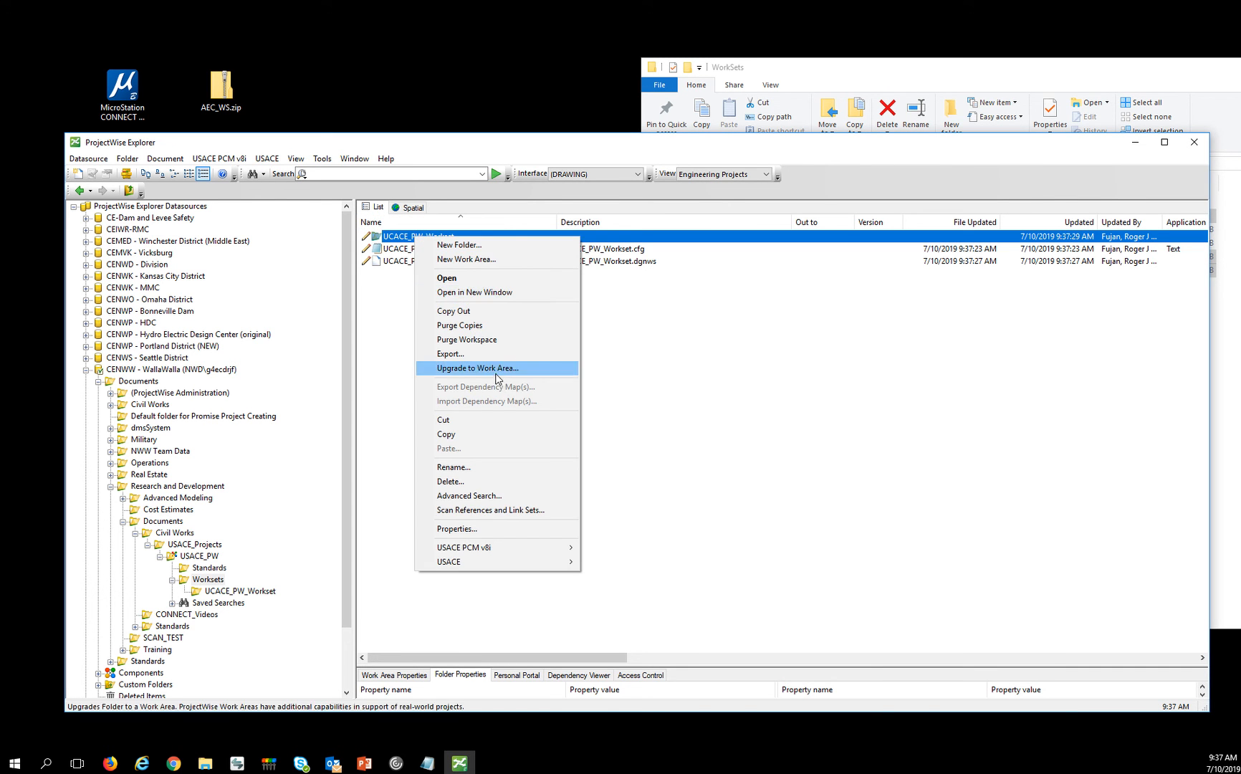
left_click(477, 368)
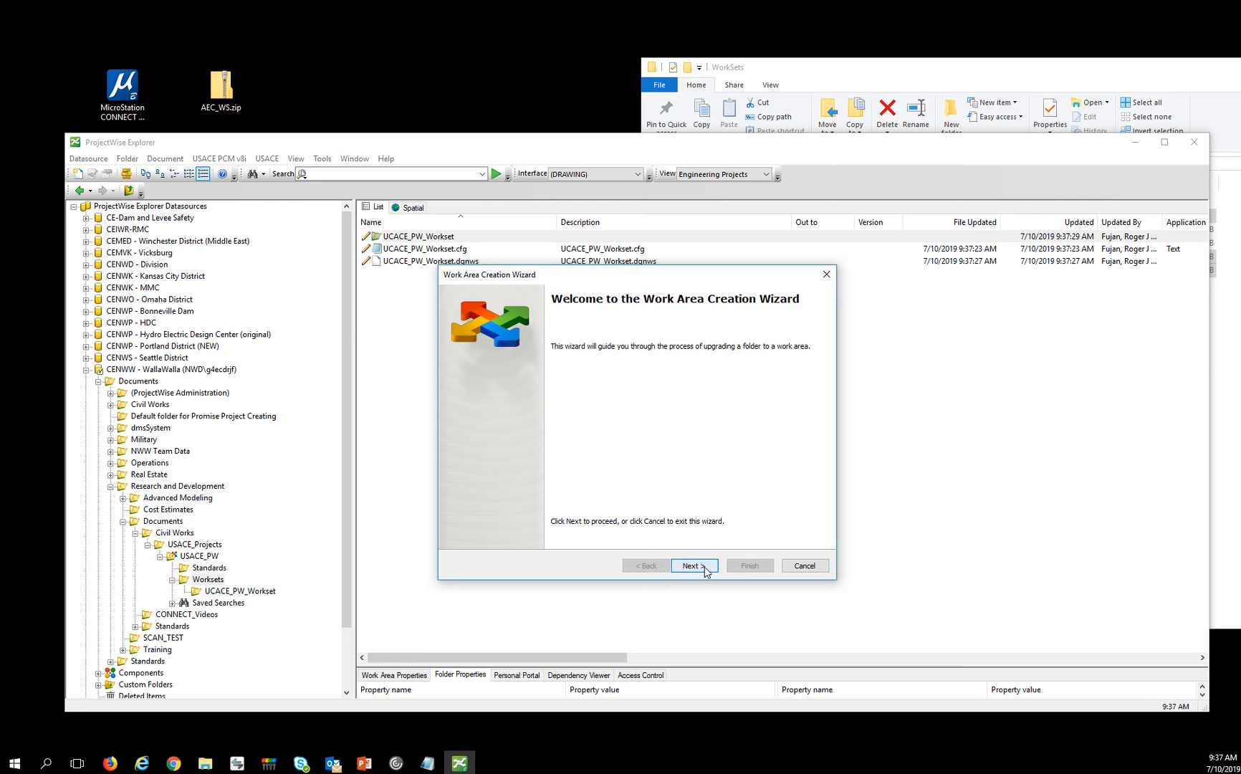
left_click(693, 566)
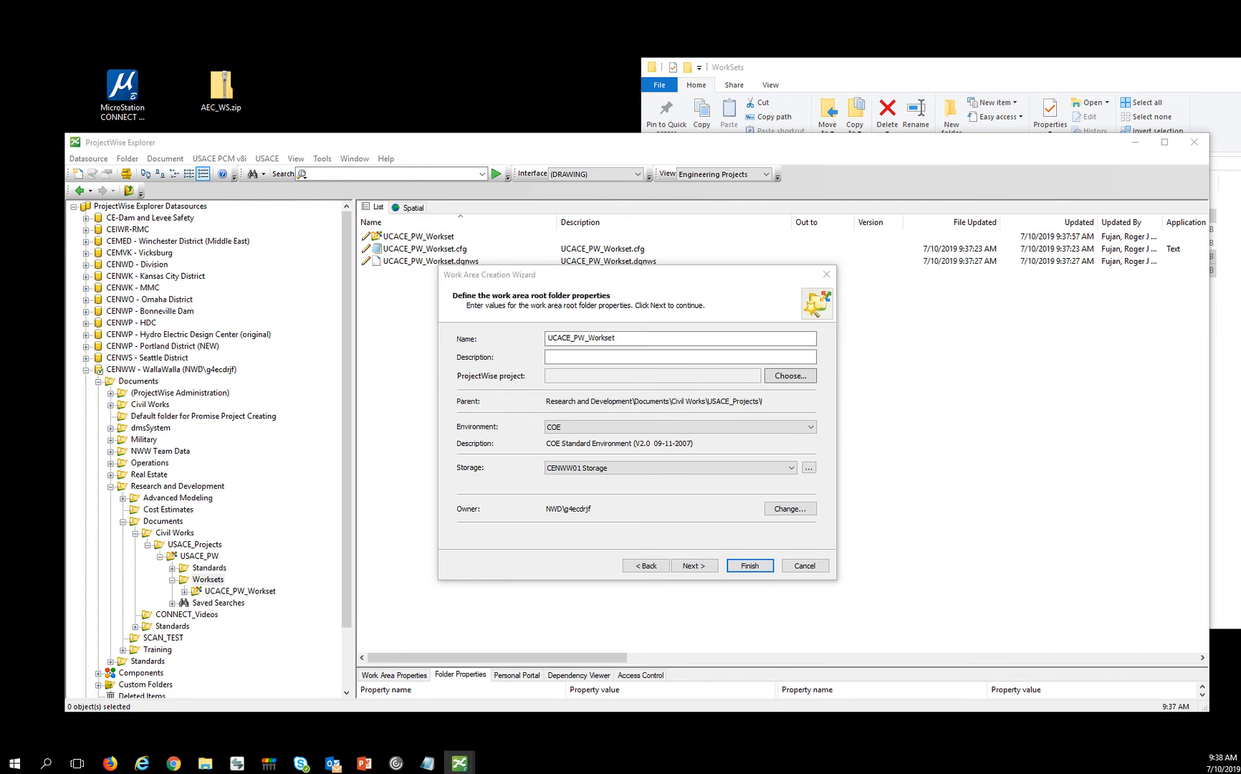
left_click(748, 565)
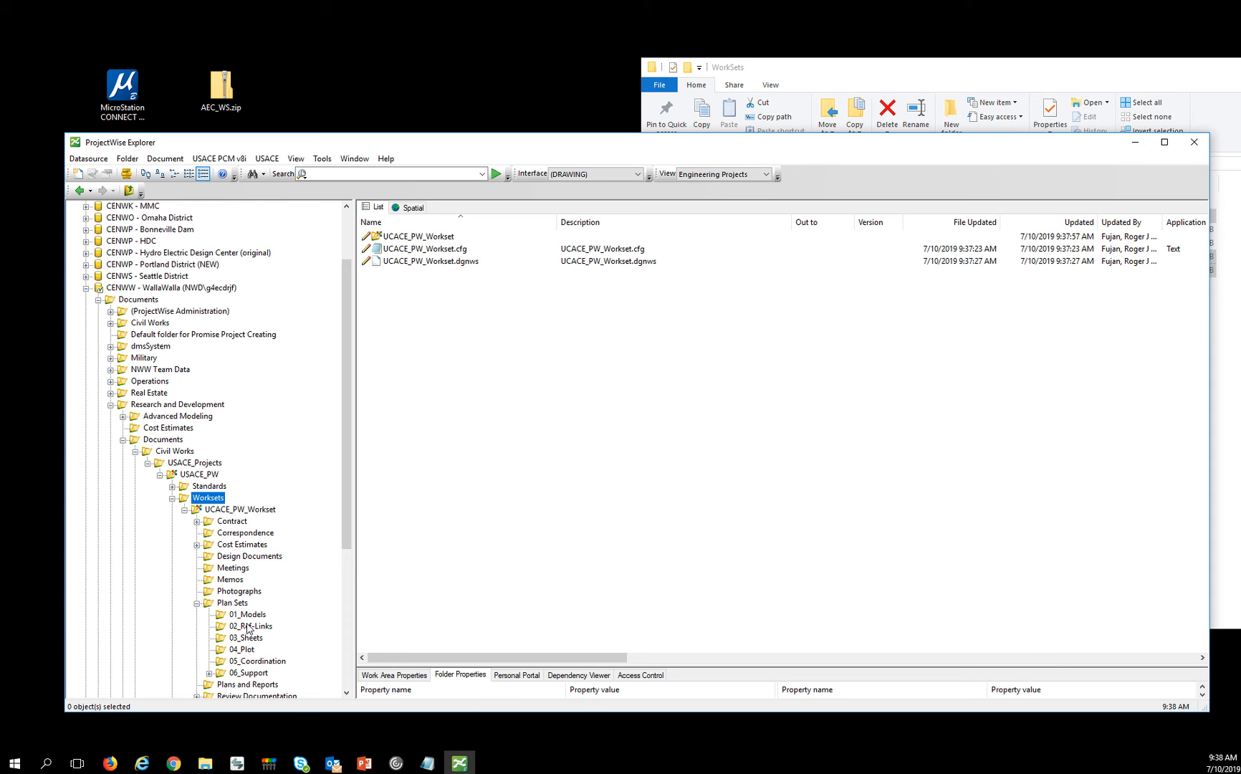
mouse_move(278, 539)
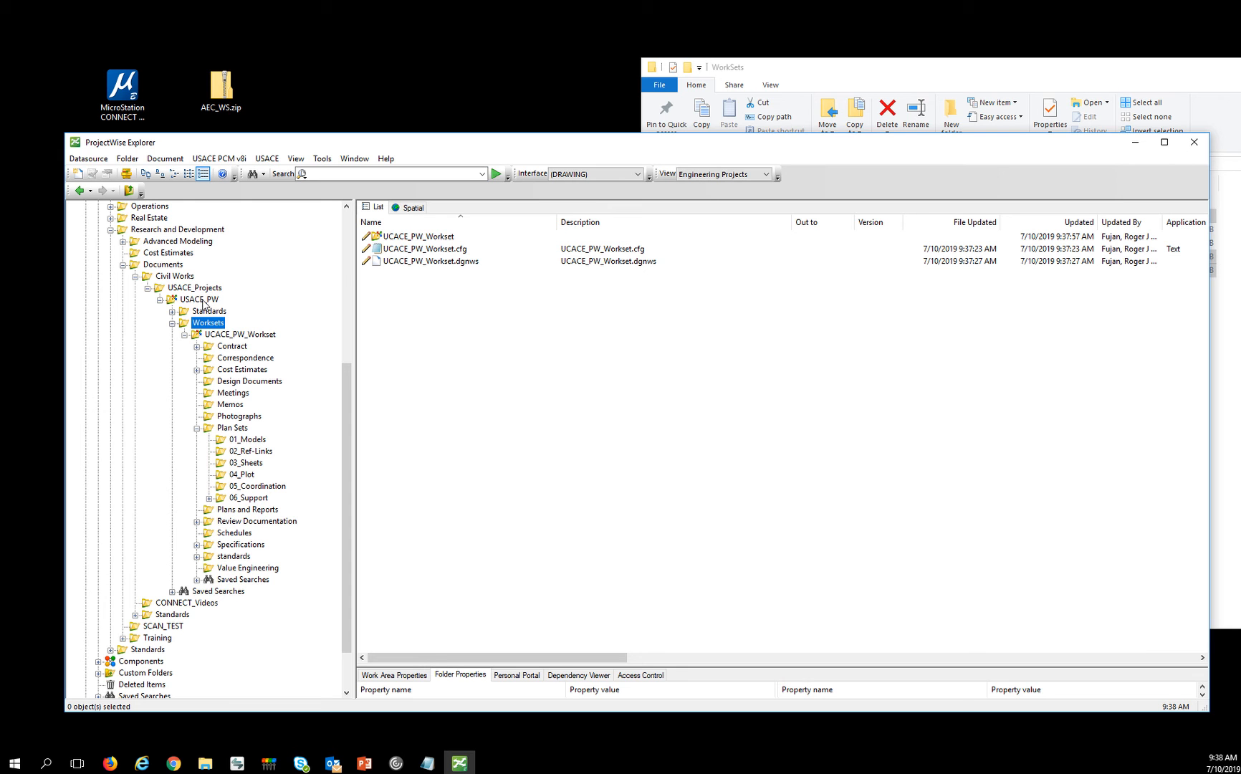
- Browse USACE_PW and UCACE_PW_Workset, then list the Worksets folder's .cfg and .dgnws files
left_click(240, 334)
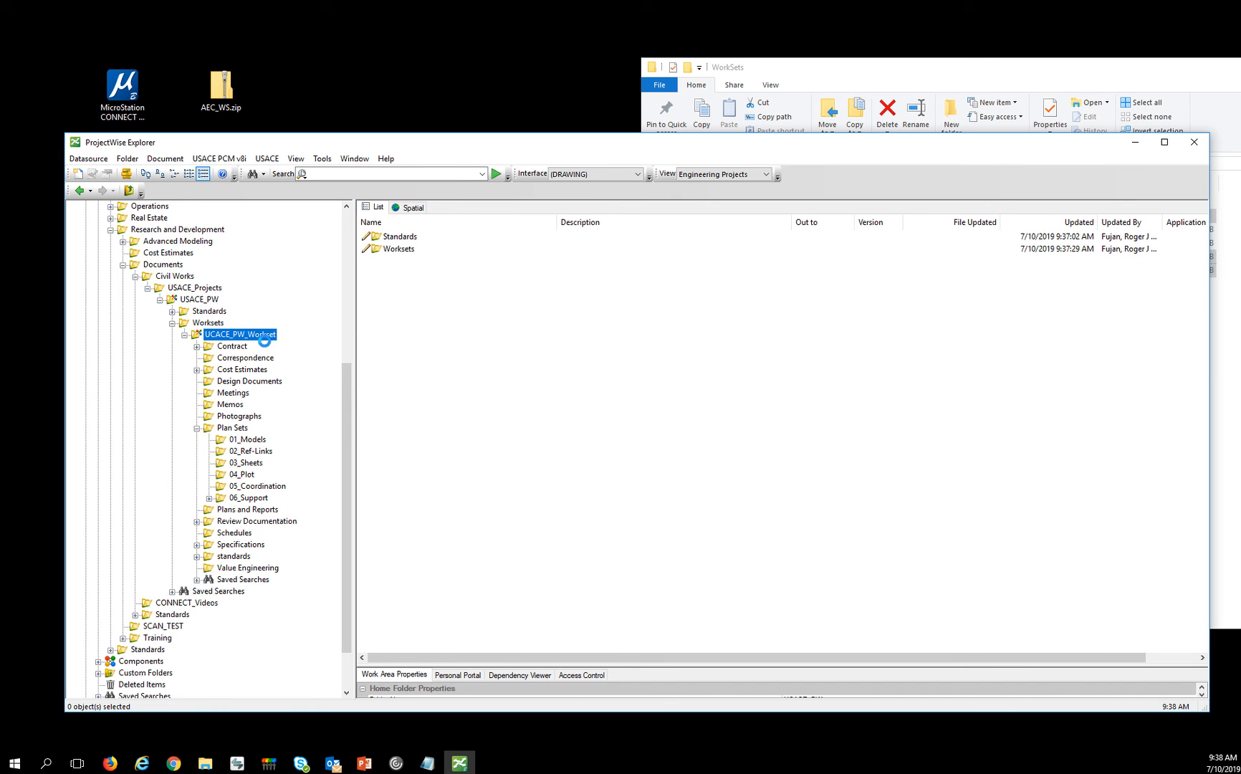
left_click(240, 334)
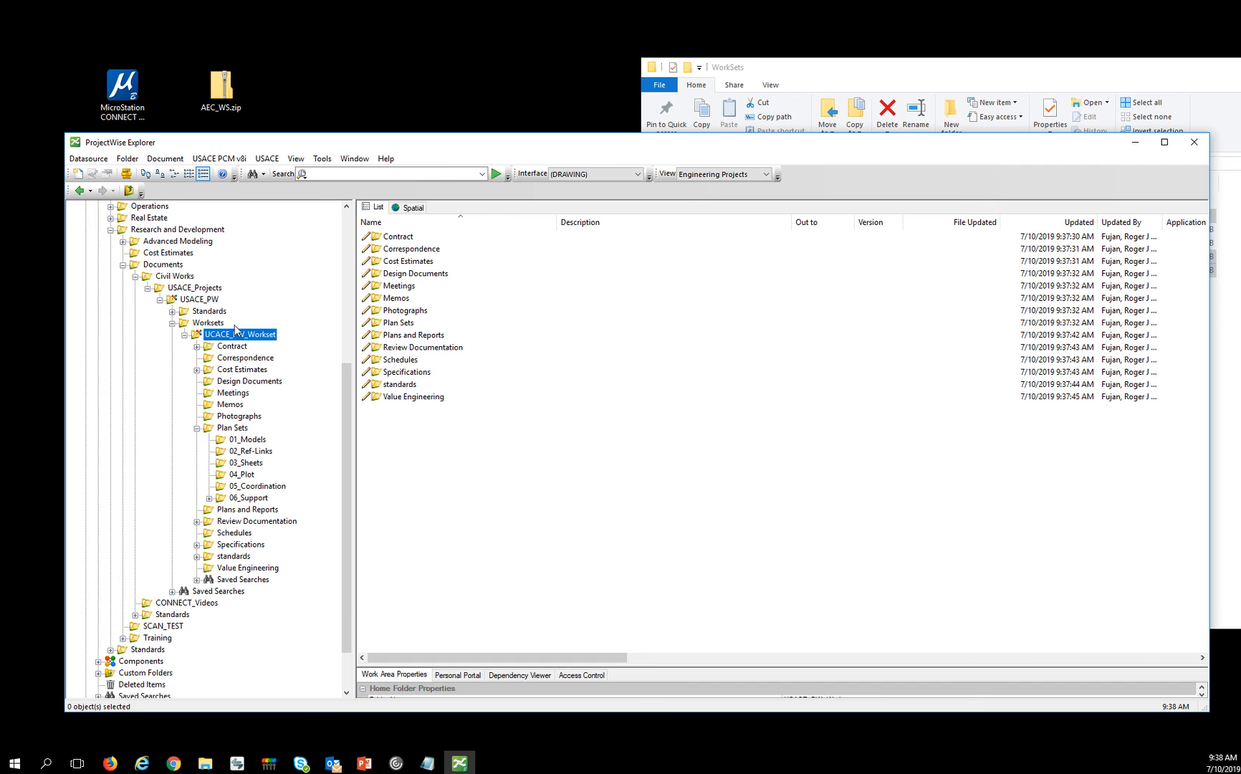
left_click(200, 299)
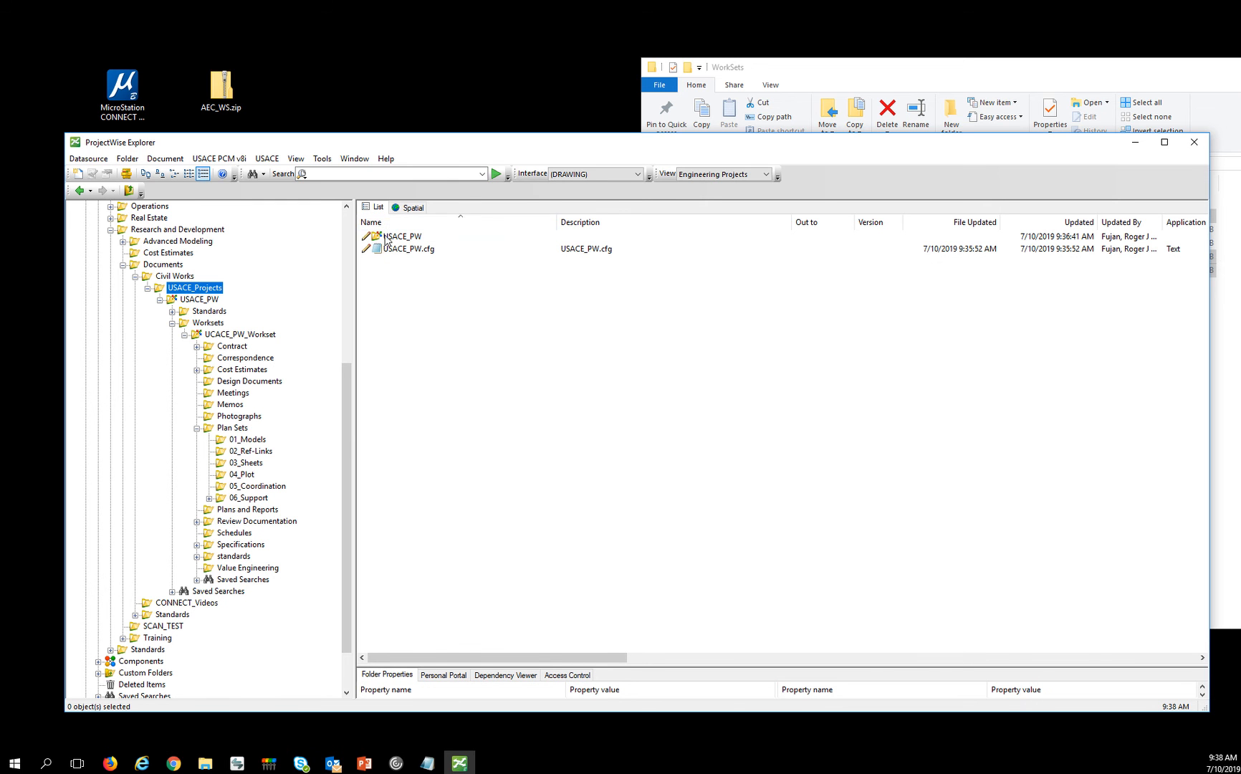
left_click(239, 334)
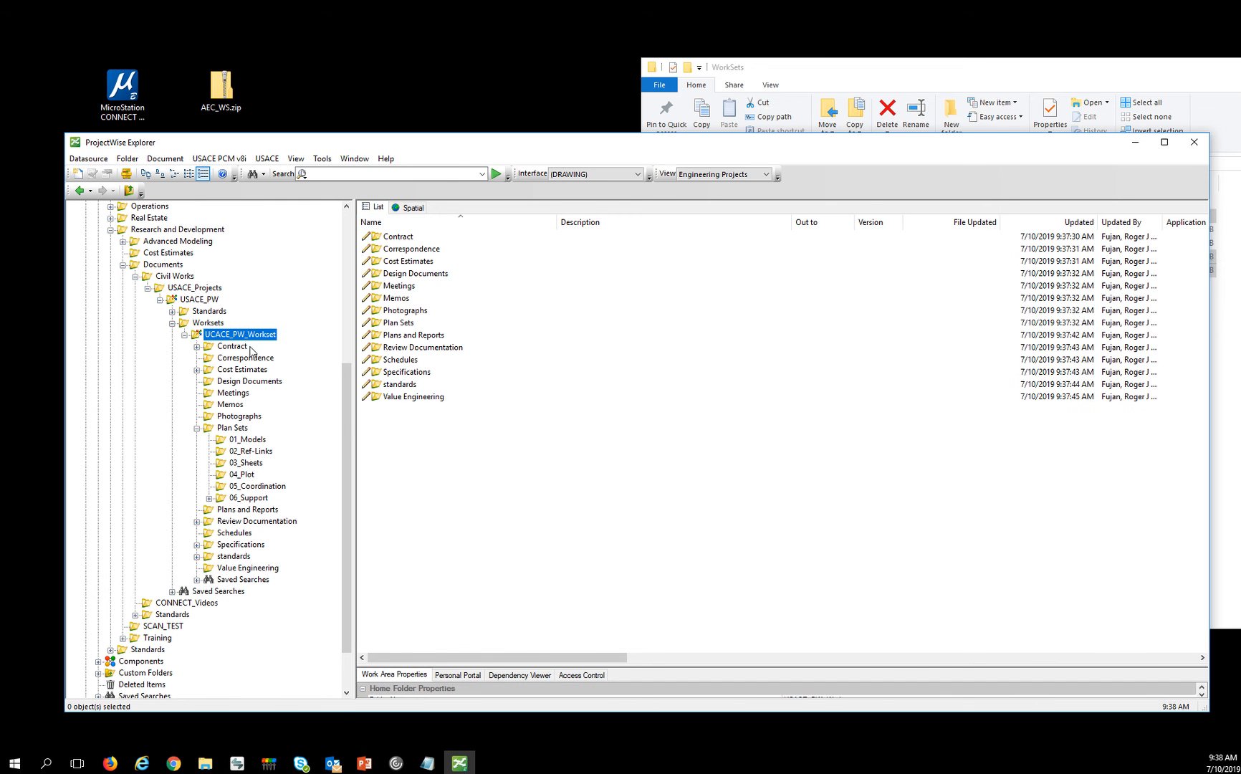
left_click(208, 323)
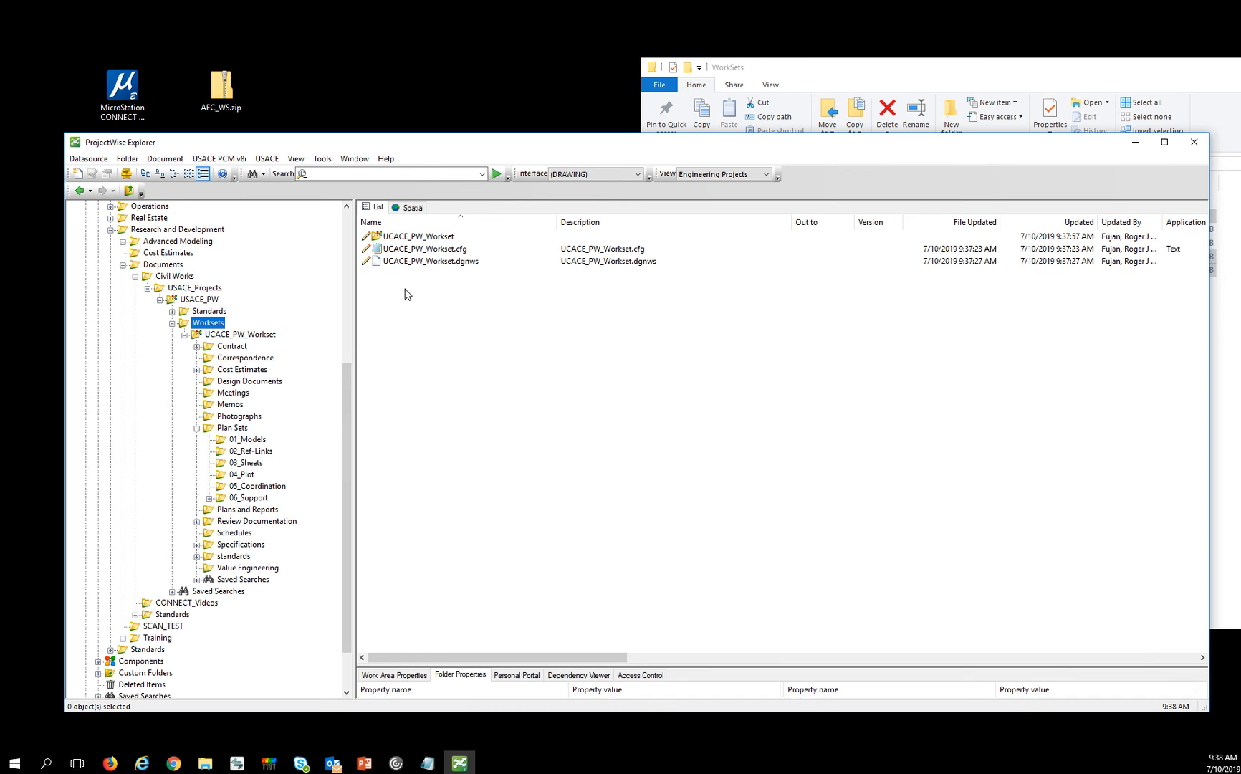
mouse_move(400, 279)
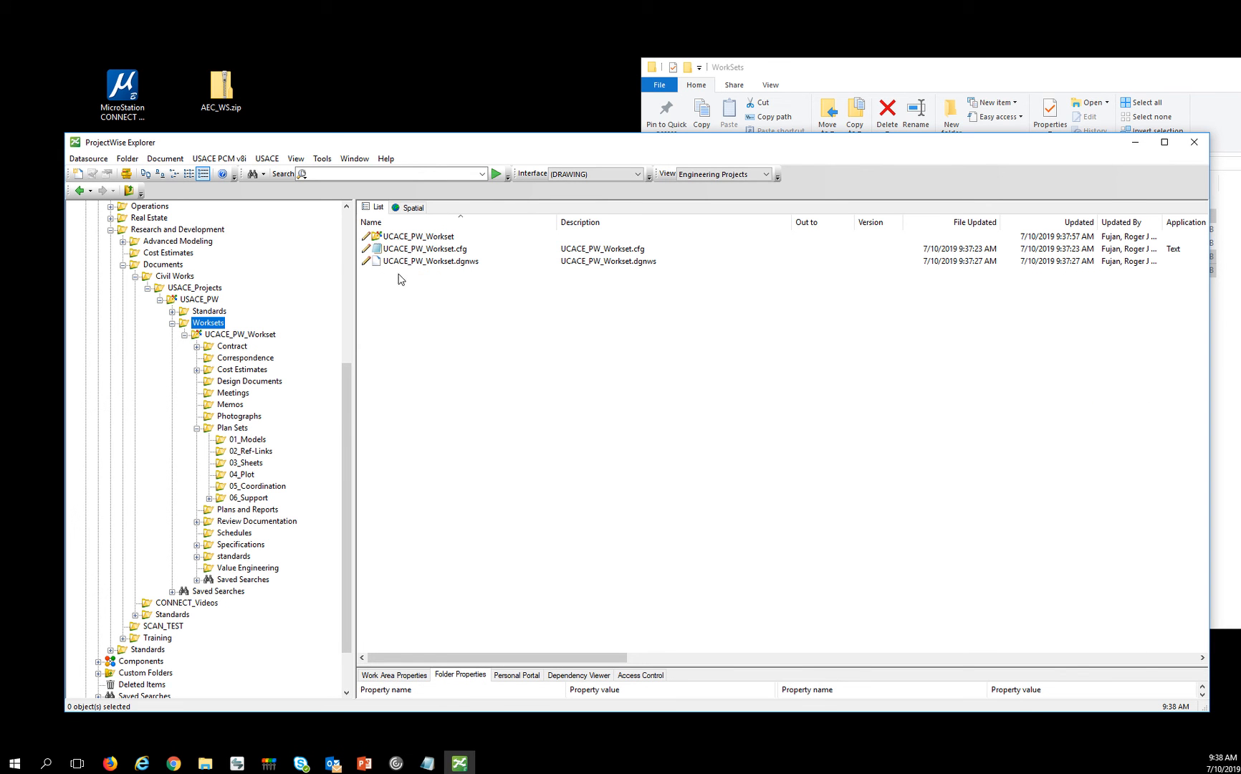
mouse_move(429, 261)
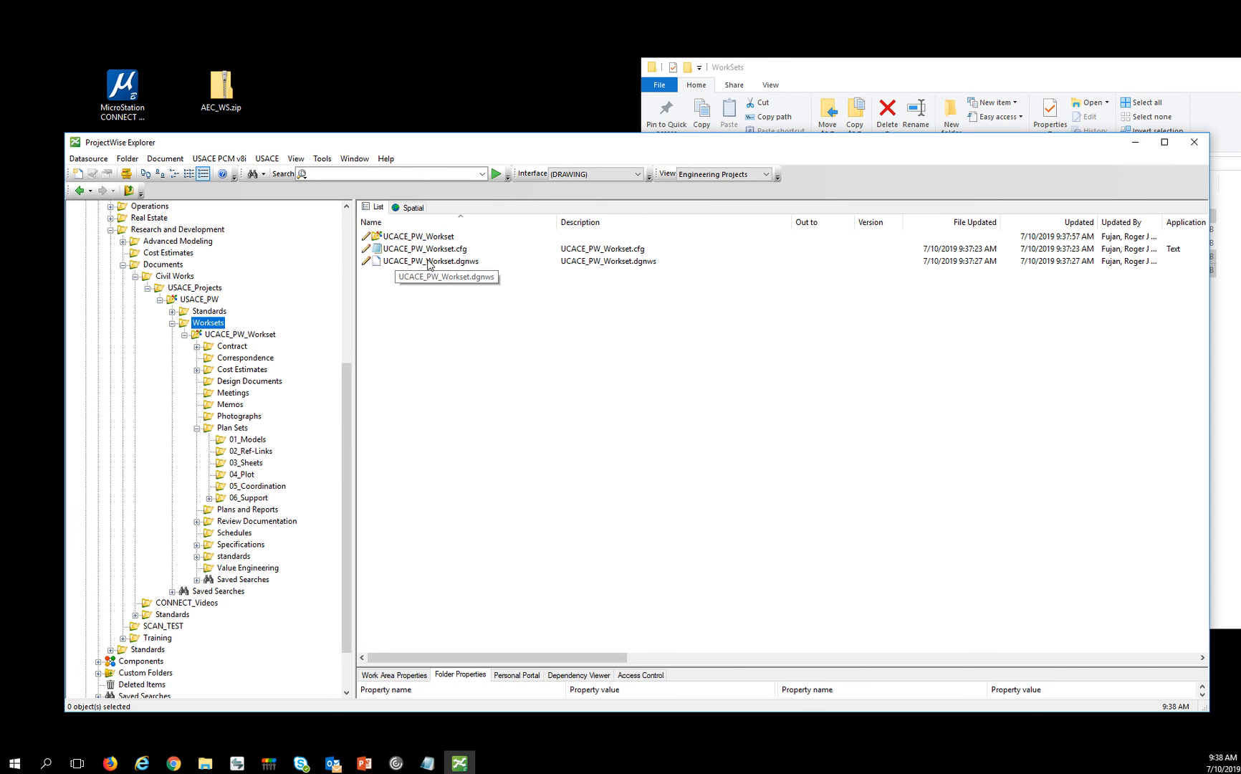
- Start a locked, re-importable Export of UCACE_PW_Workset.dgnws in the Document Export Wizard
right_click(432, 261)
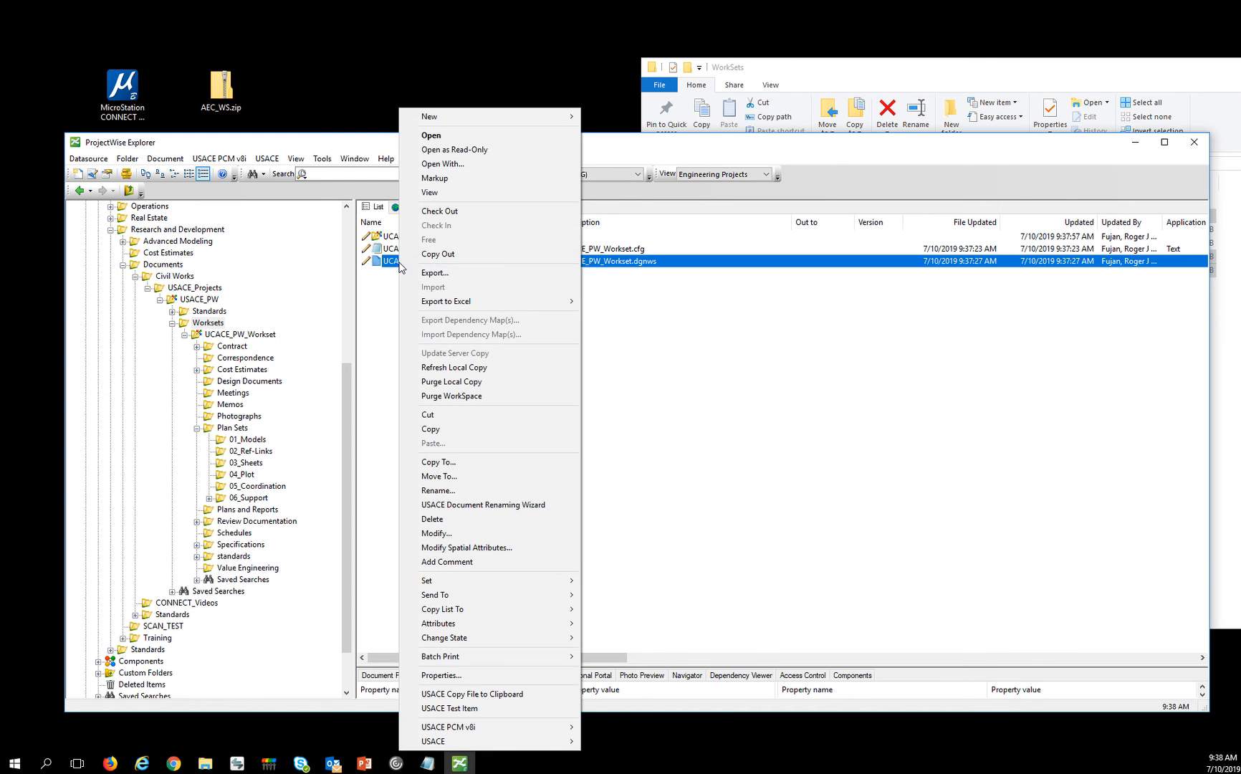
mouse_move(445, 301)
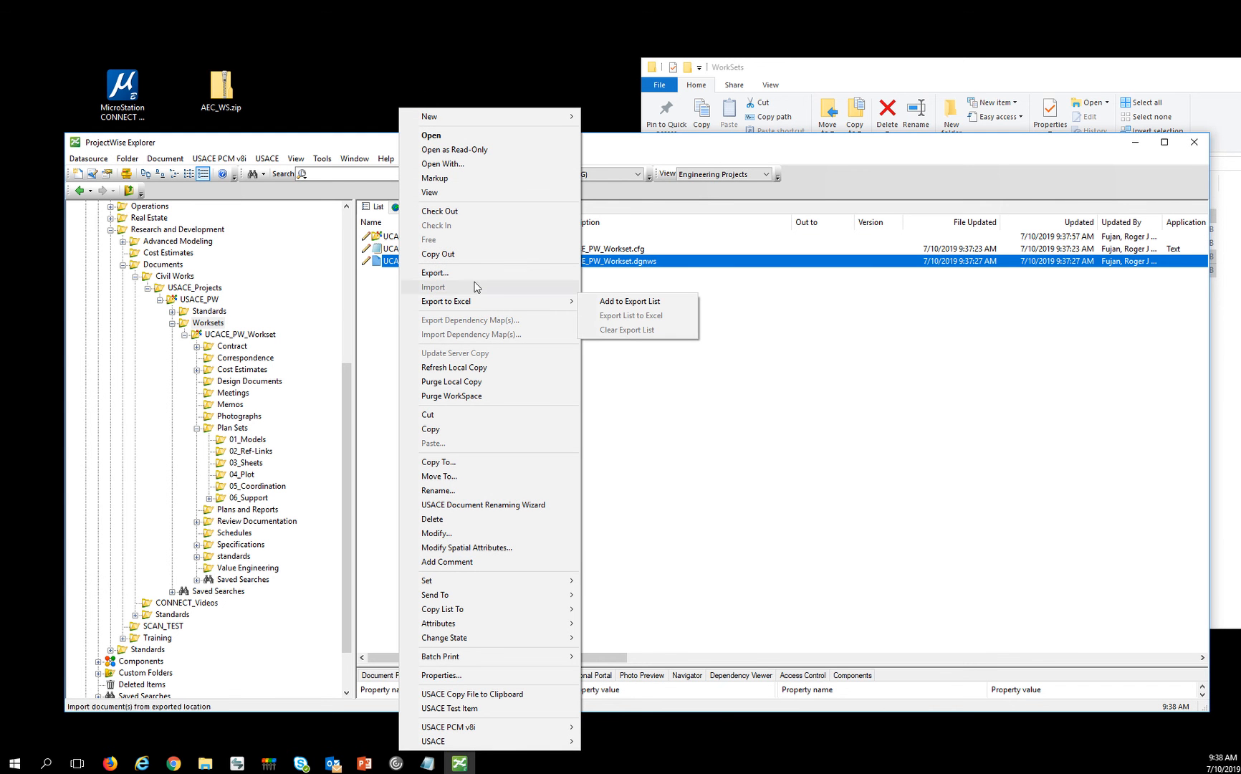
left_click(435, 272)
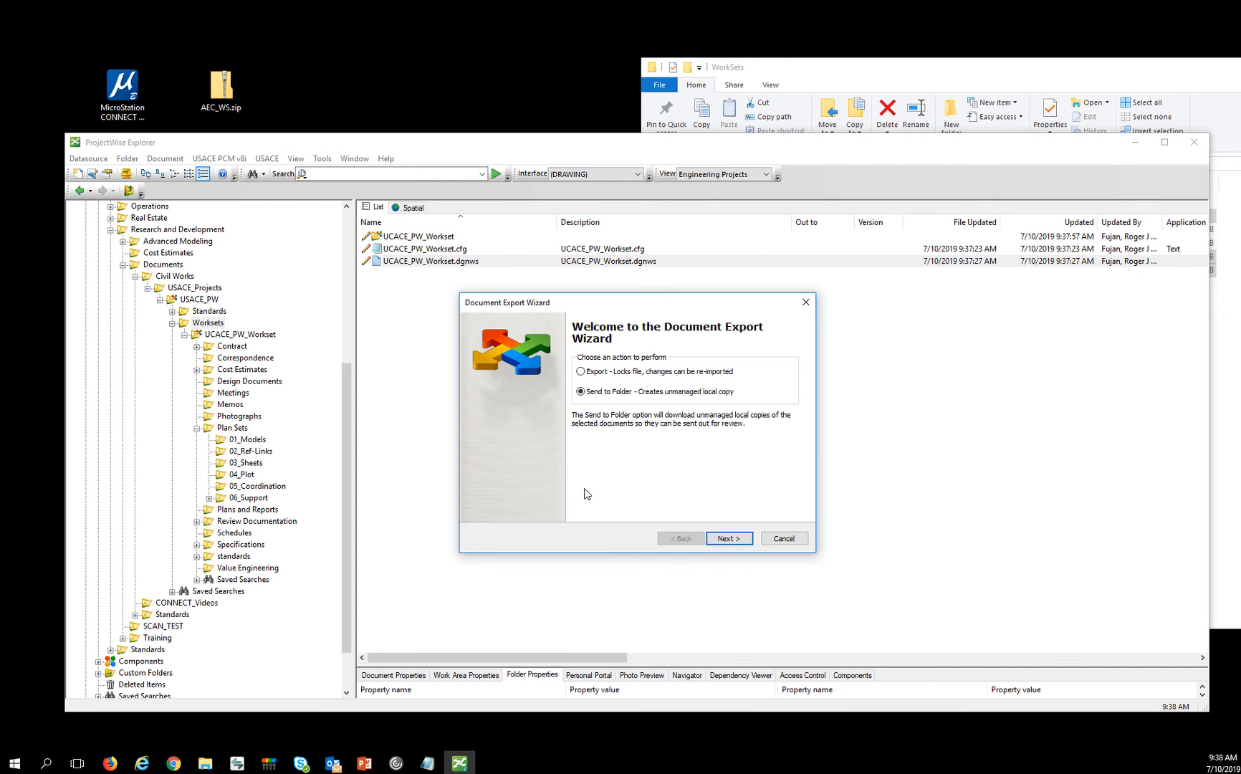
mouse_move(696, 498)
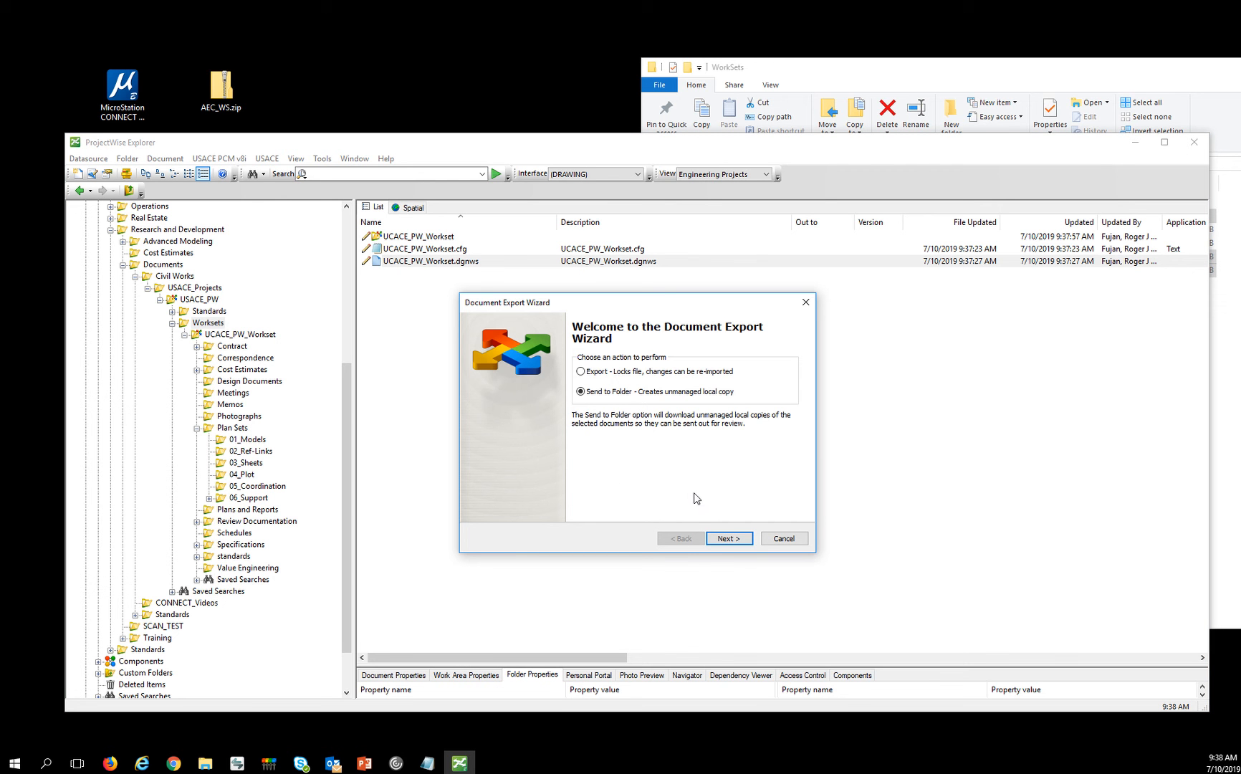
left_click(581, 371)
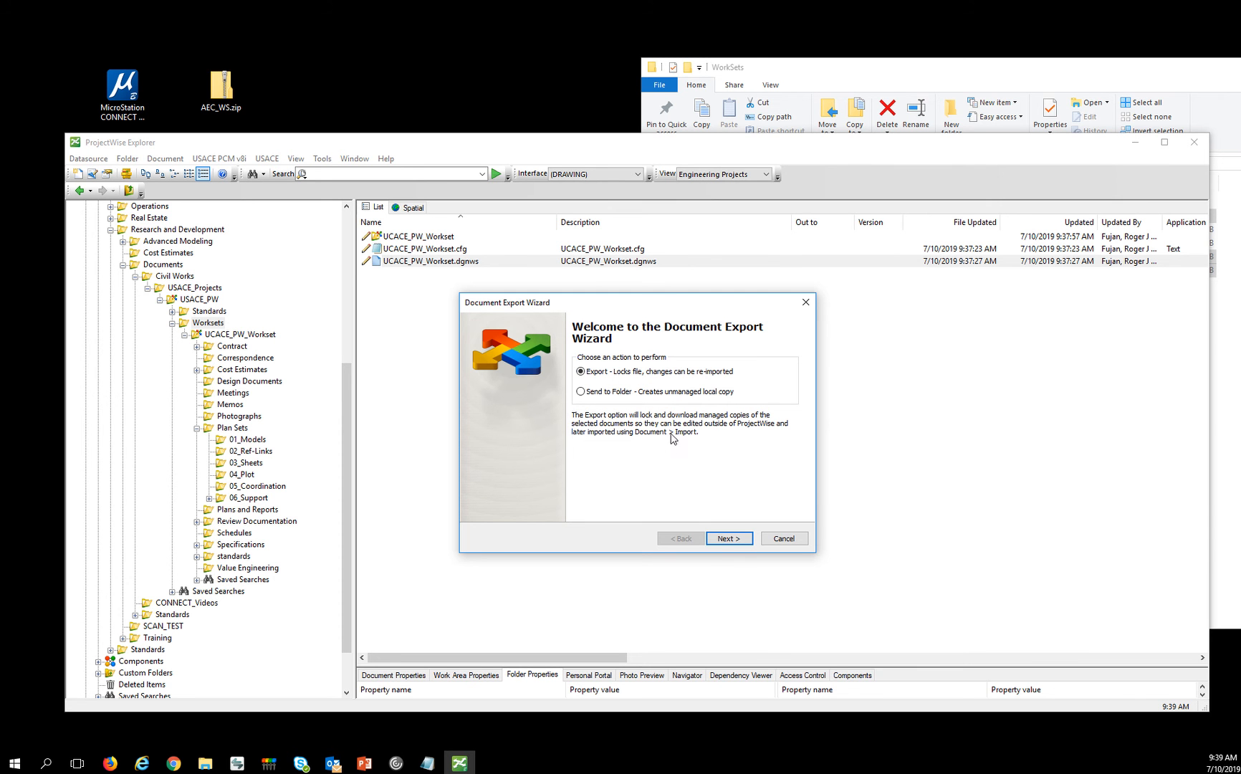
mouse_move(645, 419)
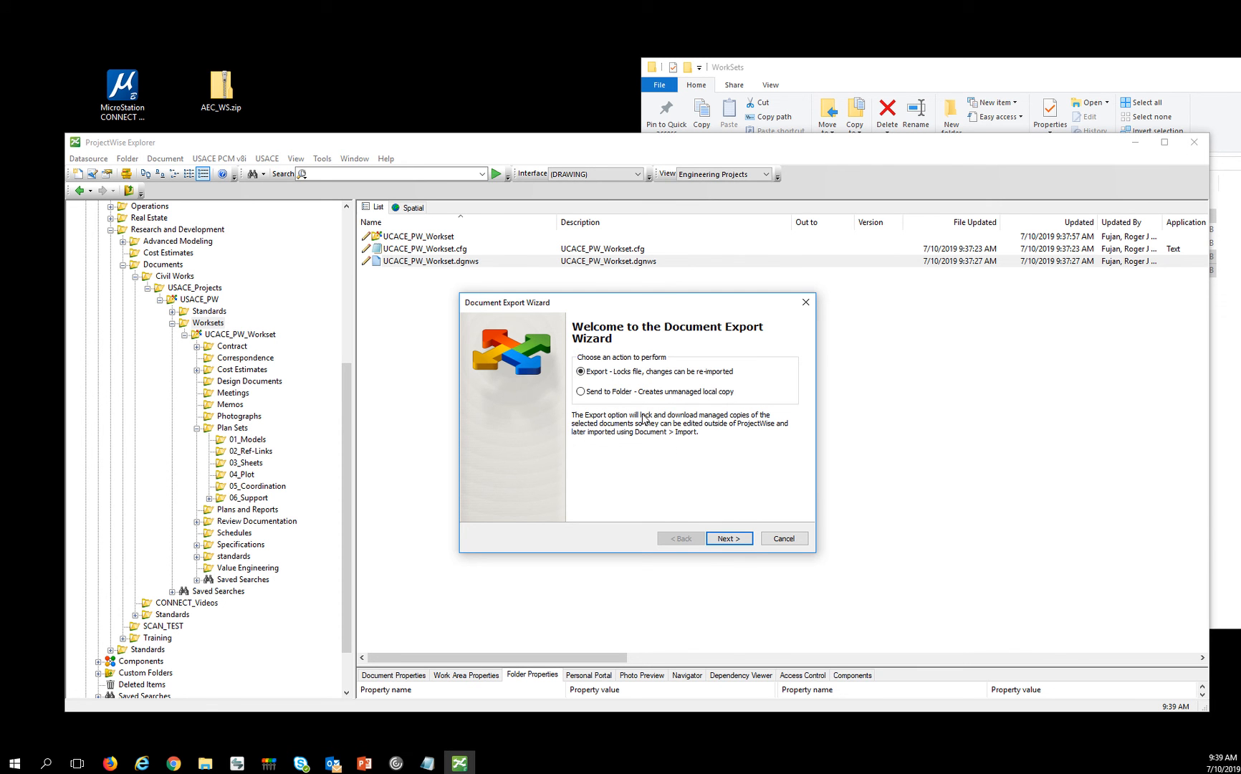
mouse_move(591, 404)
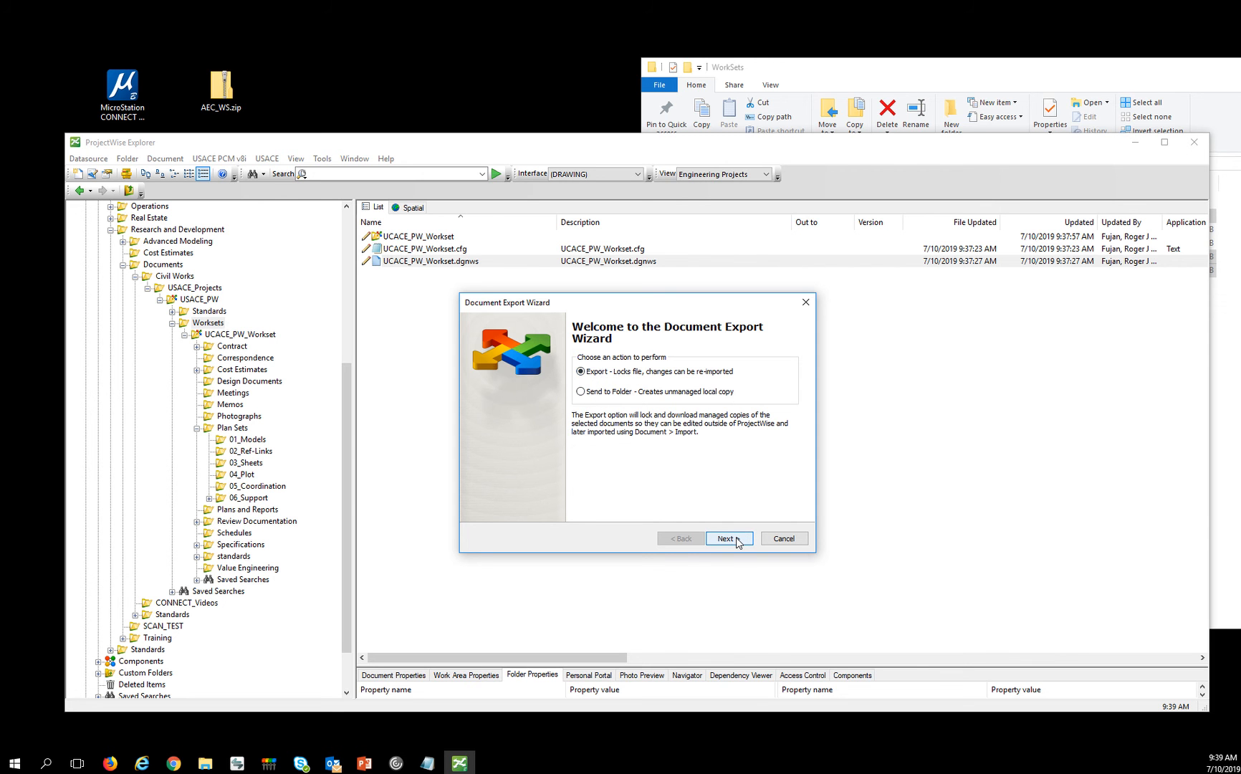
left_click(726, 538)
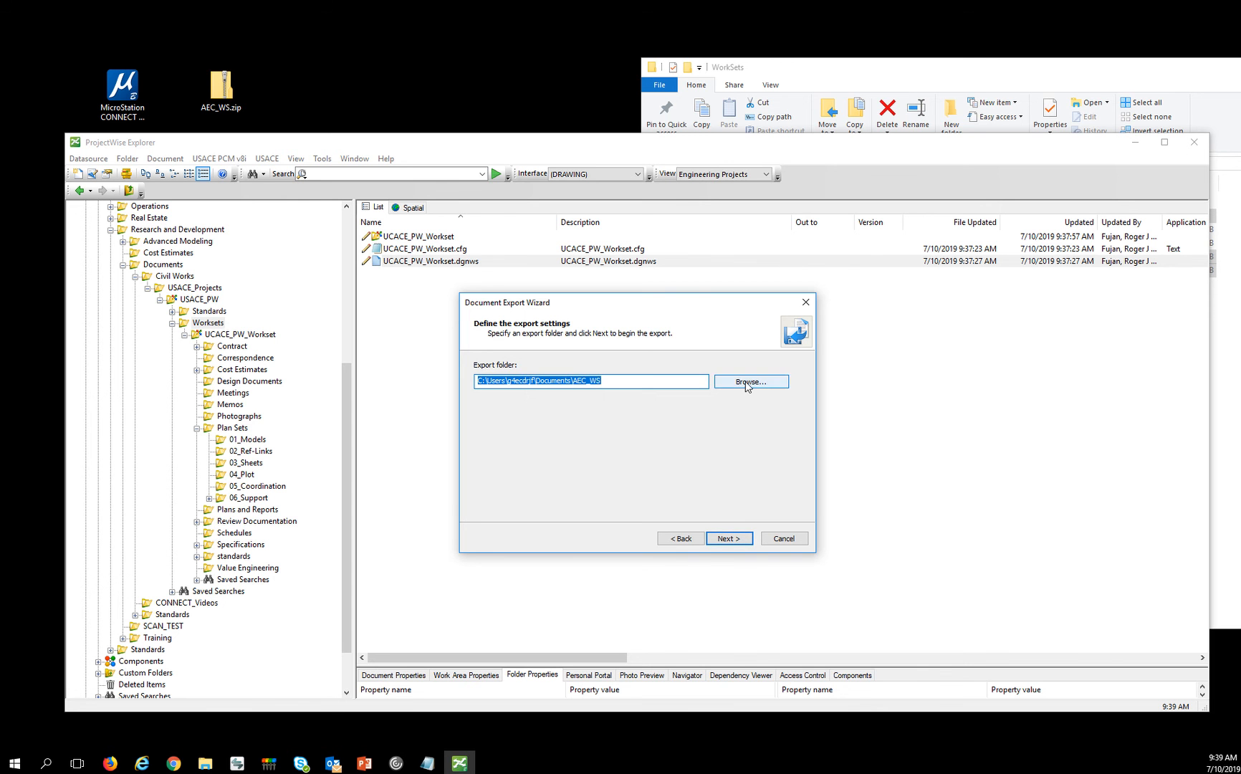
- Set the export destination to E:\Projects\_DGNWS, run the export, and finish the wizard
left_click(750, 381)
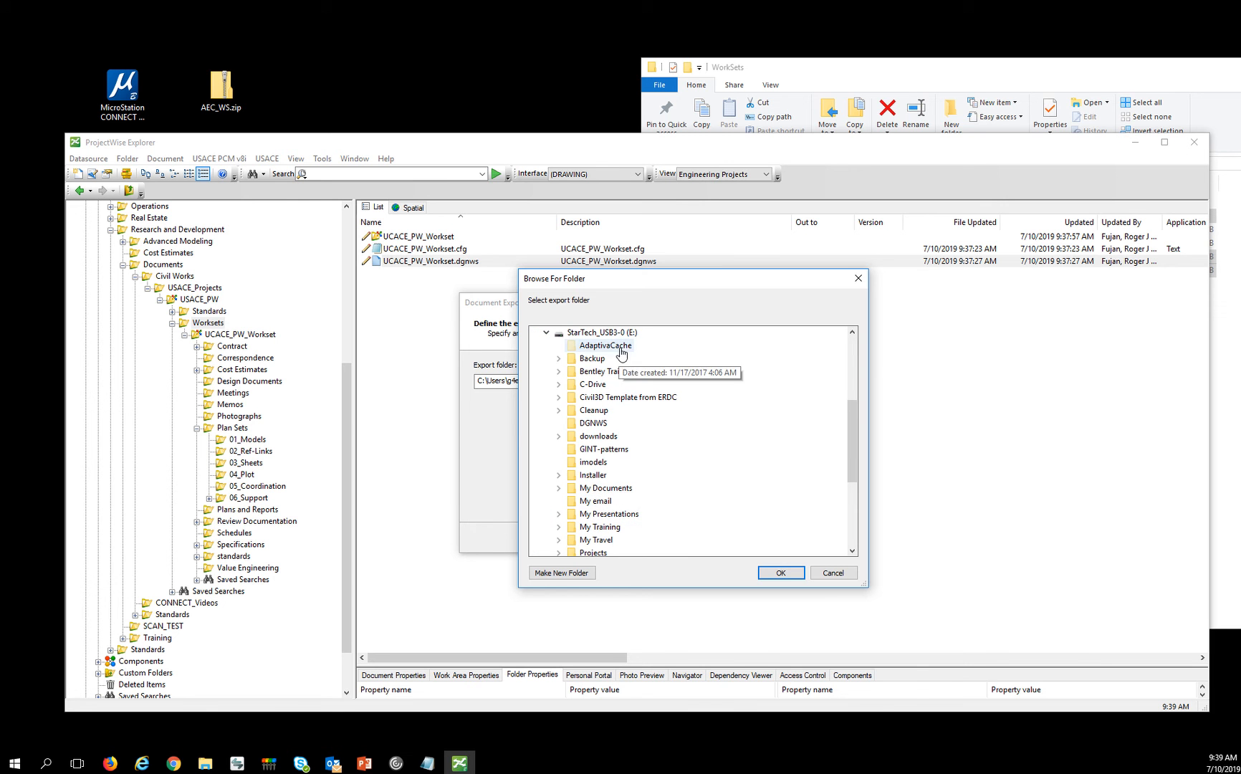
scroll("down", 3)
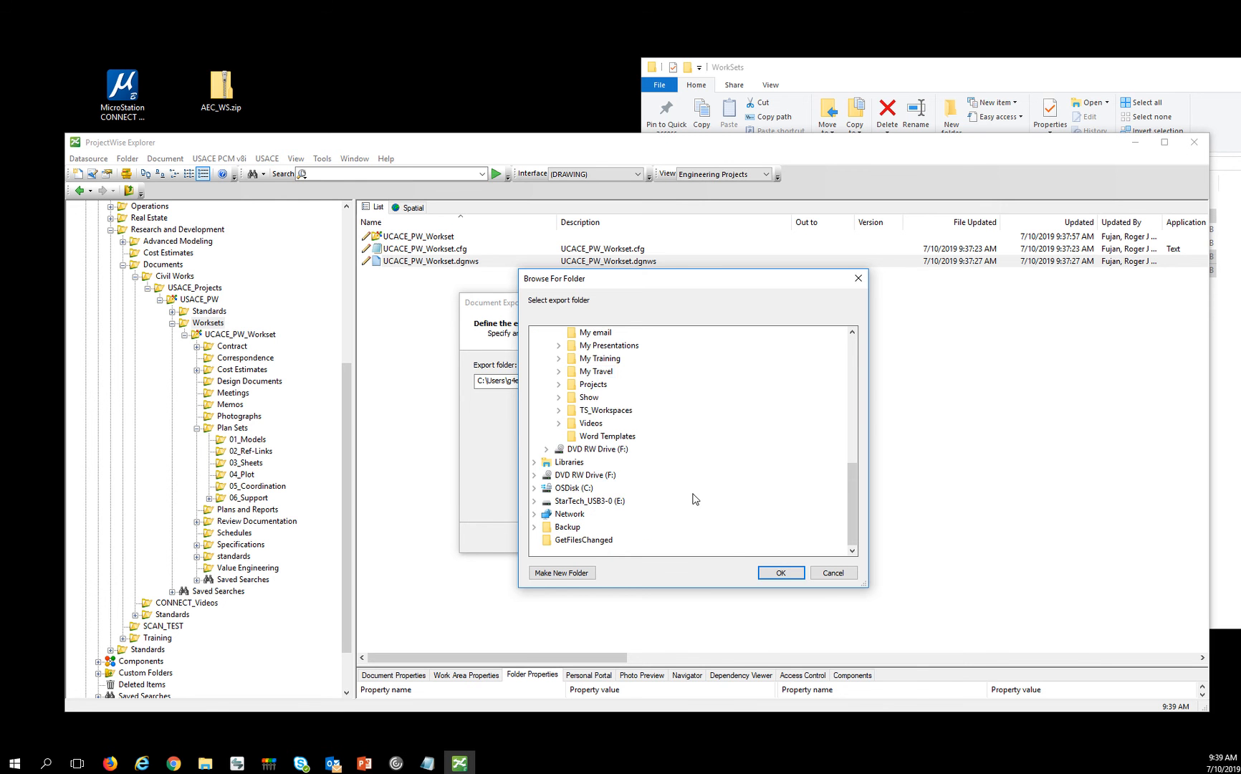
left_click(559, 384)
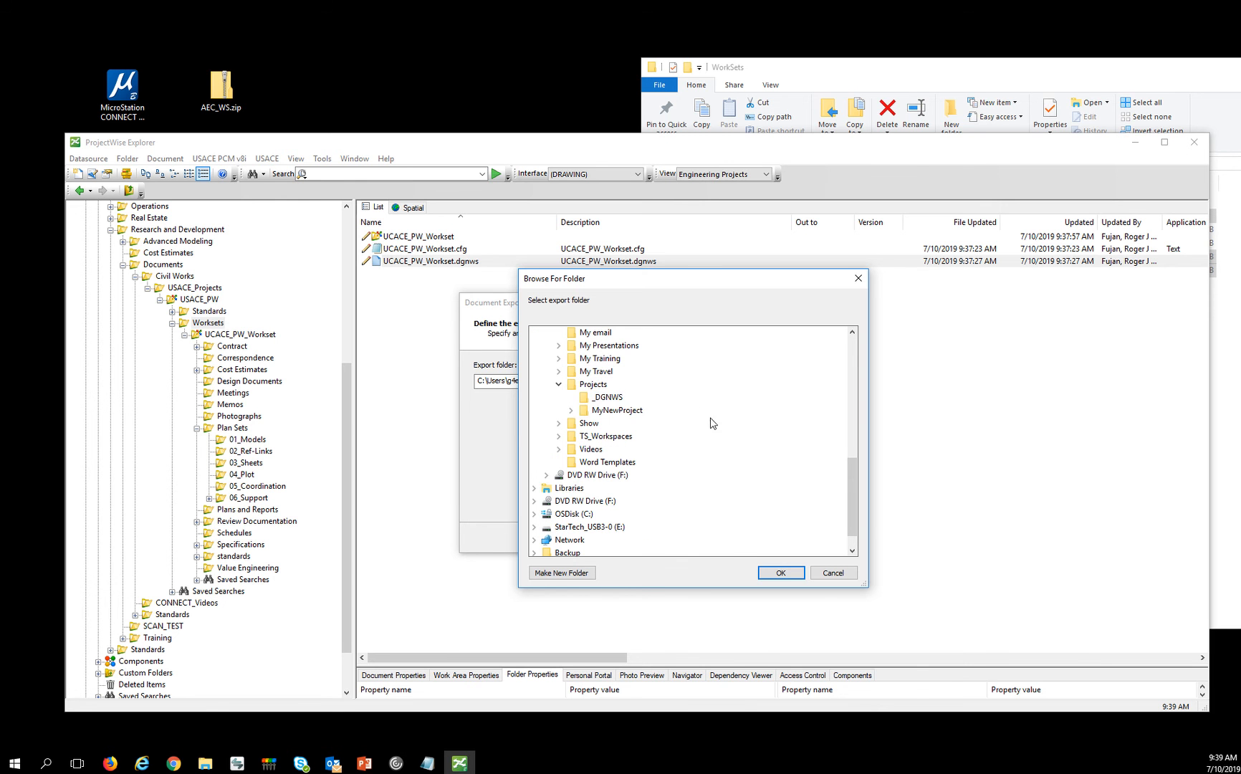
left_click(605, 396)
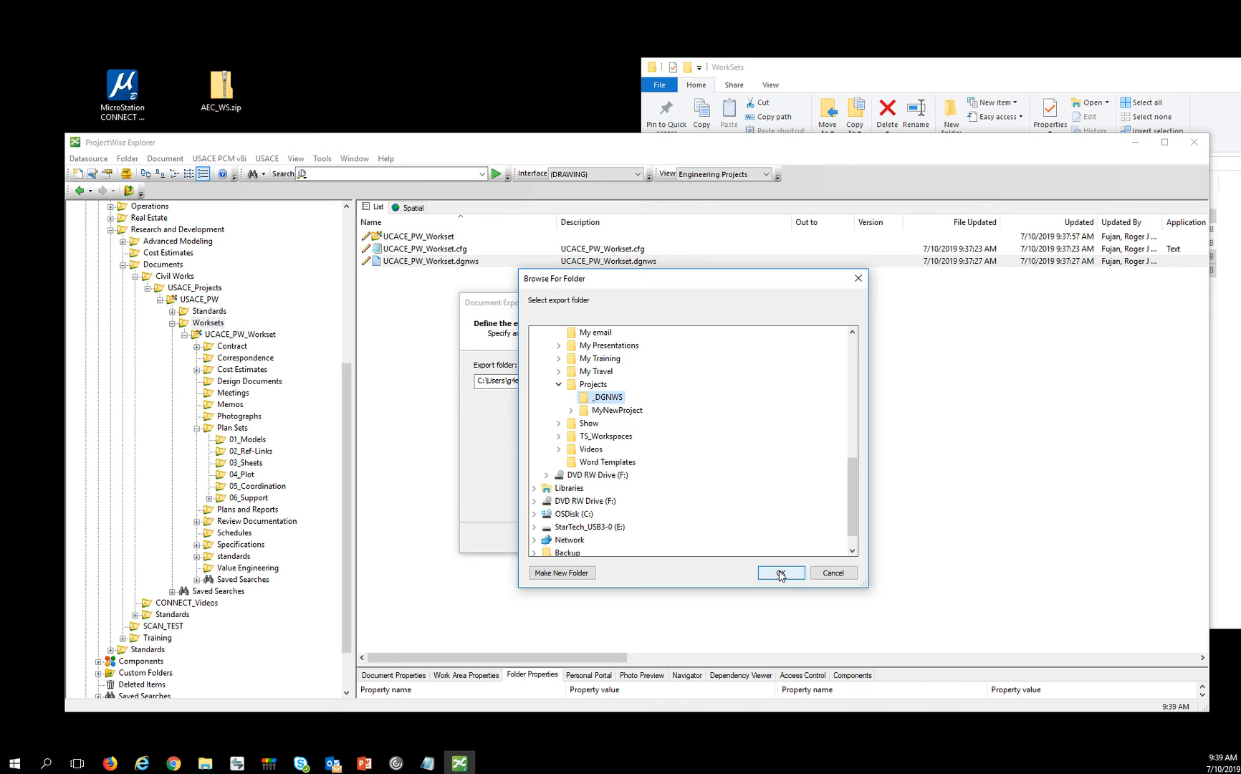
left_click(780, 572)
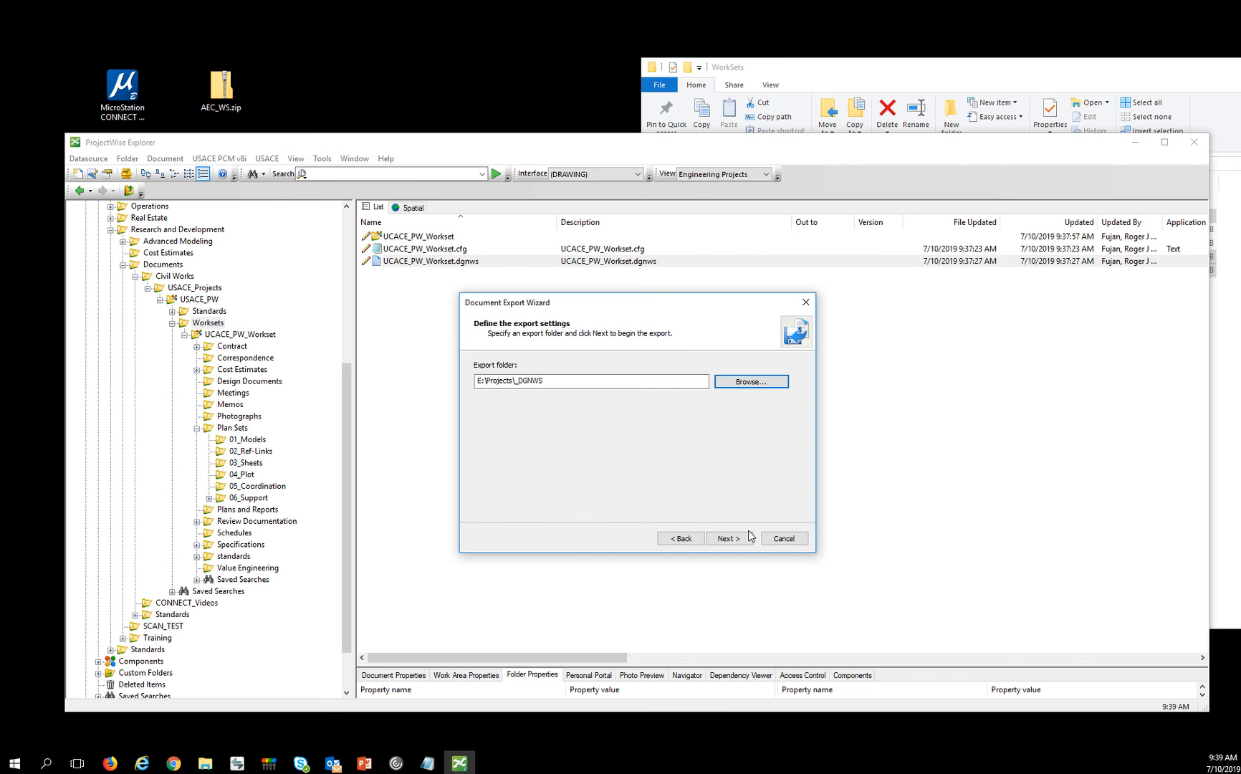
left_click(726, 538)
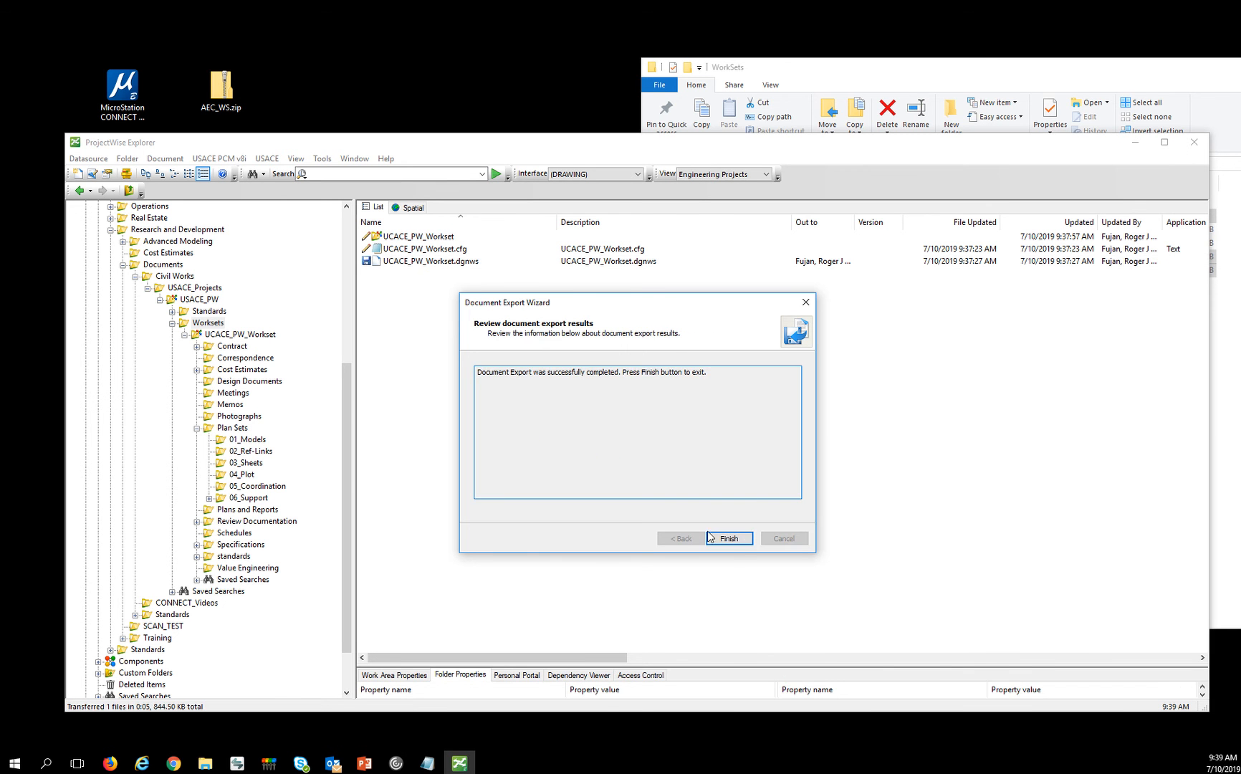
left_click(728, 538)
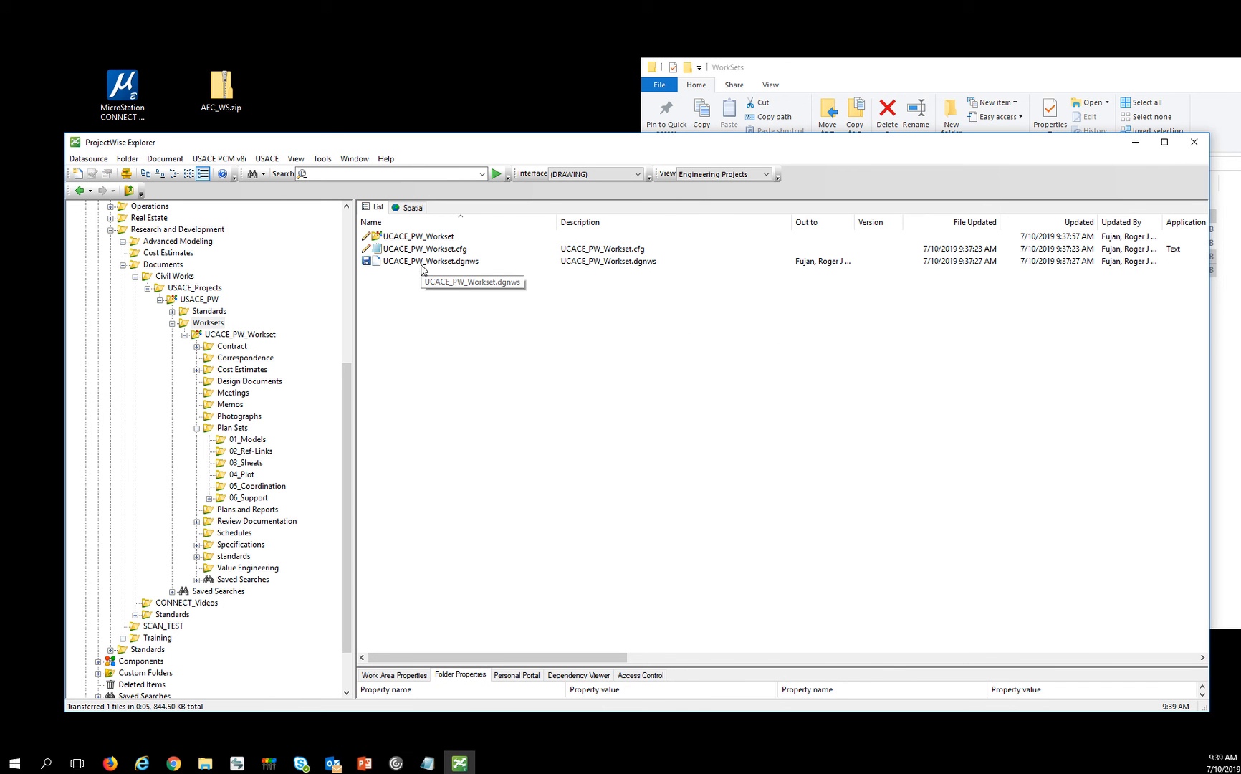
mouse_move(449, 306)
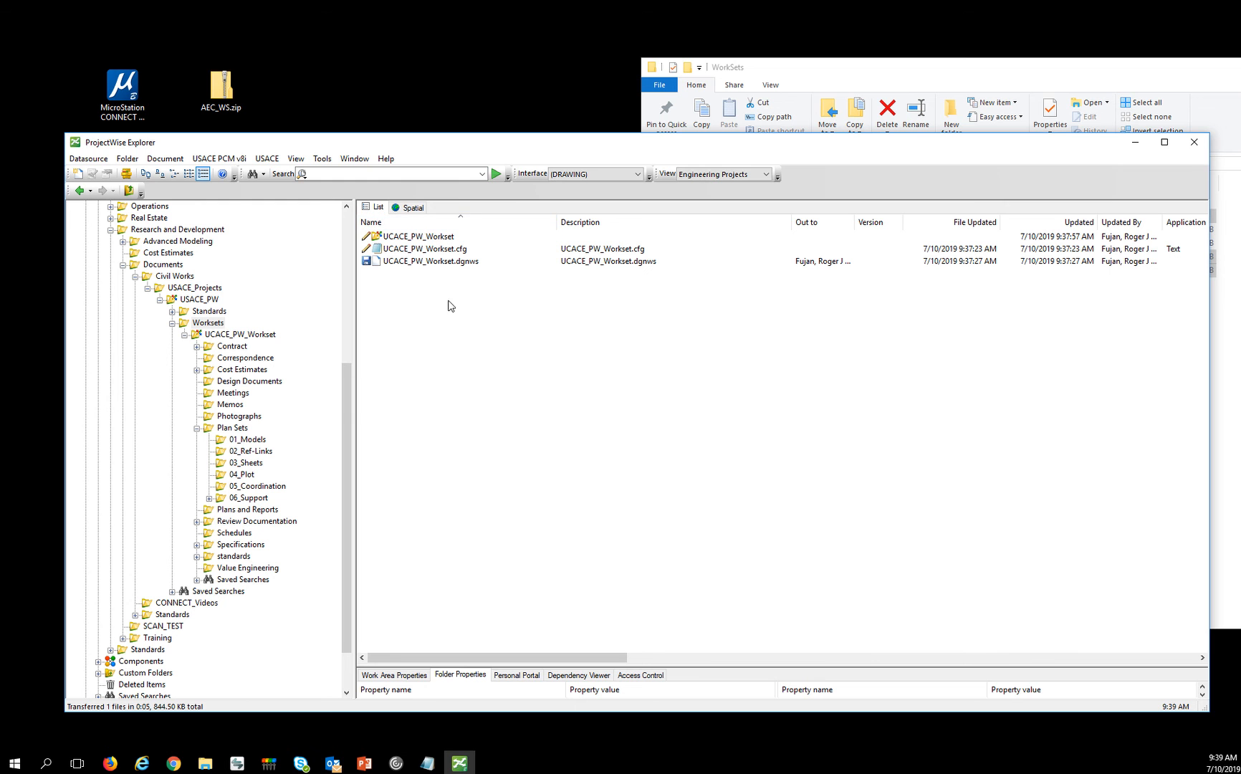
mouse_move(457, 299)
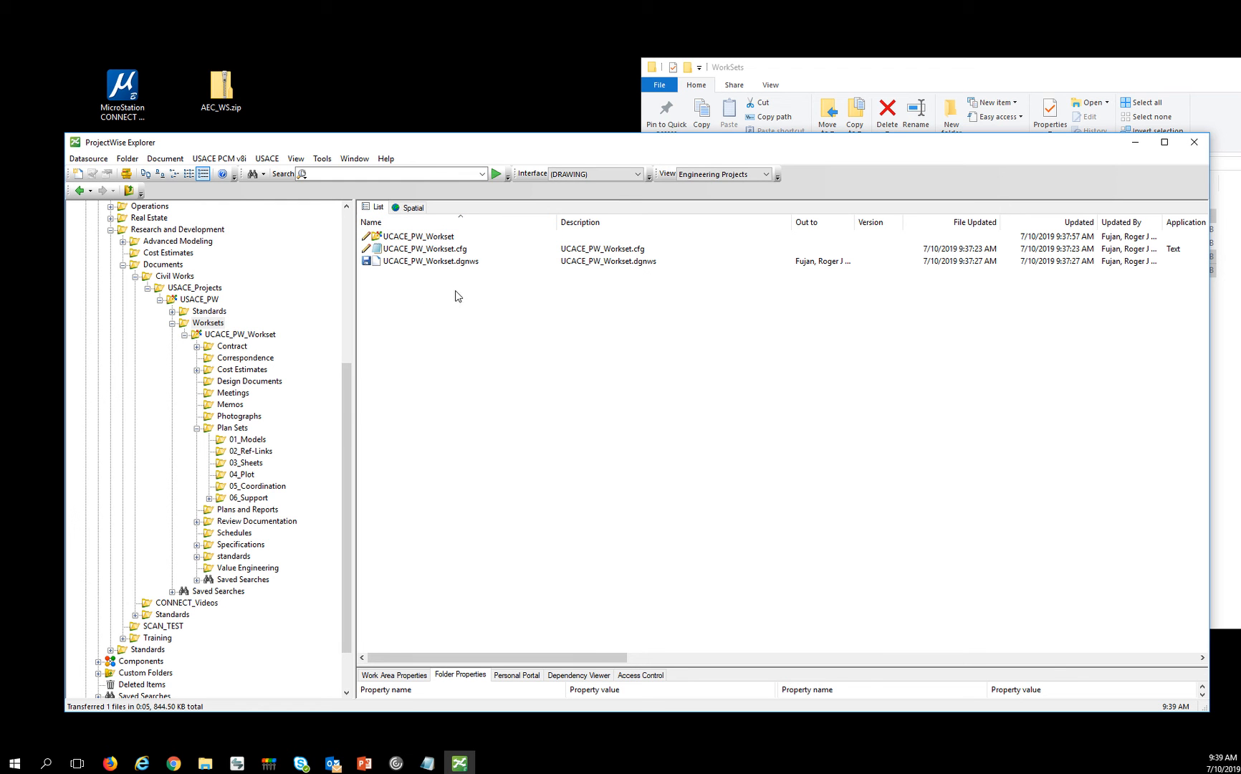
mouse_move(365, 278)
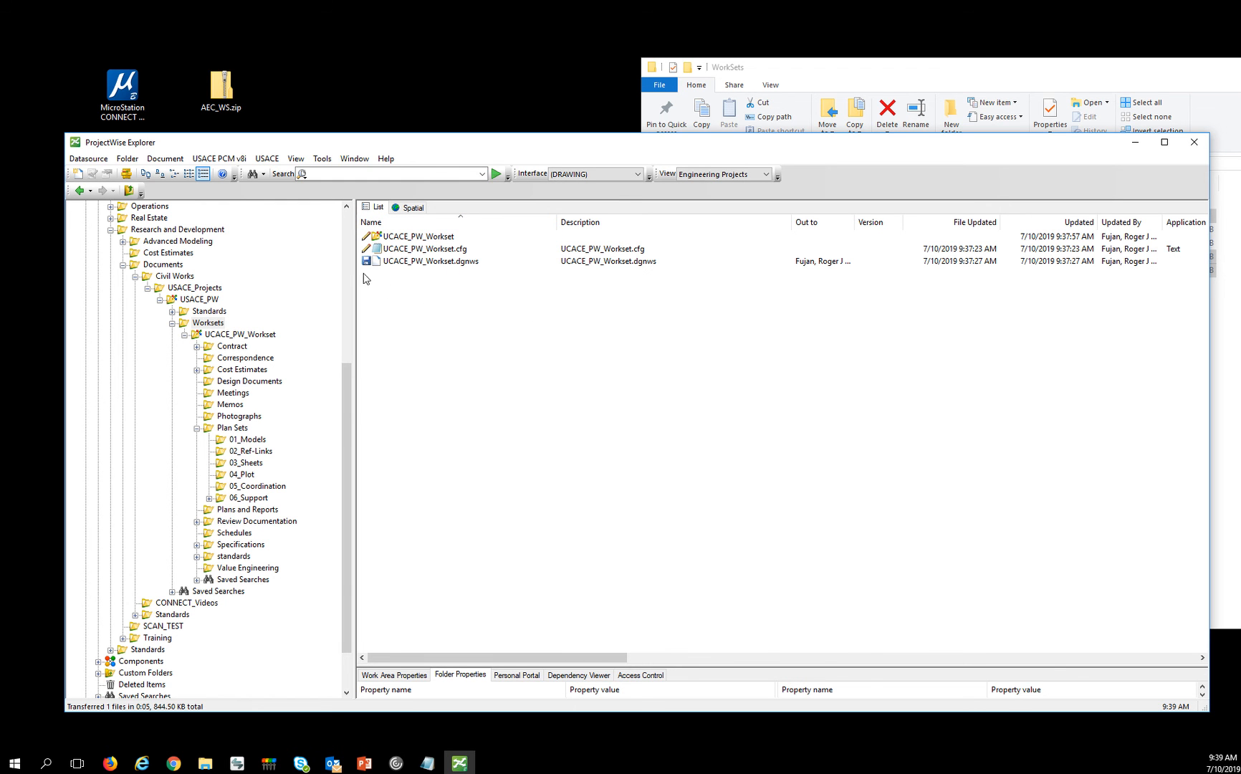
mouse_move(432, 366)
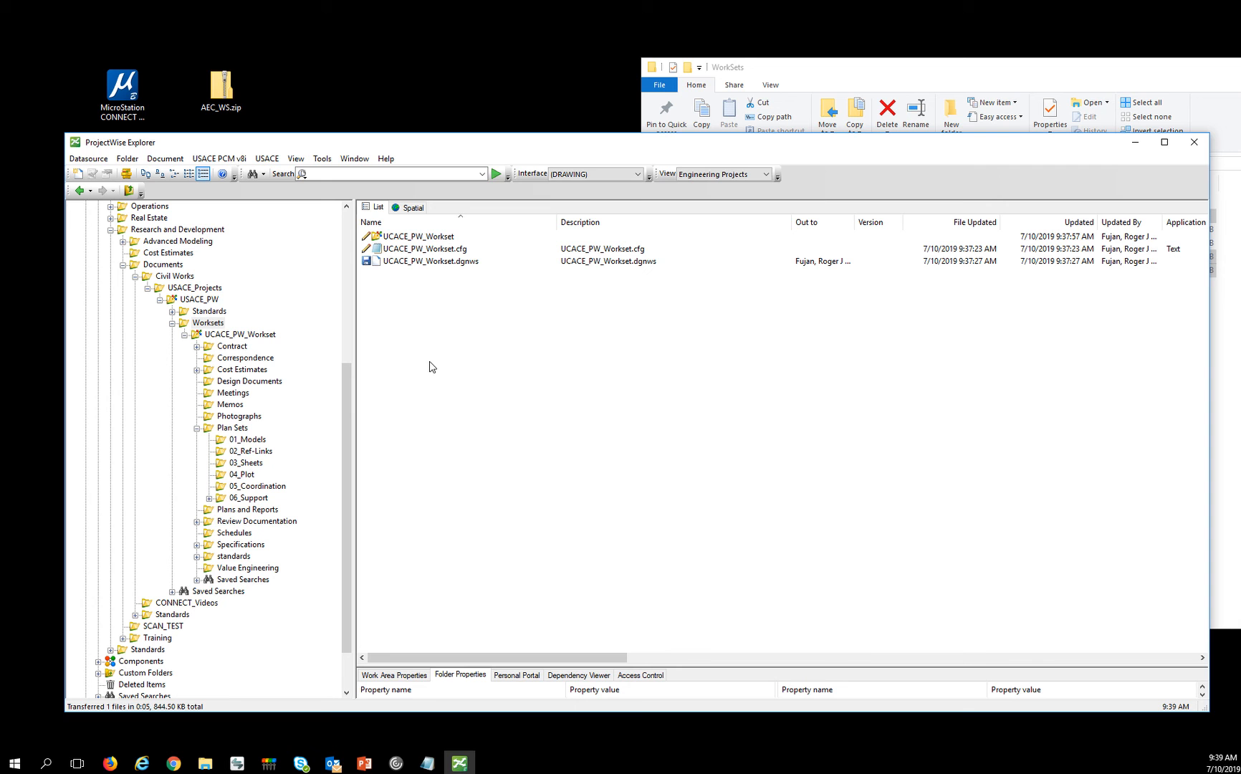